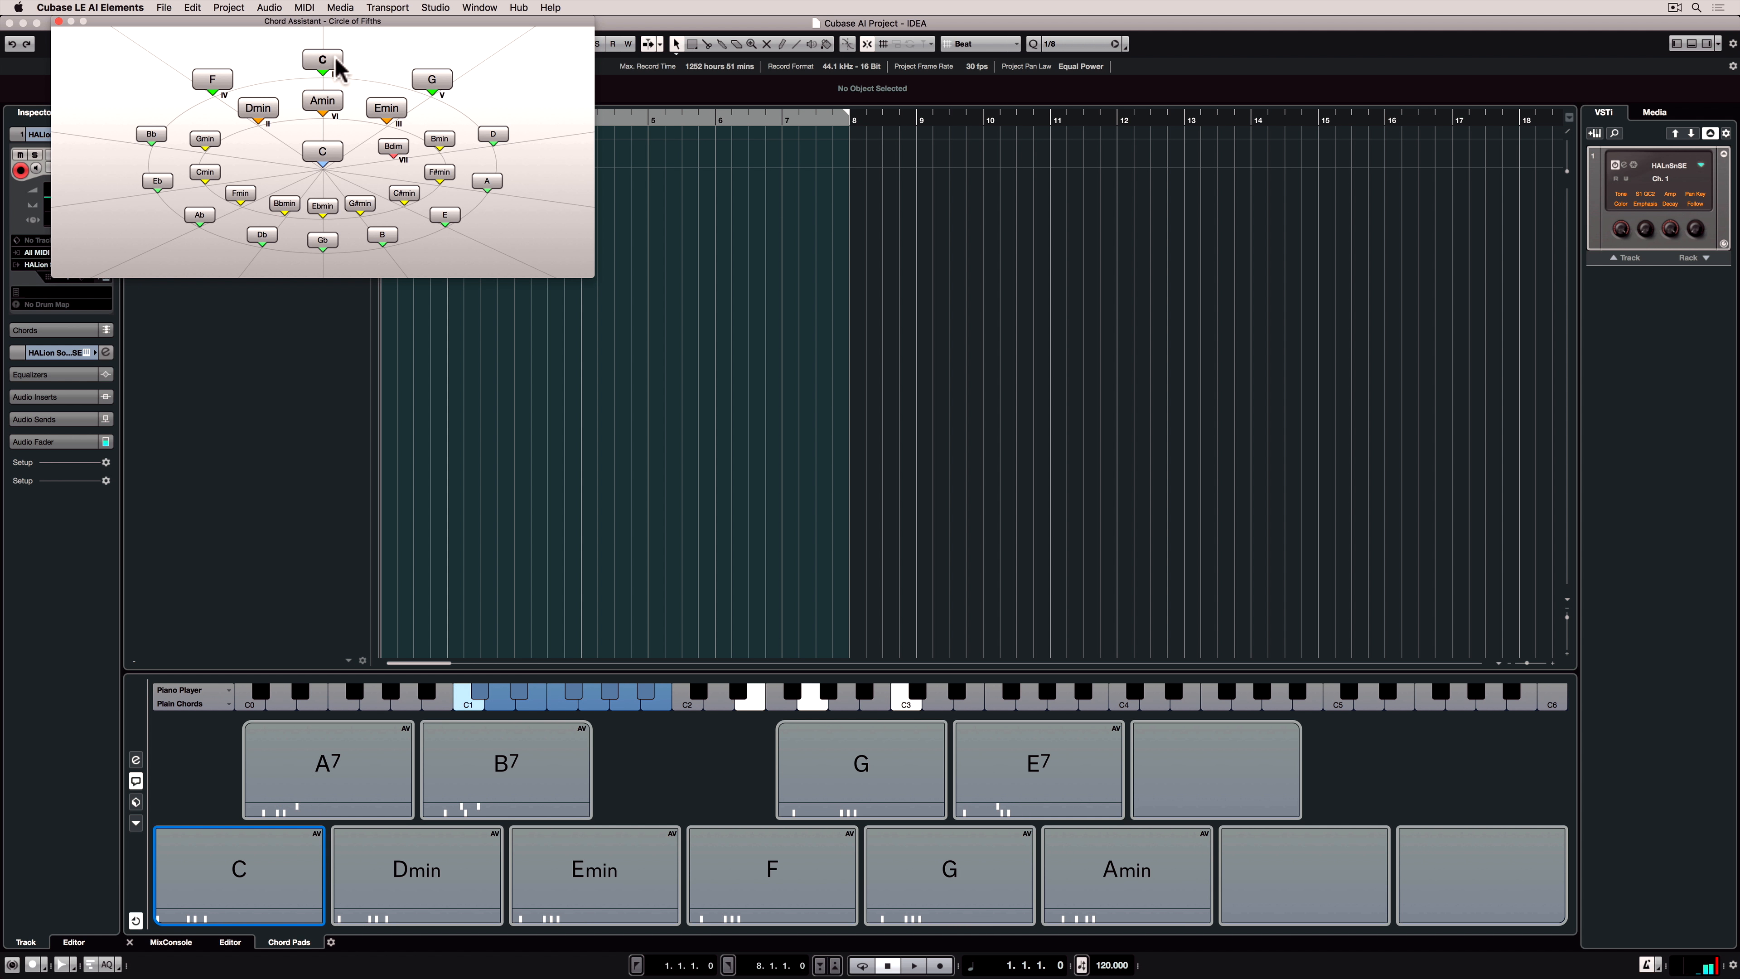
# Bring up the Add Track menu listing track types for the empty project
pyautogui.click(1037, 765)
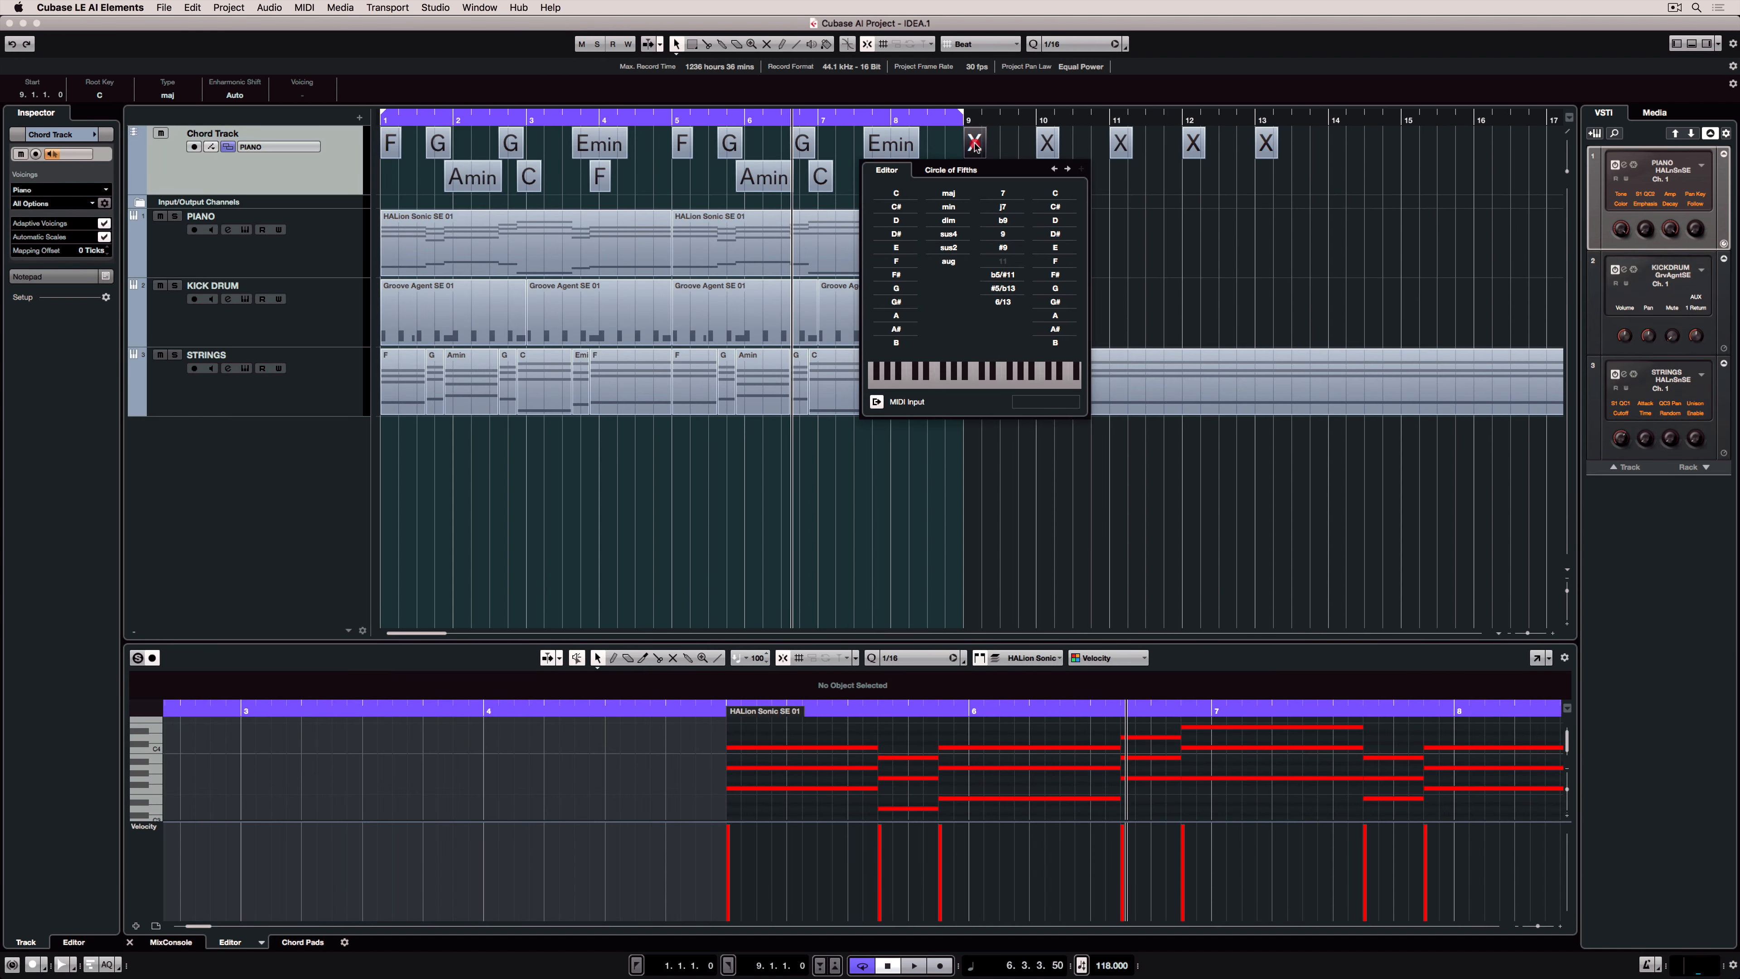
pyautogui.click(951, 168)
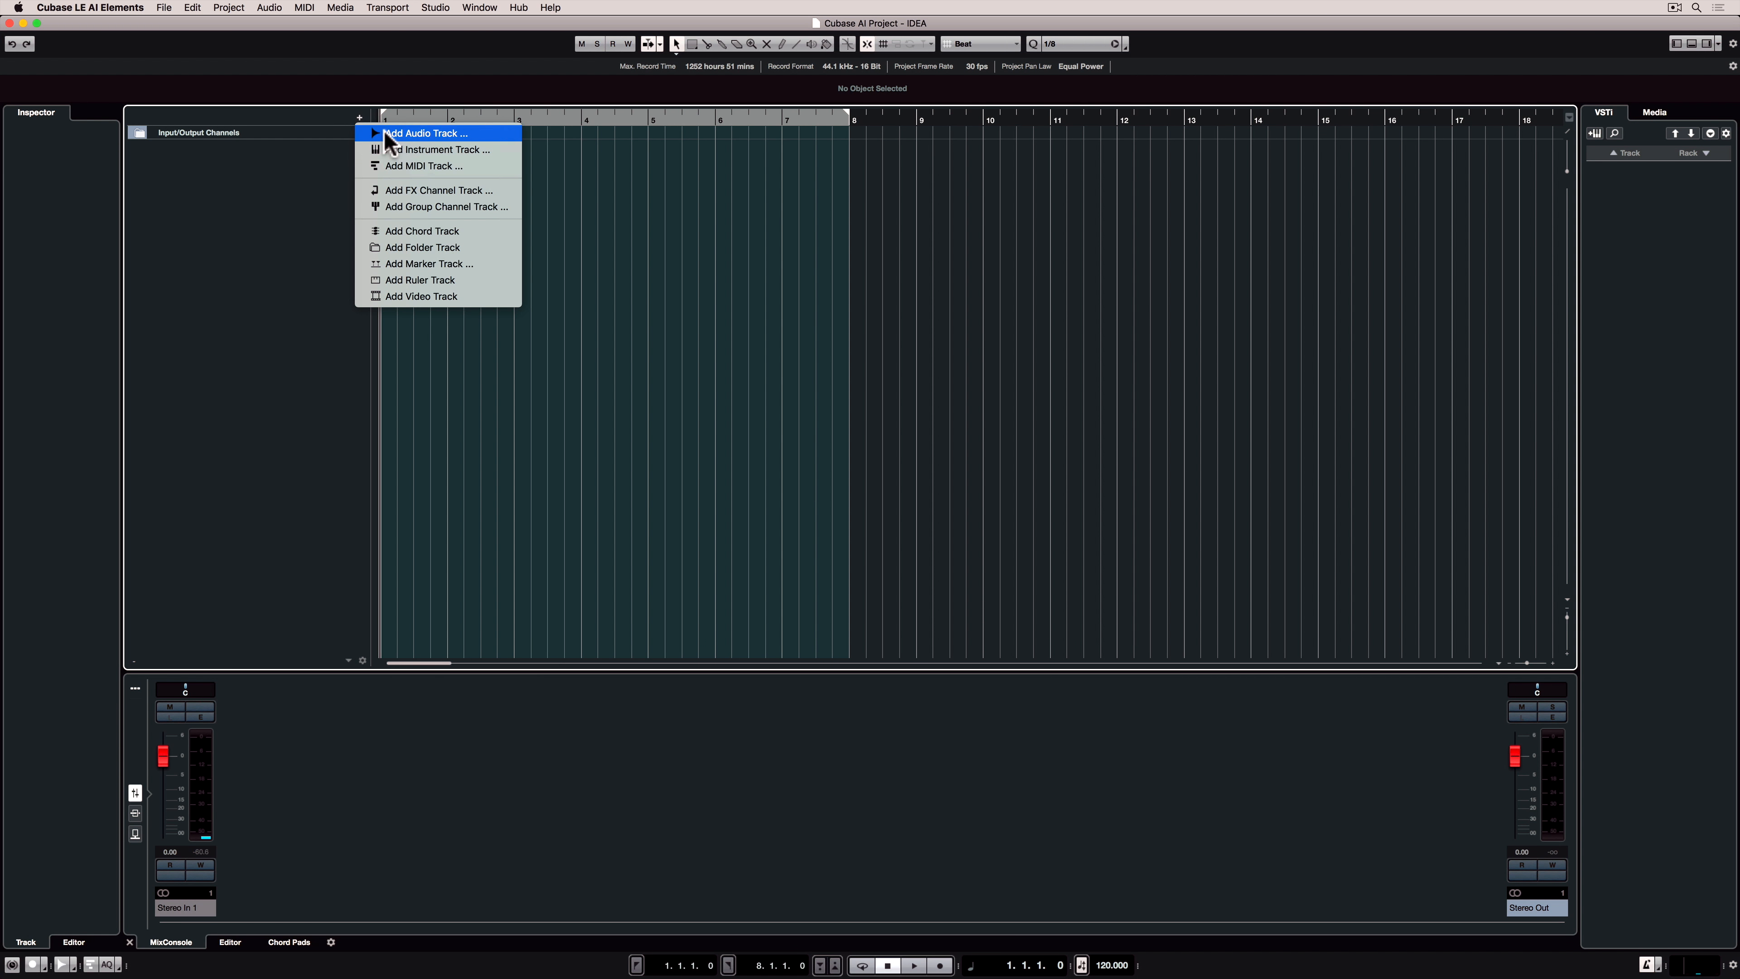
# Add an instrument track loaded with Steinberg's HALion Sonic SE
pyautogui.click(439, 150)
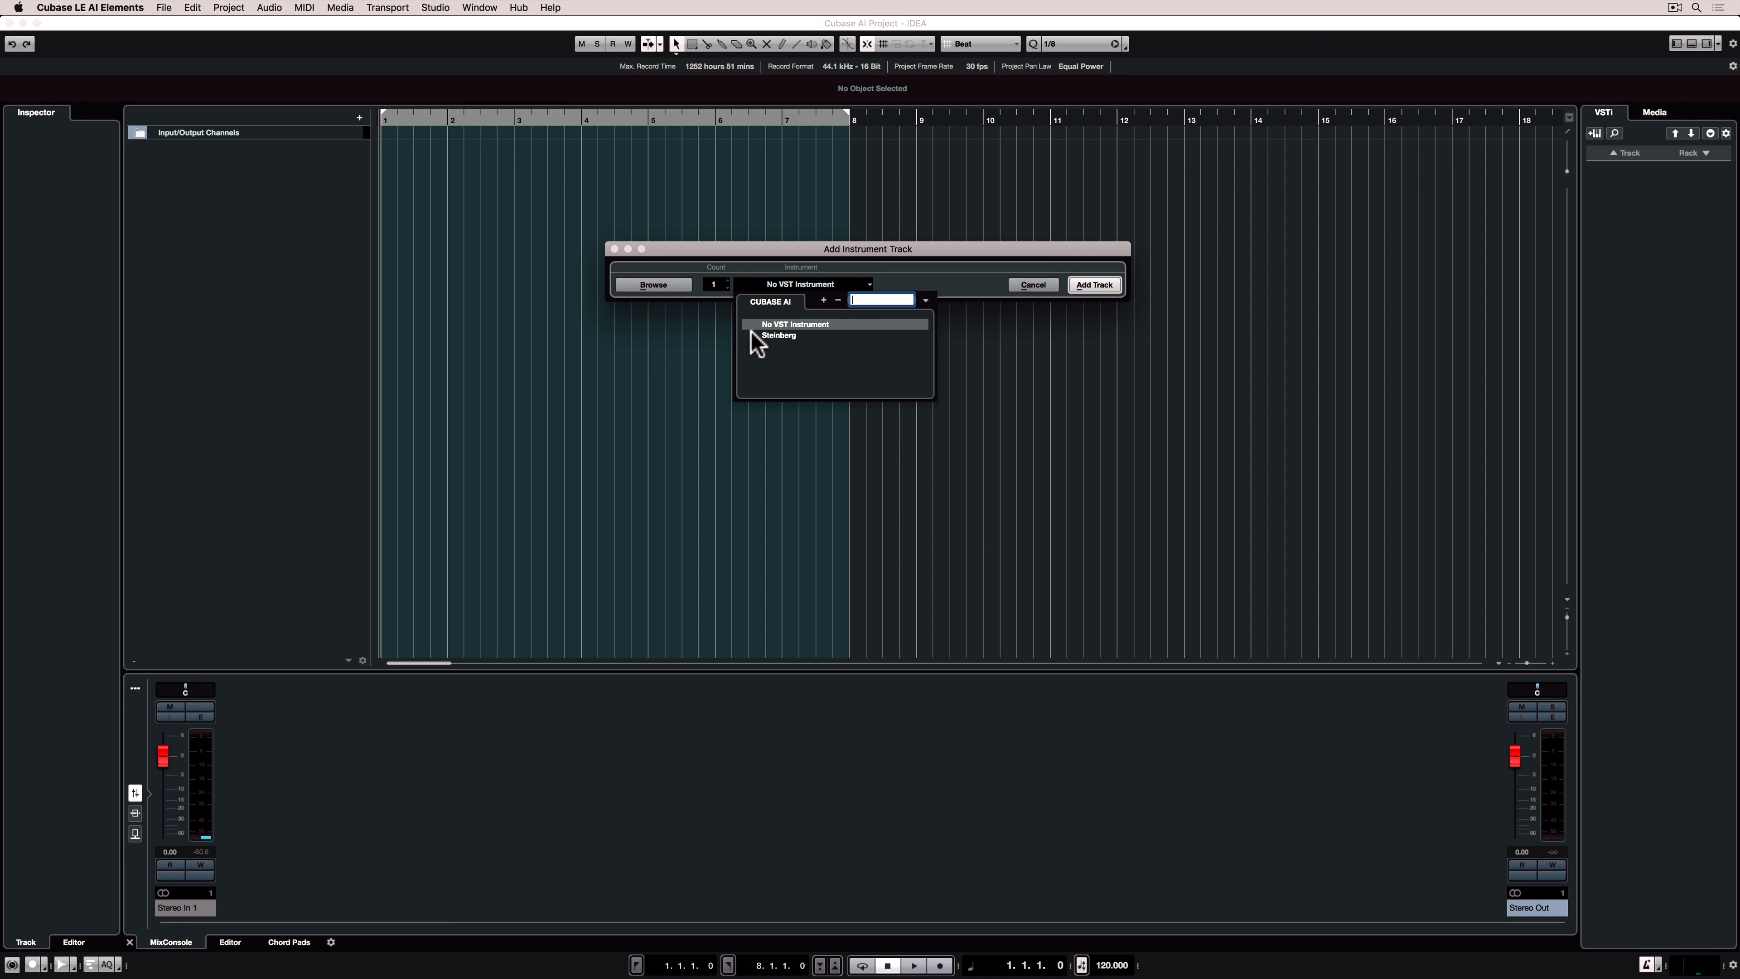
pyautogui.click(777, 335)
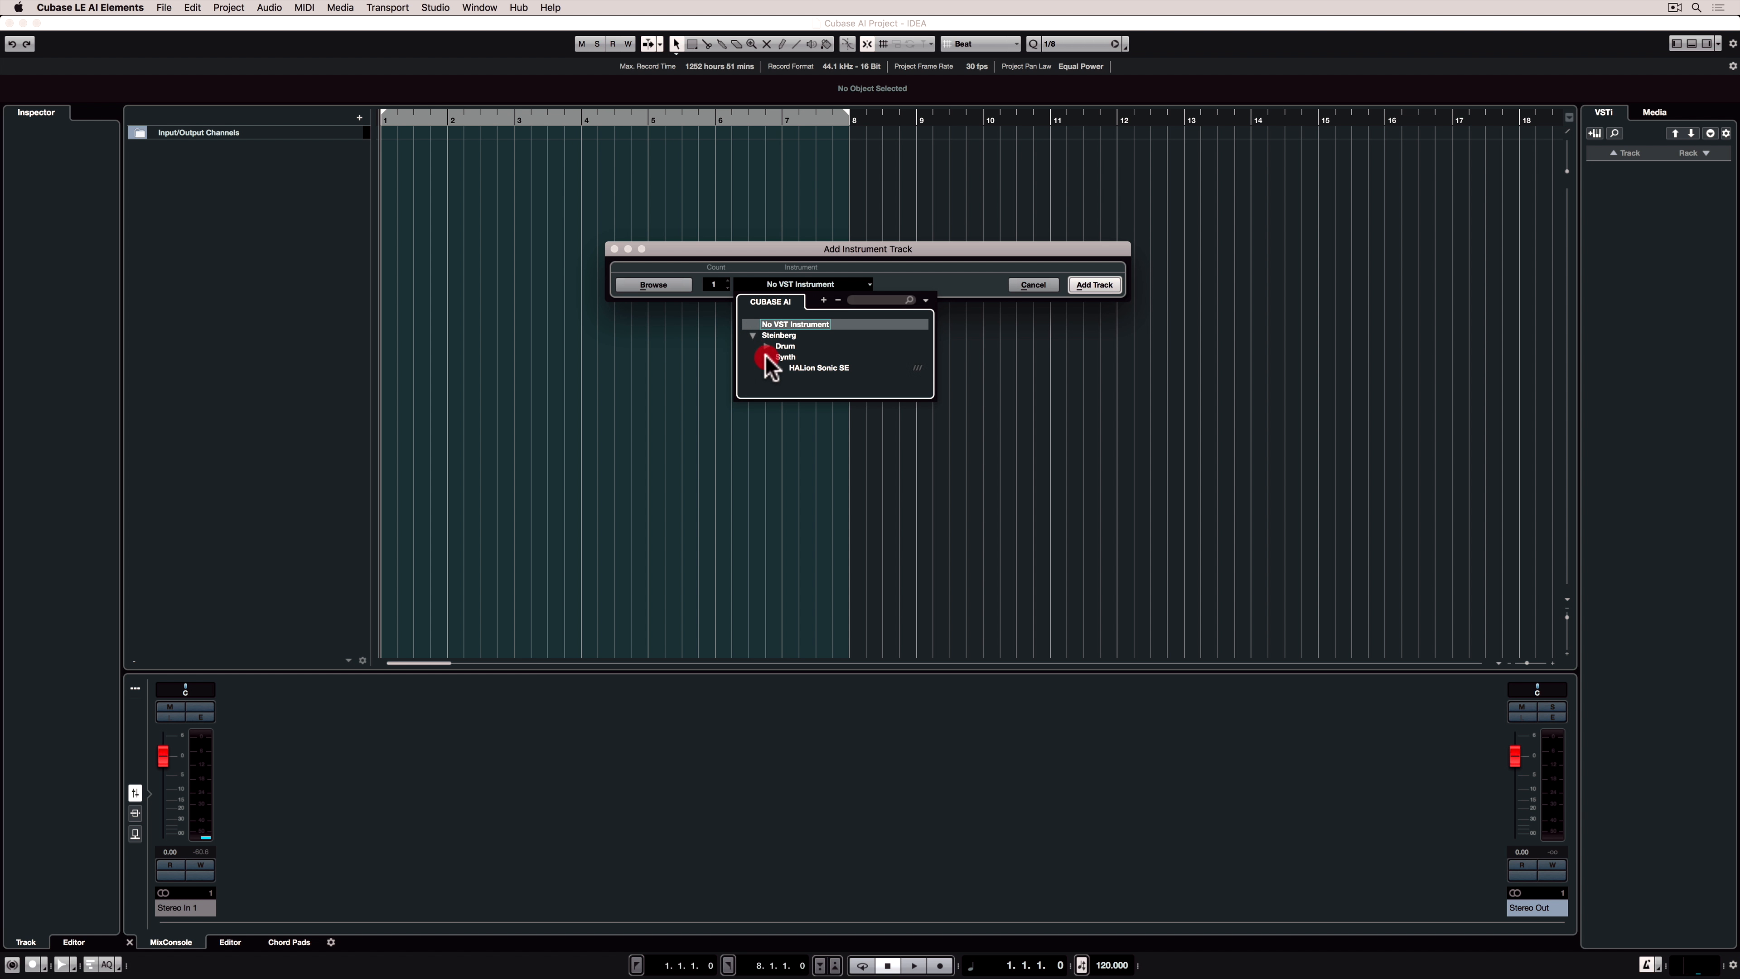
pyautogui.click(817, 367)
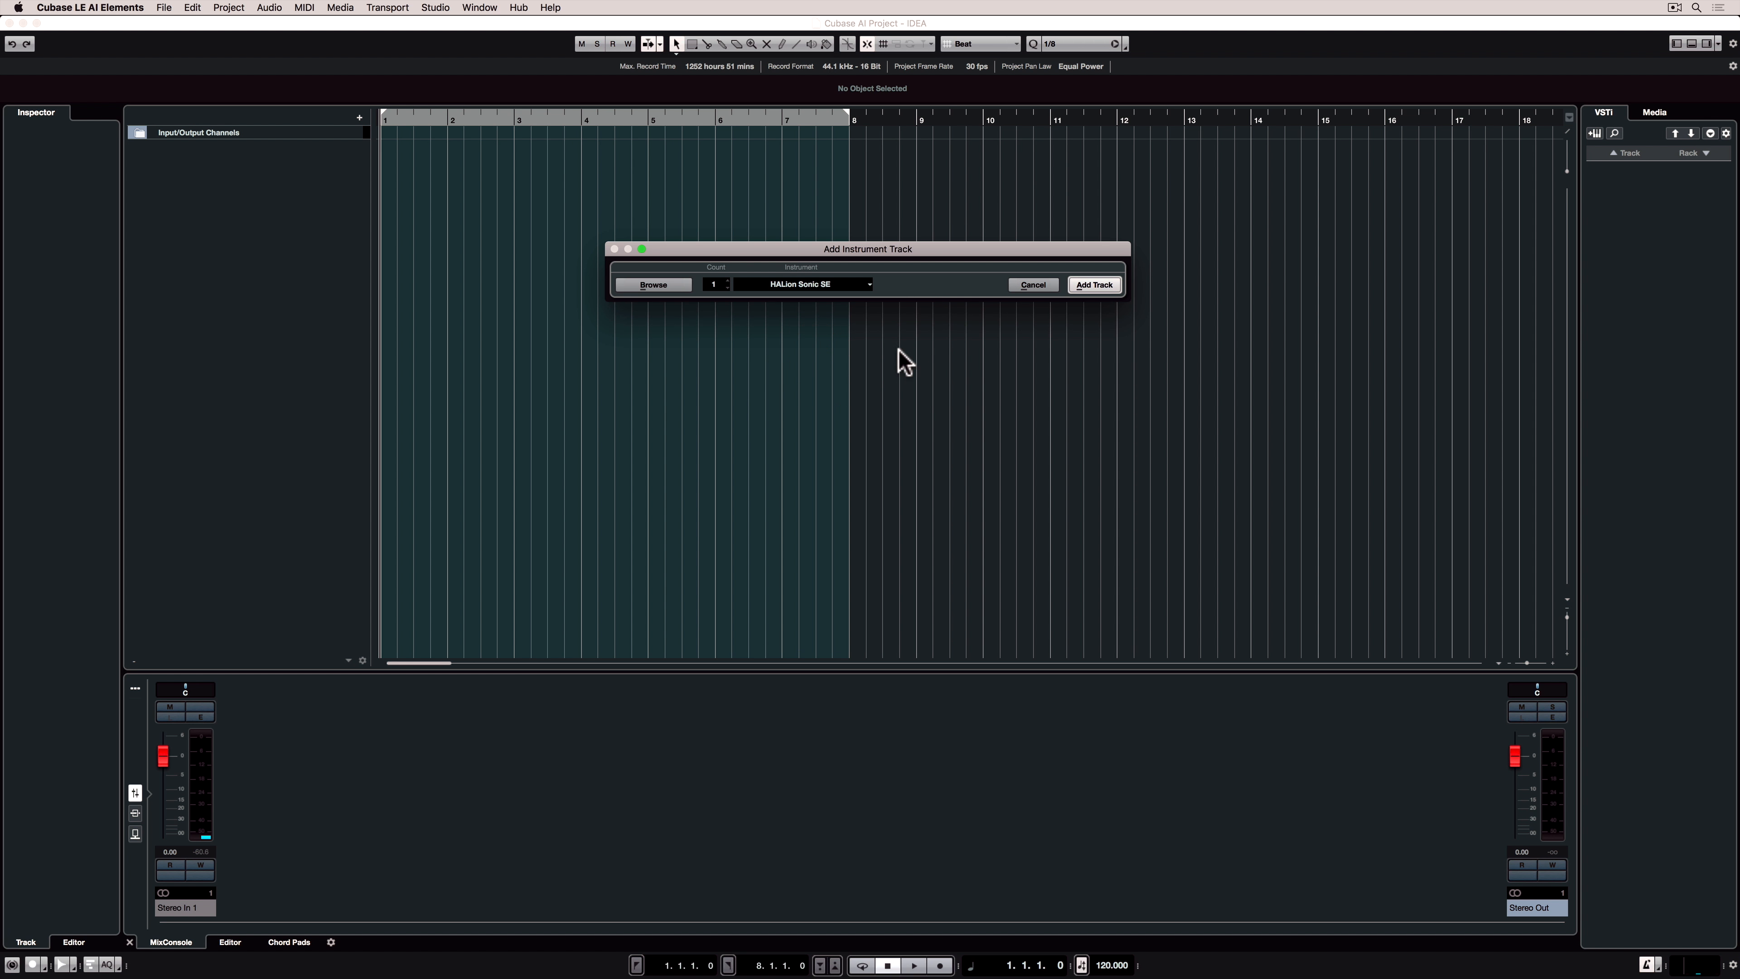
pyautogui.click(1093, 283)
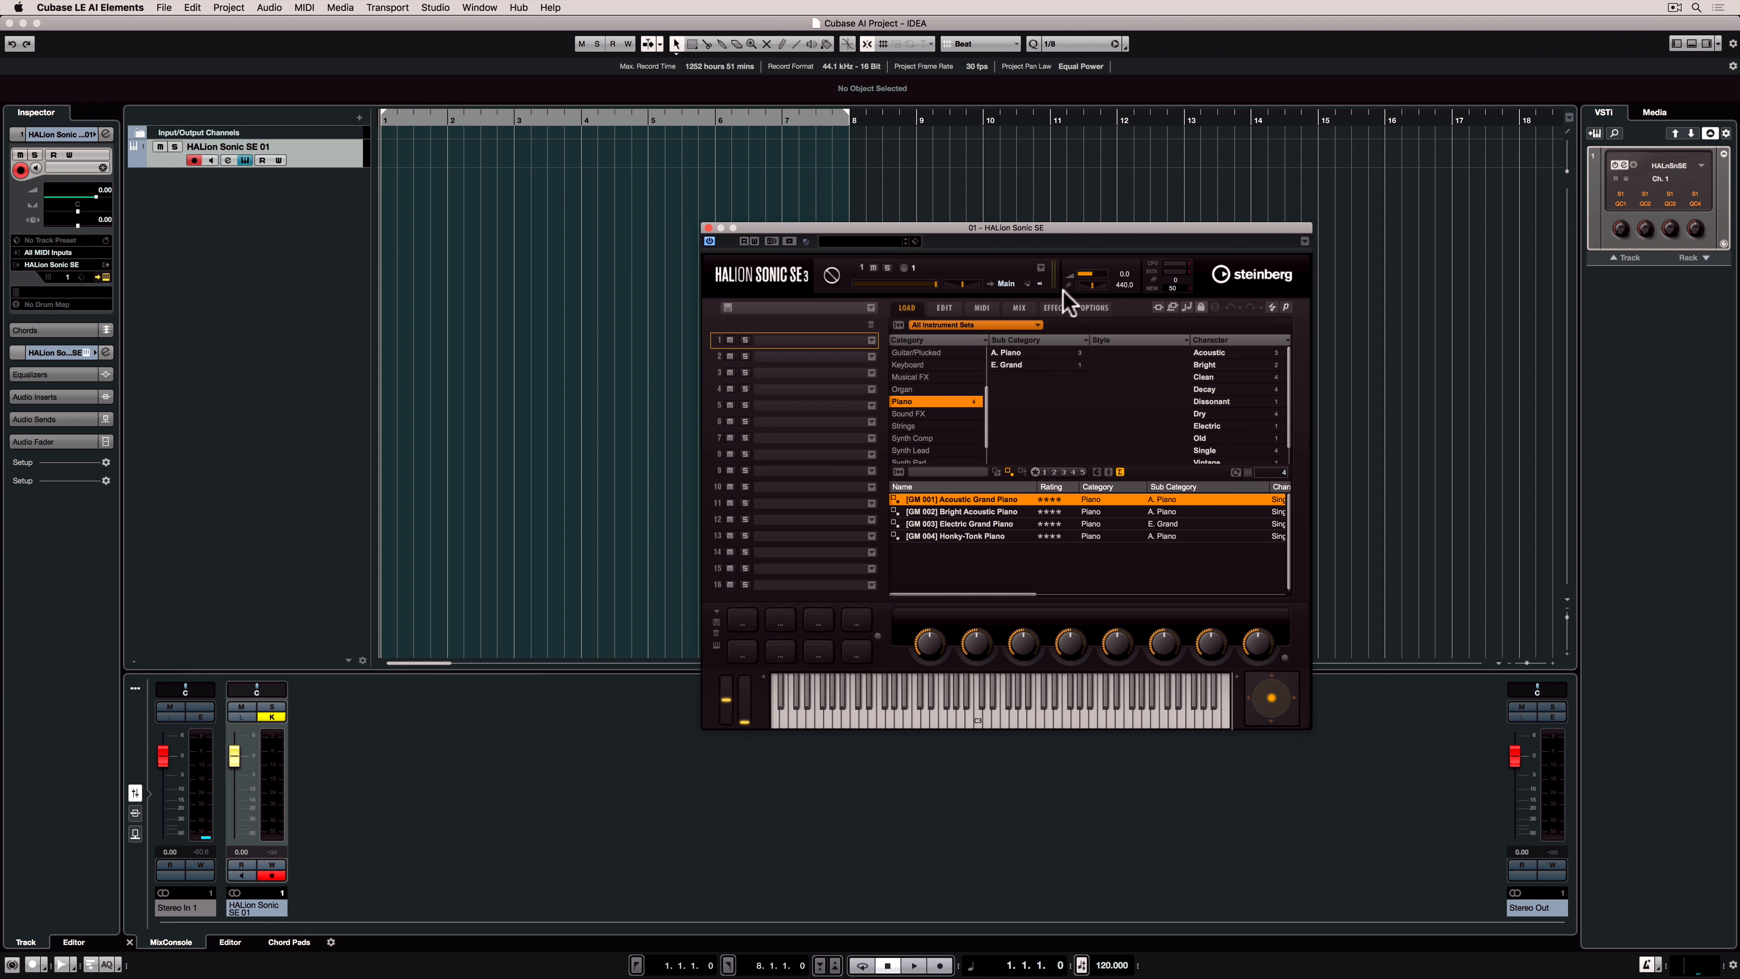
# Load [GM 001] Acoustic Grand Piano from the Piano category into HALion slot 1
pyautogui.click(1017, 307)
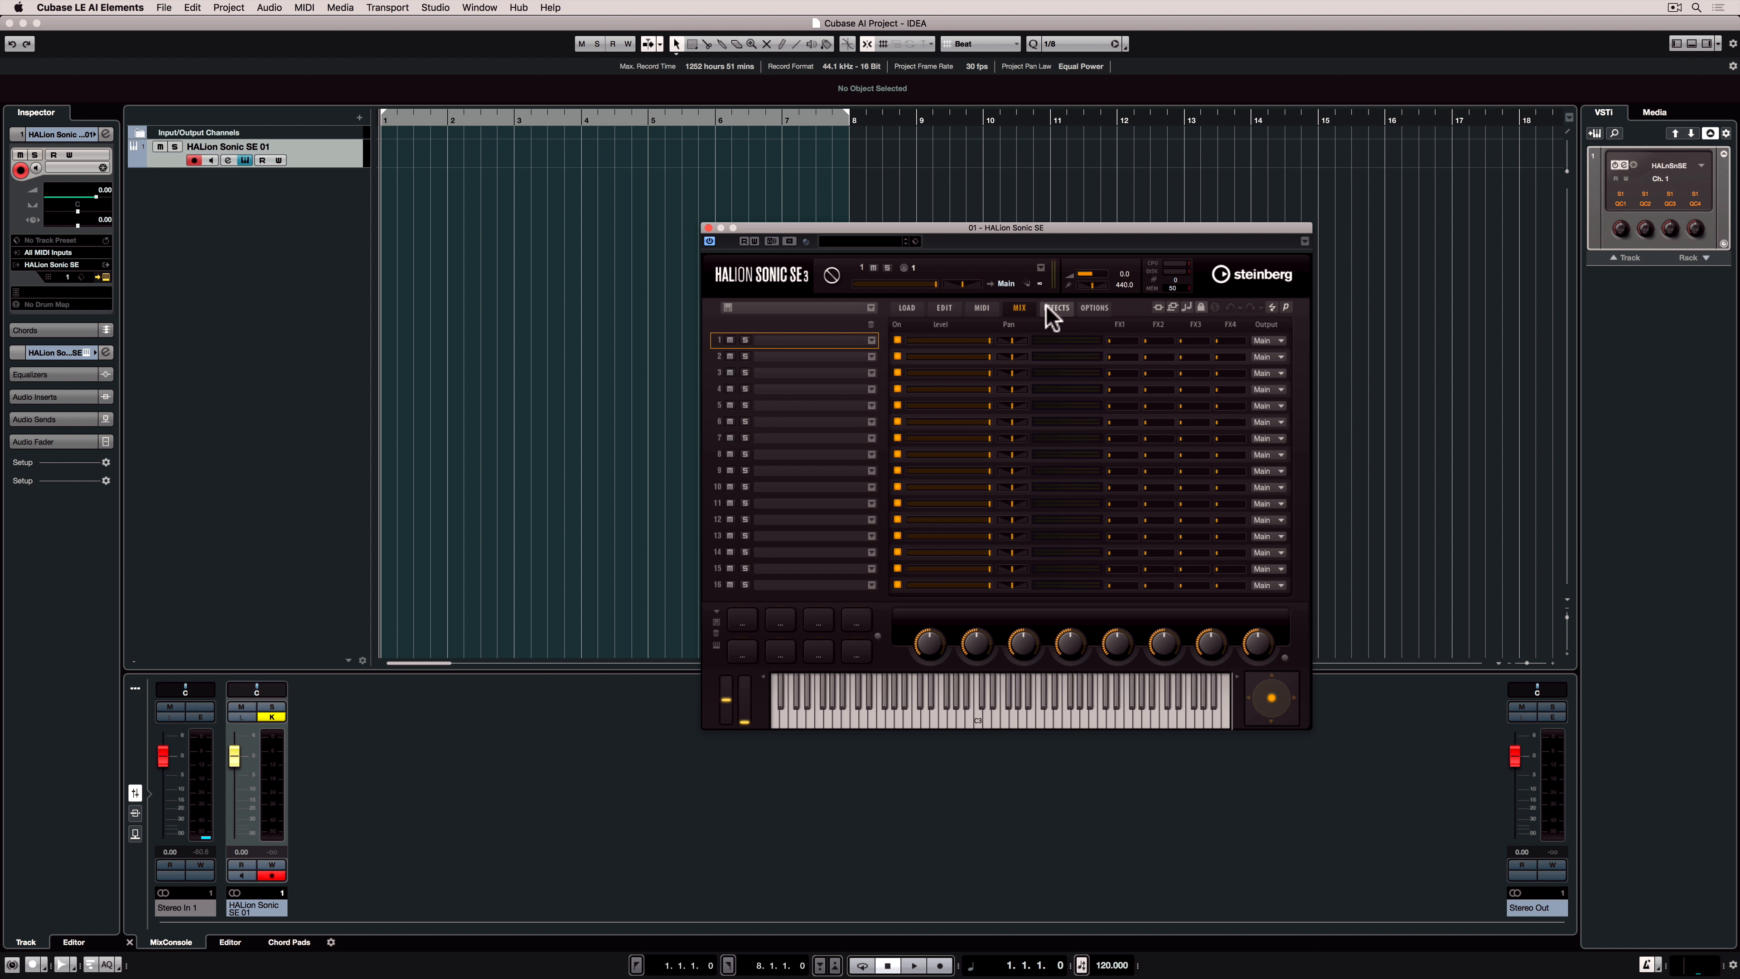
pyautogui.click(905, 307)
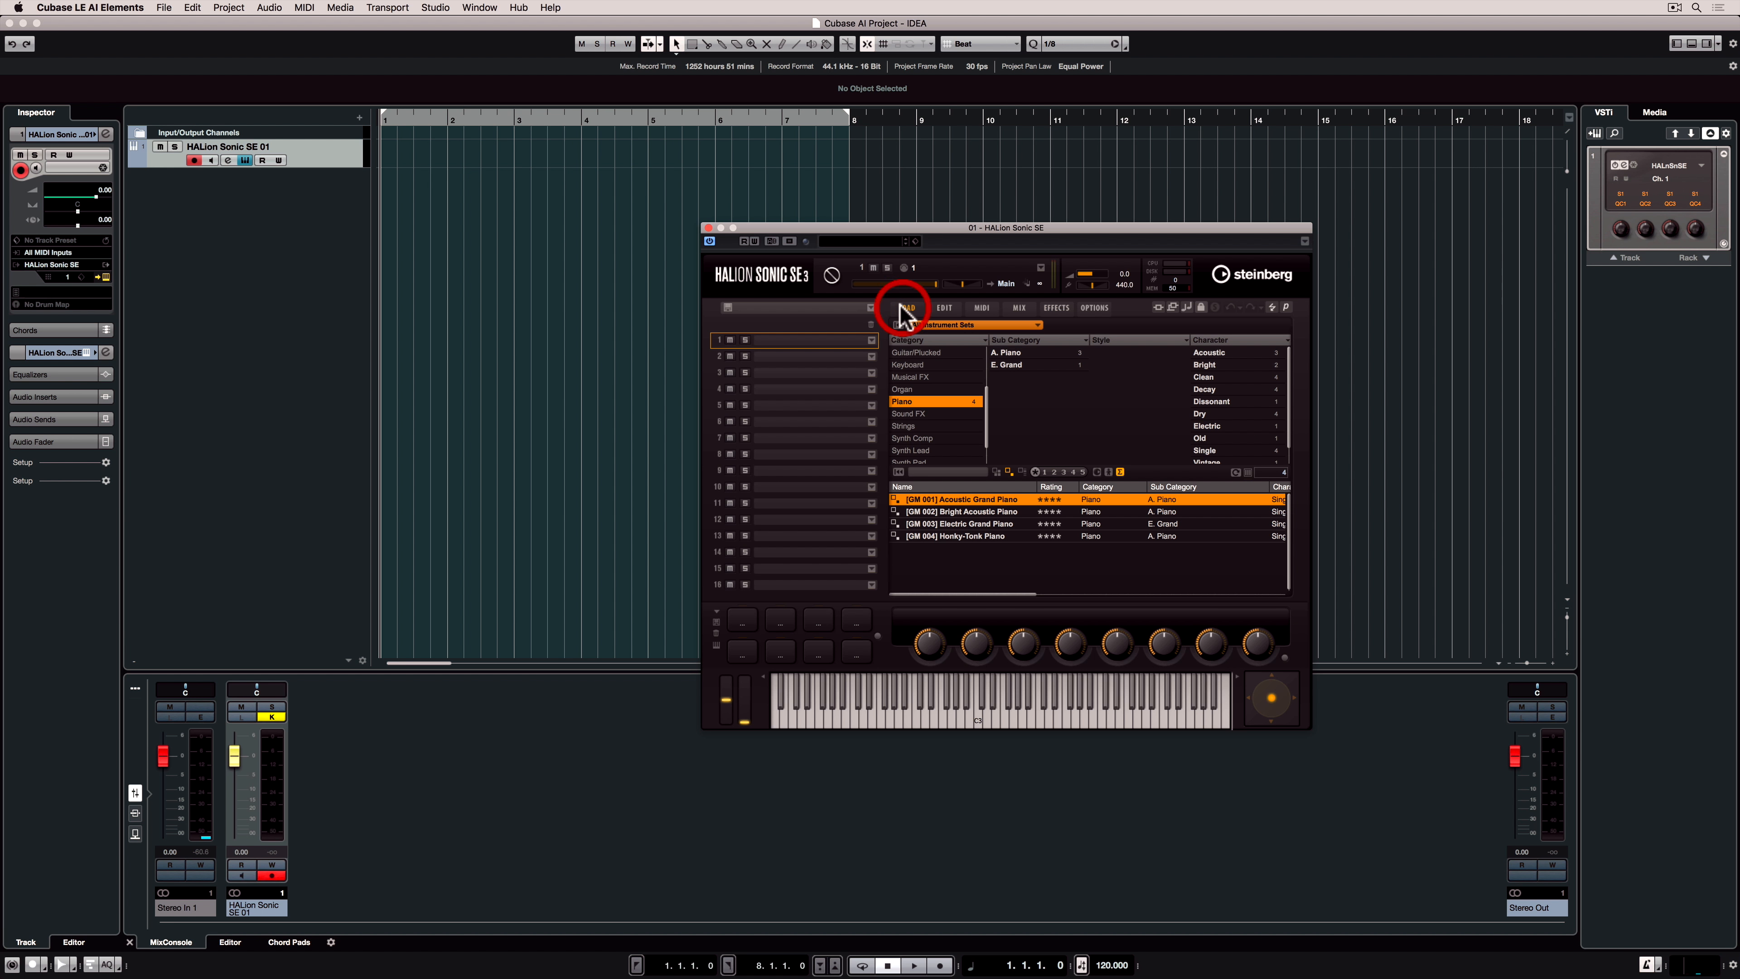
pyautogui.moveTo(915, 405)
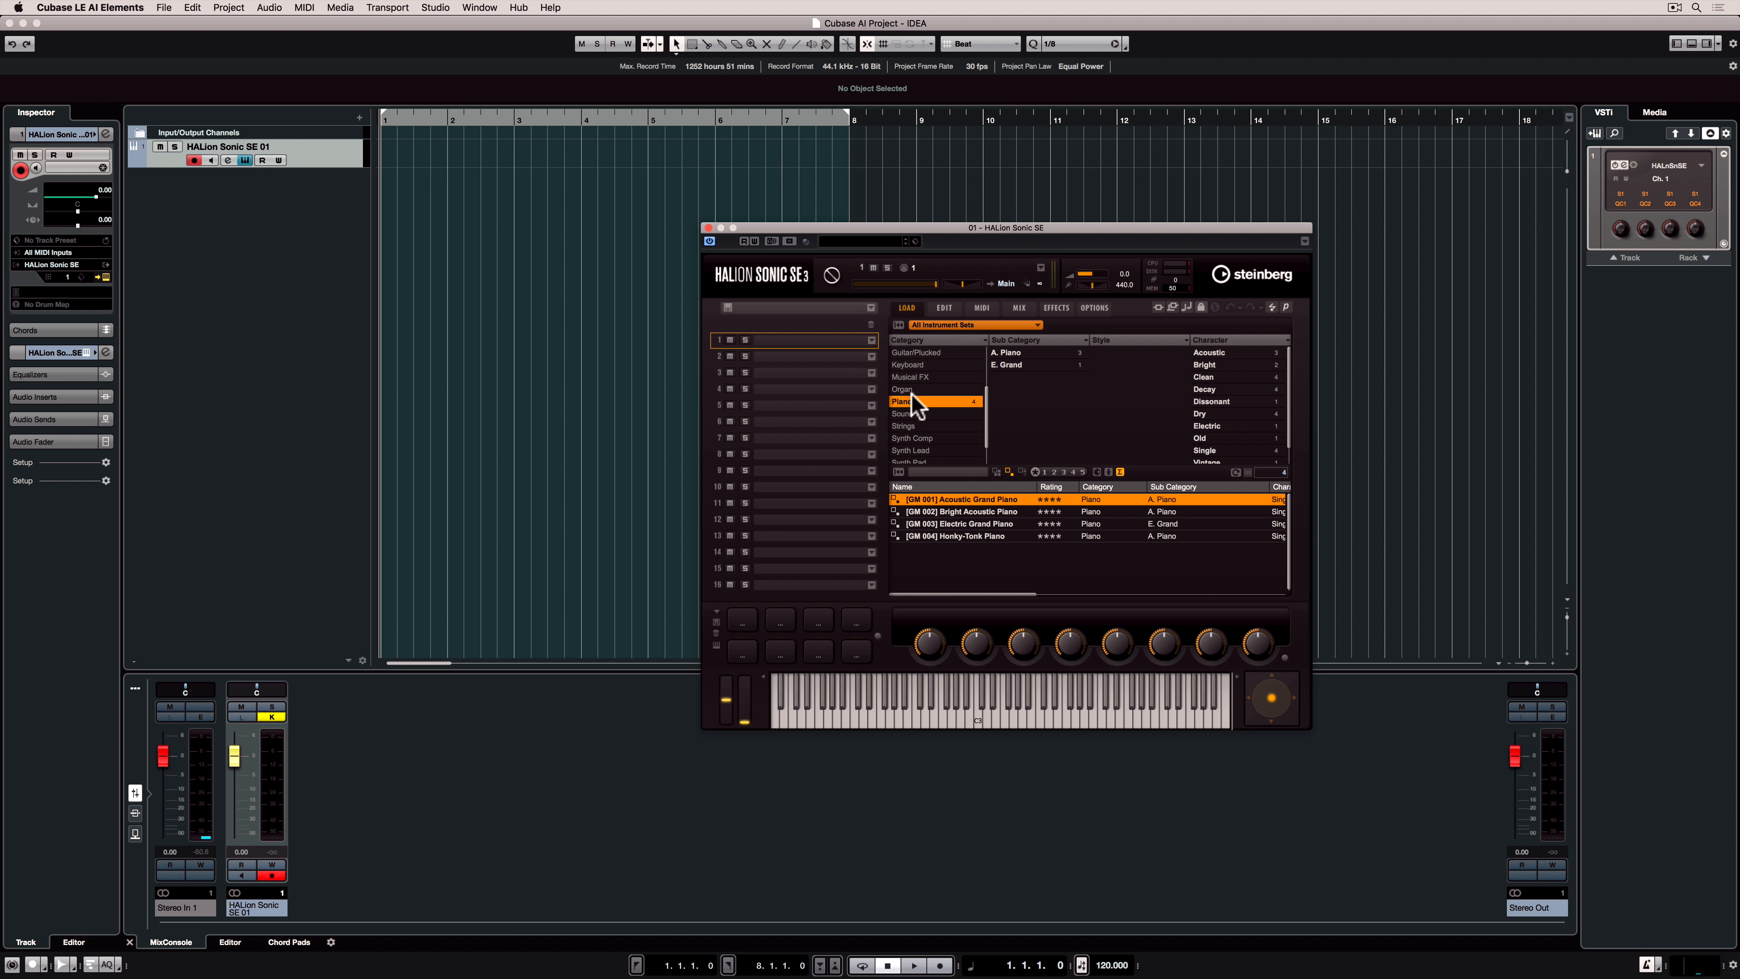
pyautogui.click(910, 376)
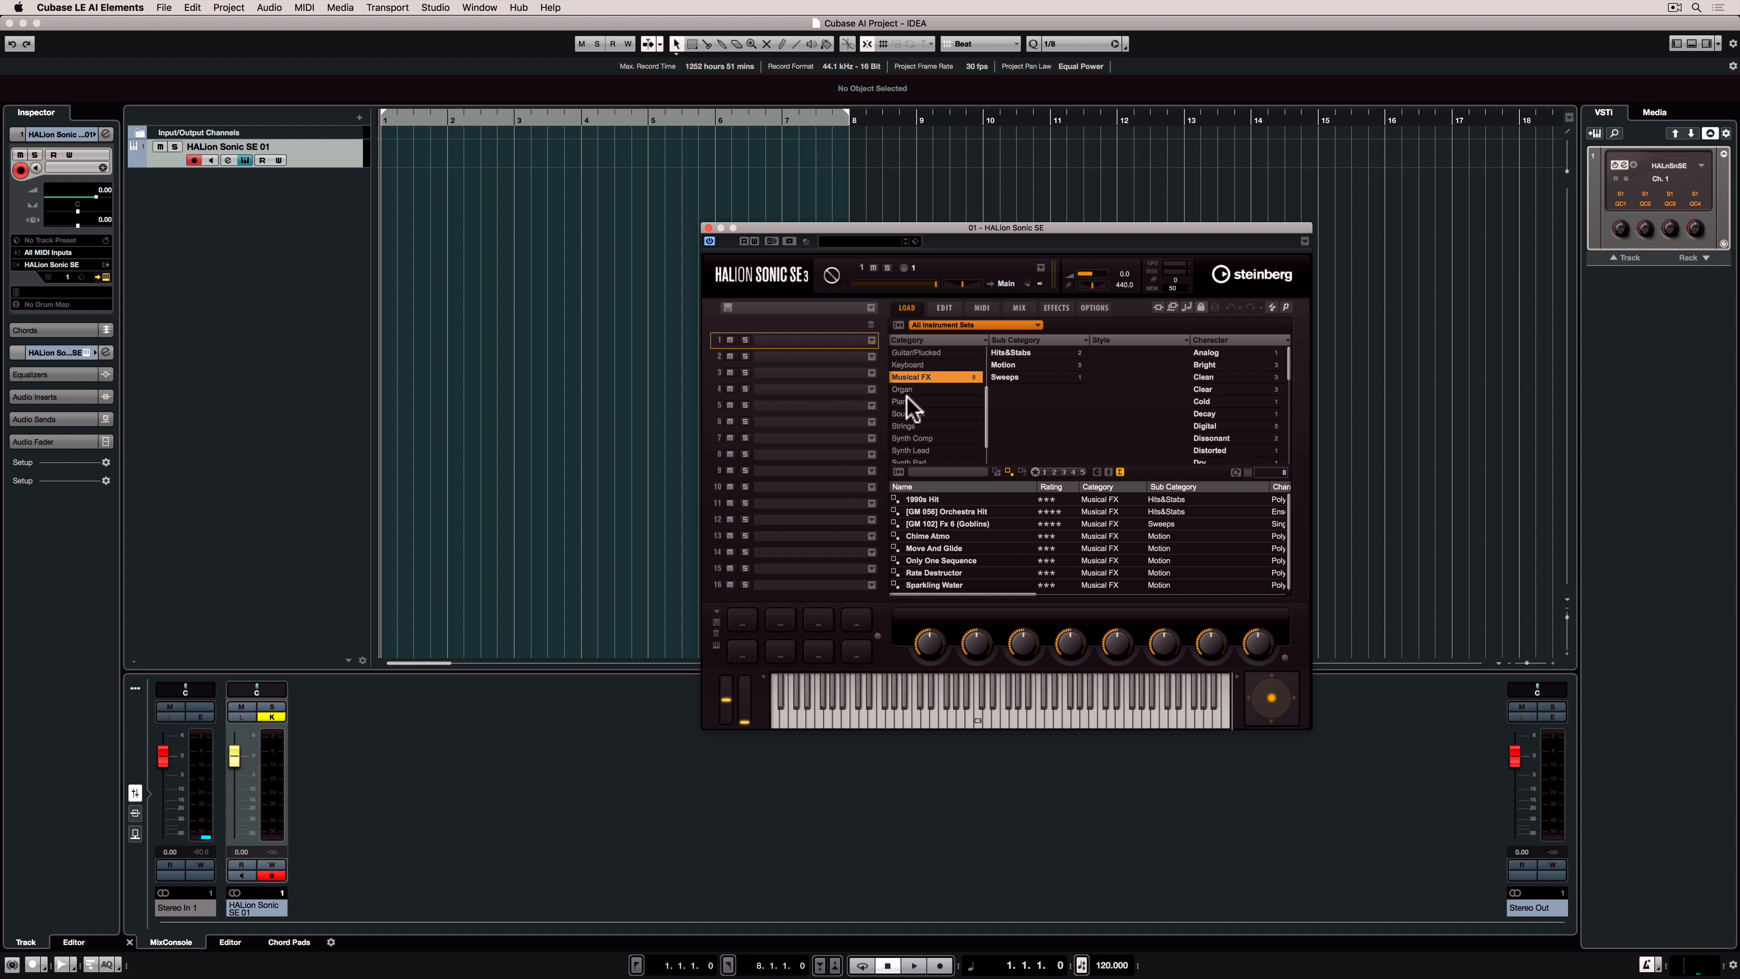
pyautogui.click(903, 400)
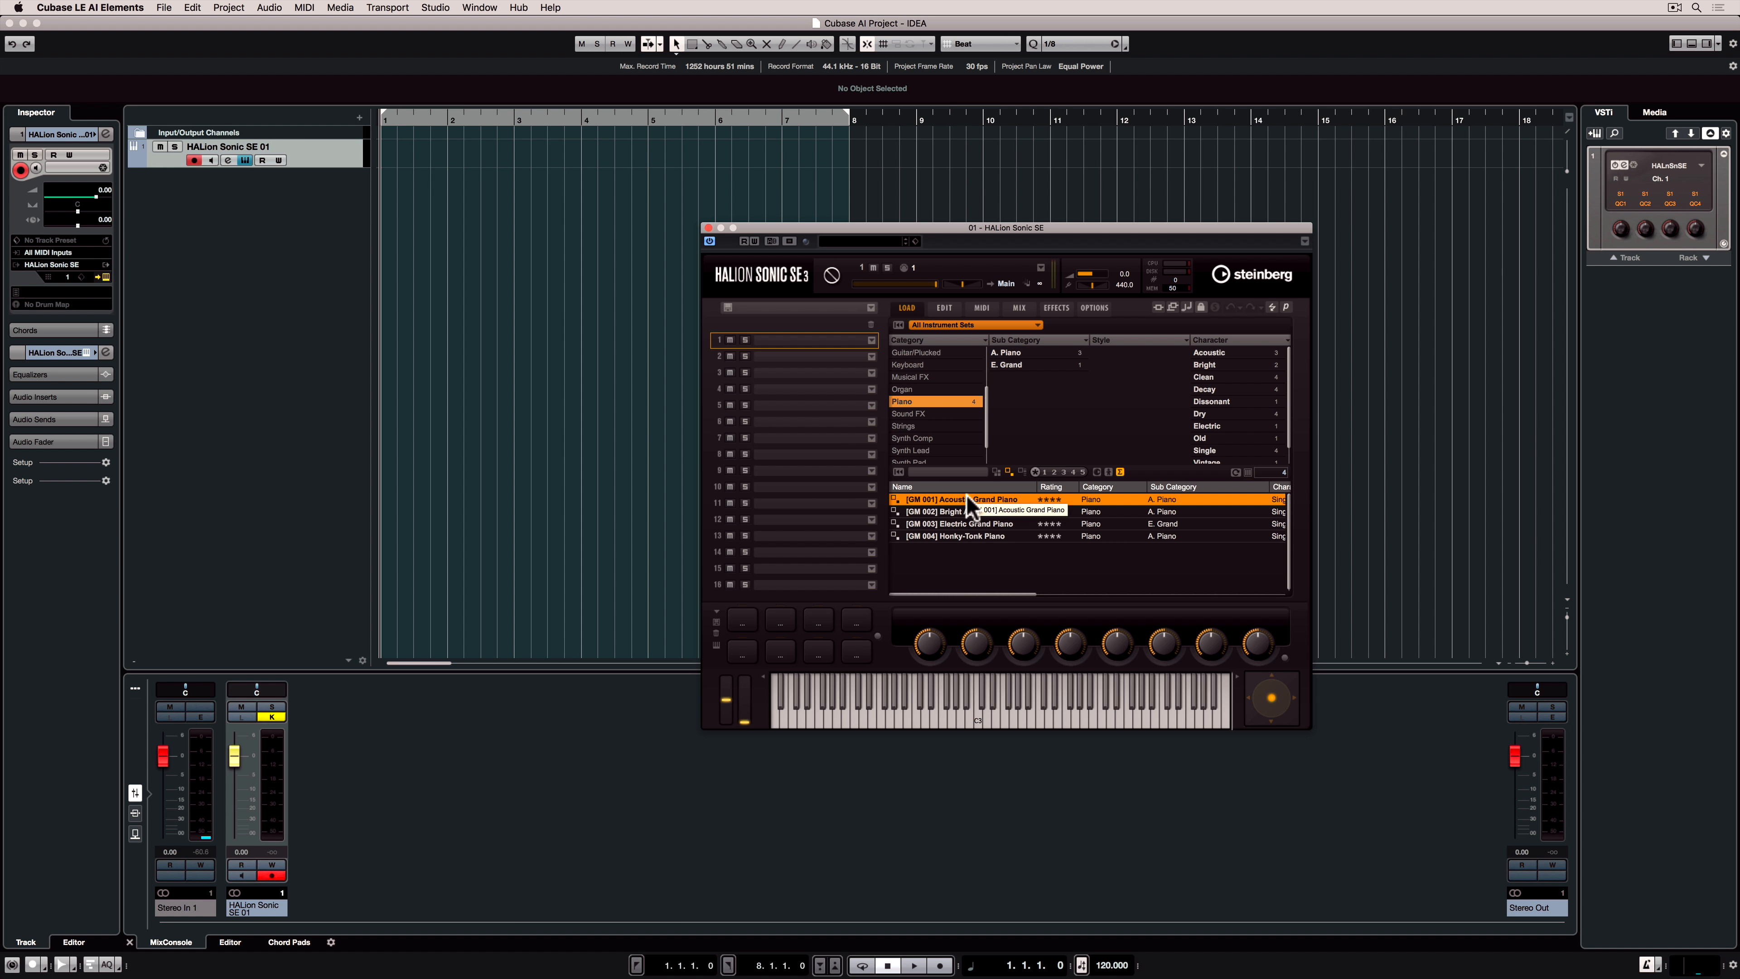
pyautogui.doubleClick(957, 498)
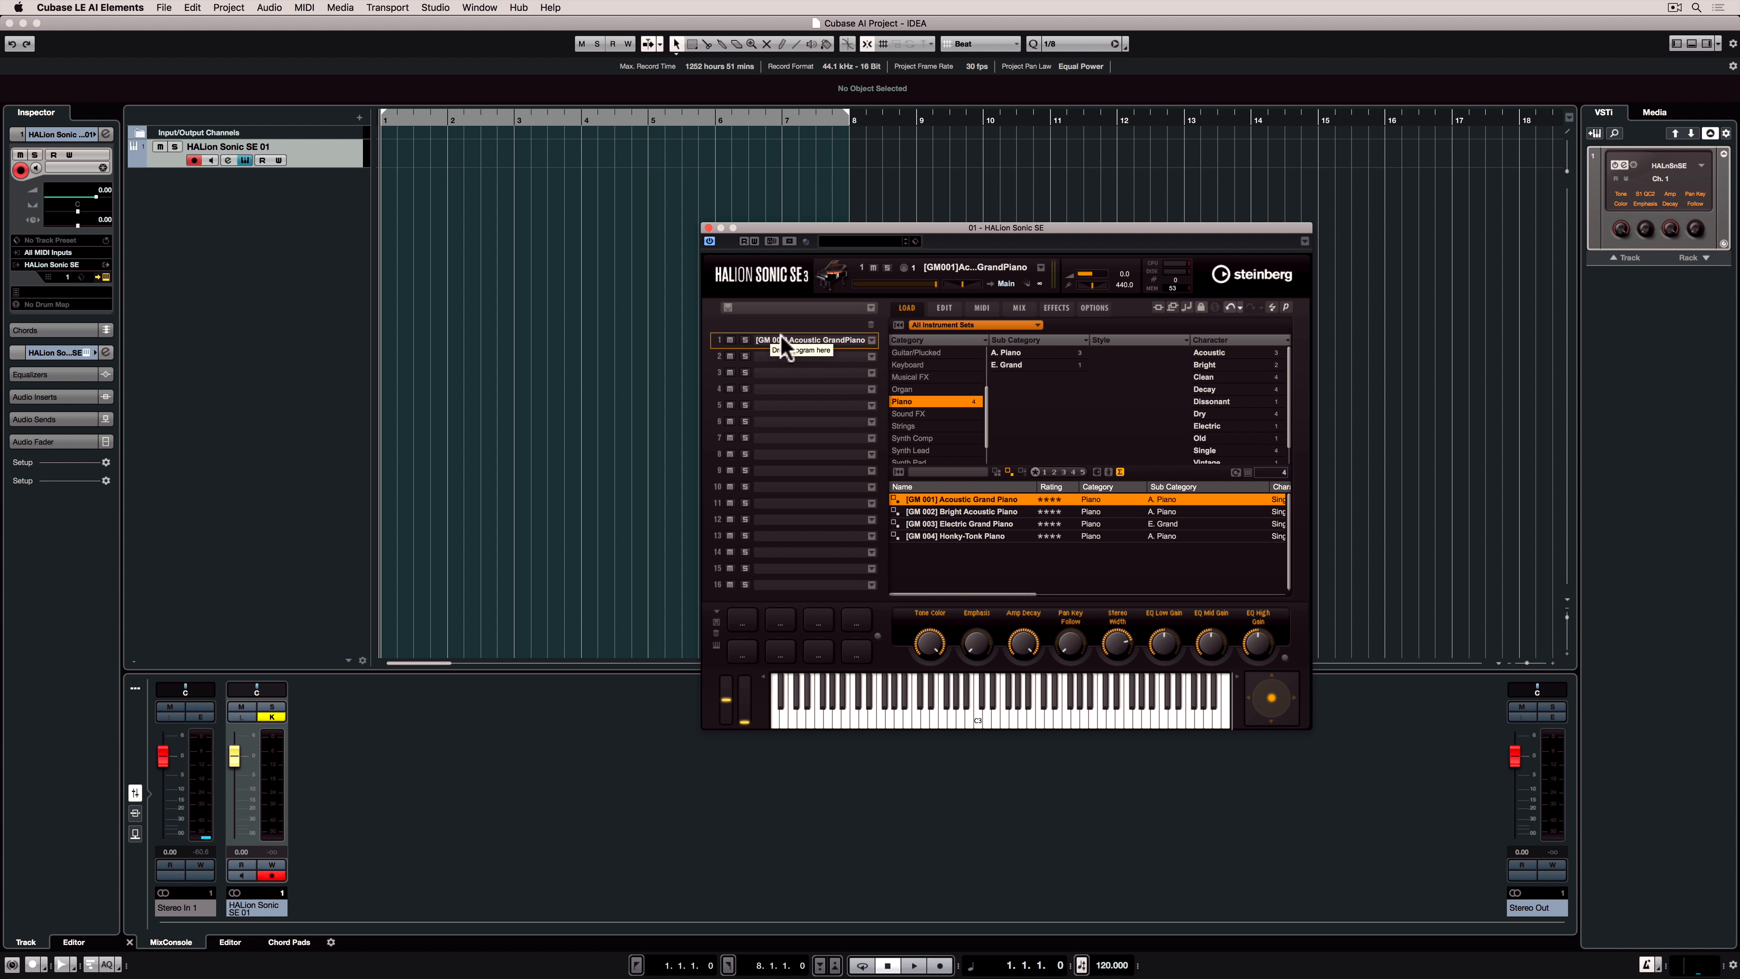
pyautogui.moveTo(824, 575)
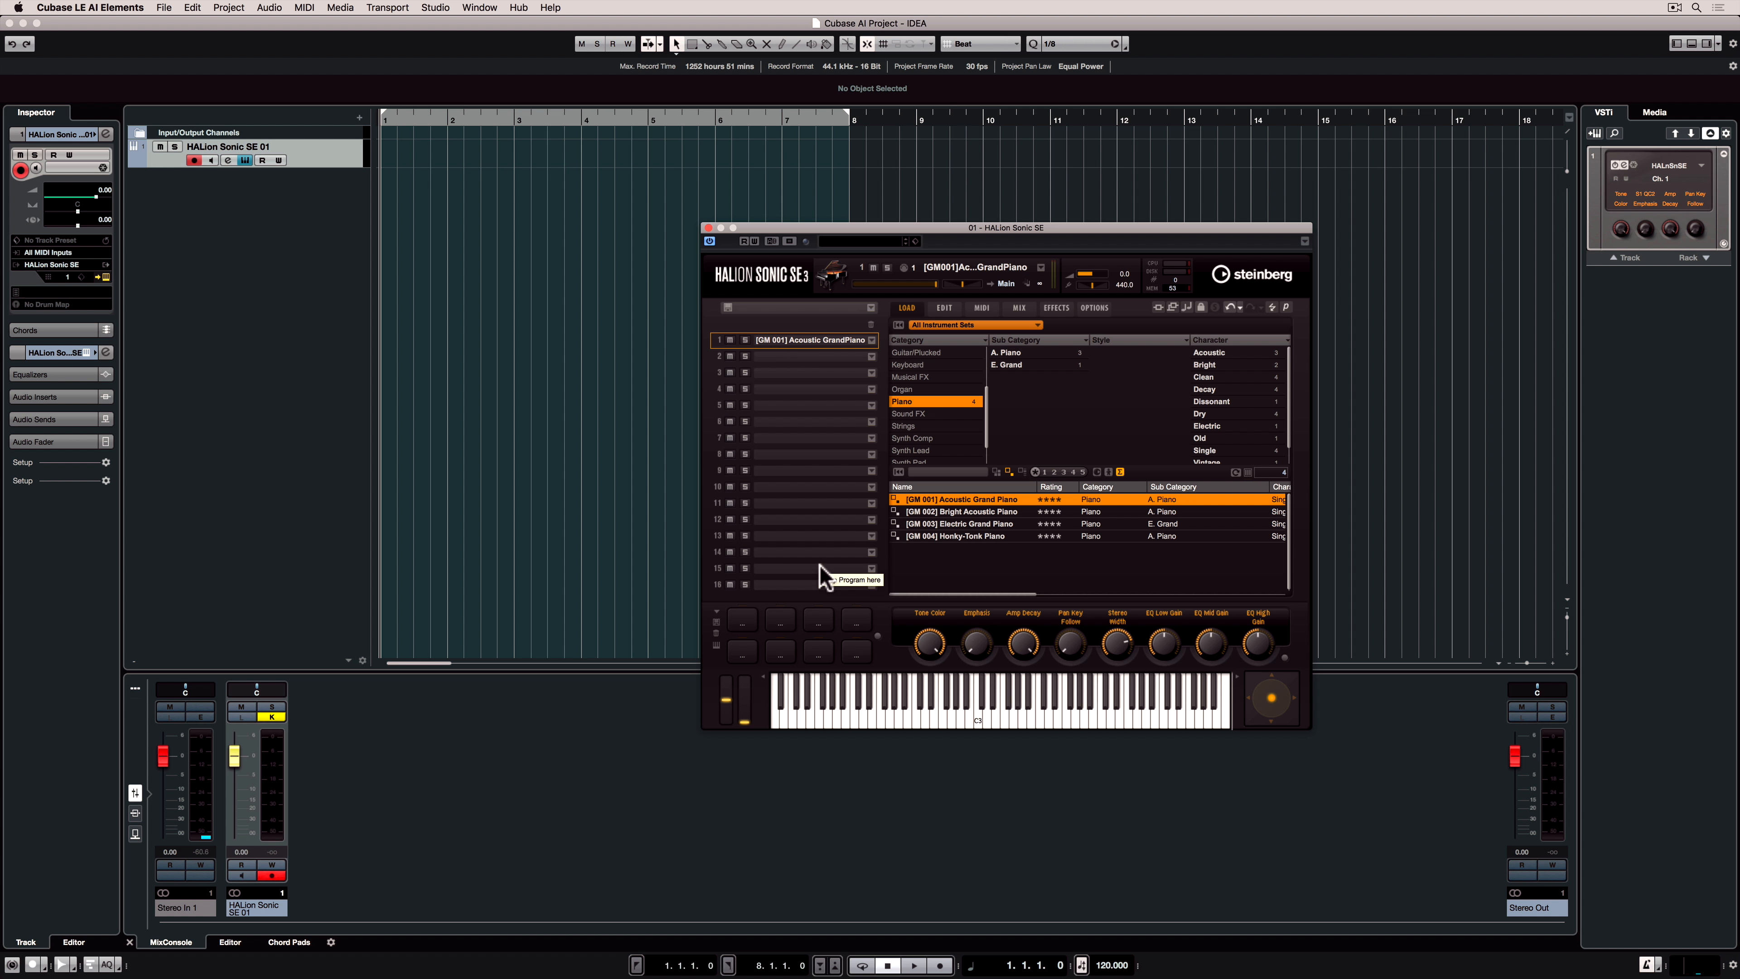
pyautogui.moveTo(1181, 655)
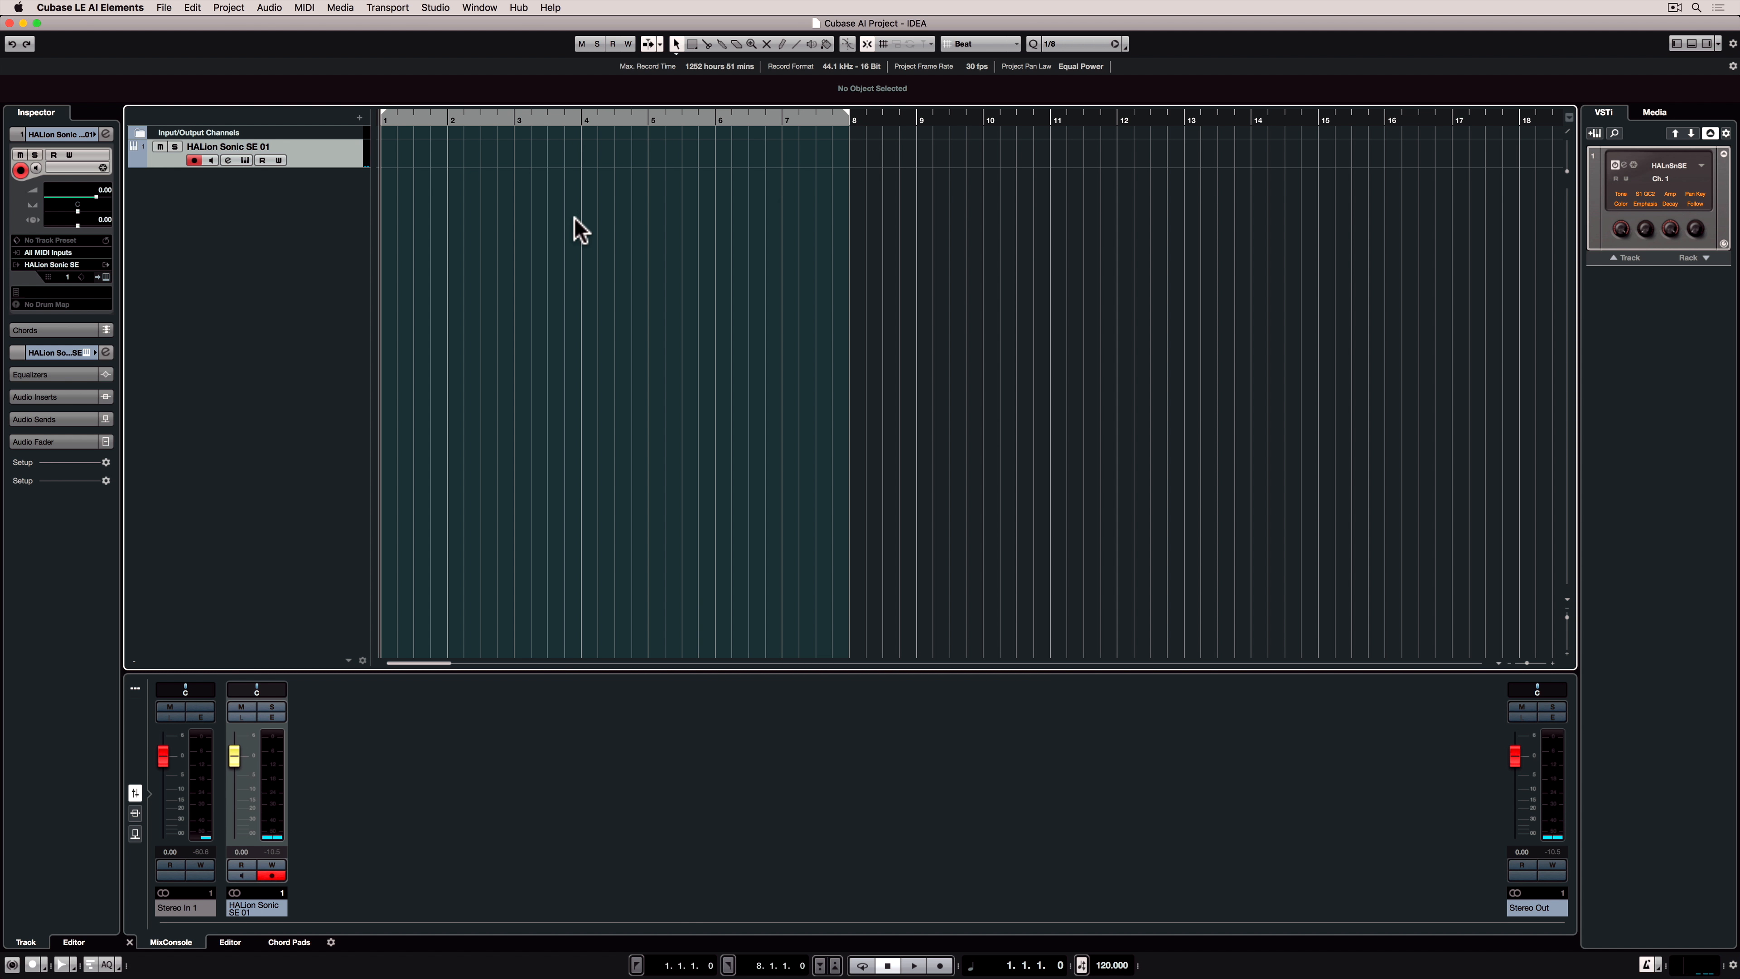
pyautogui.moveTo(346, 821)
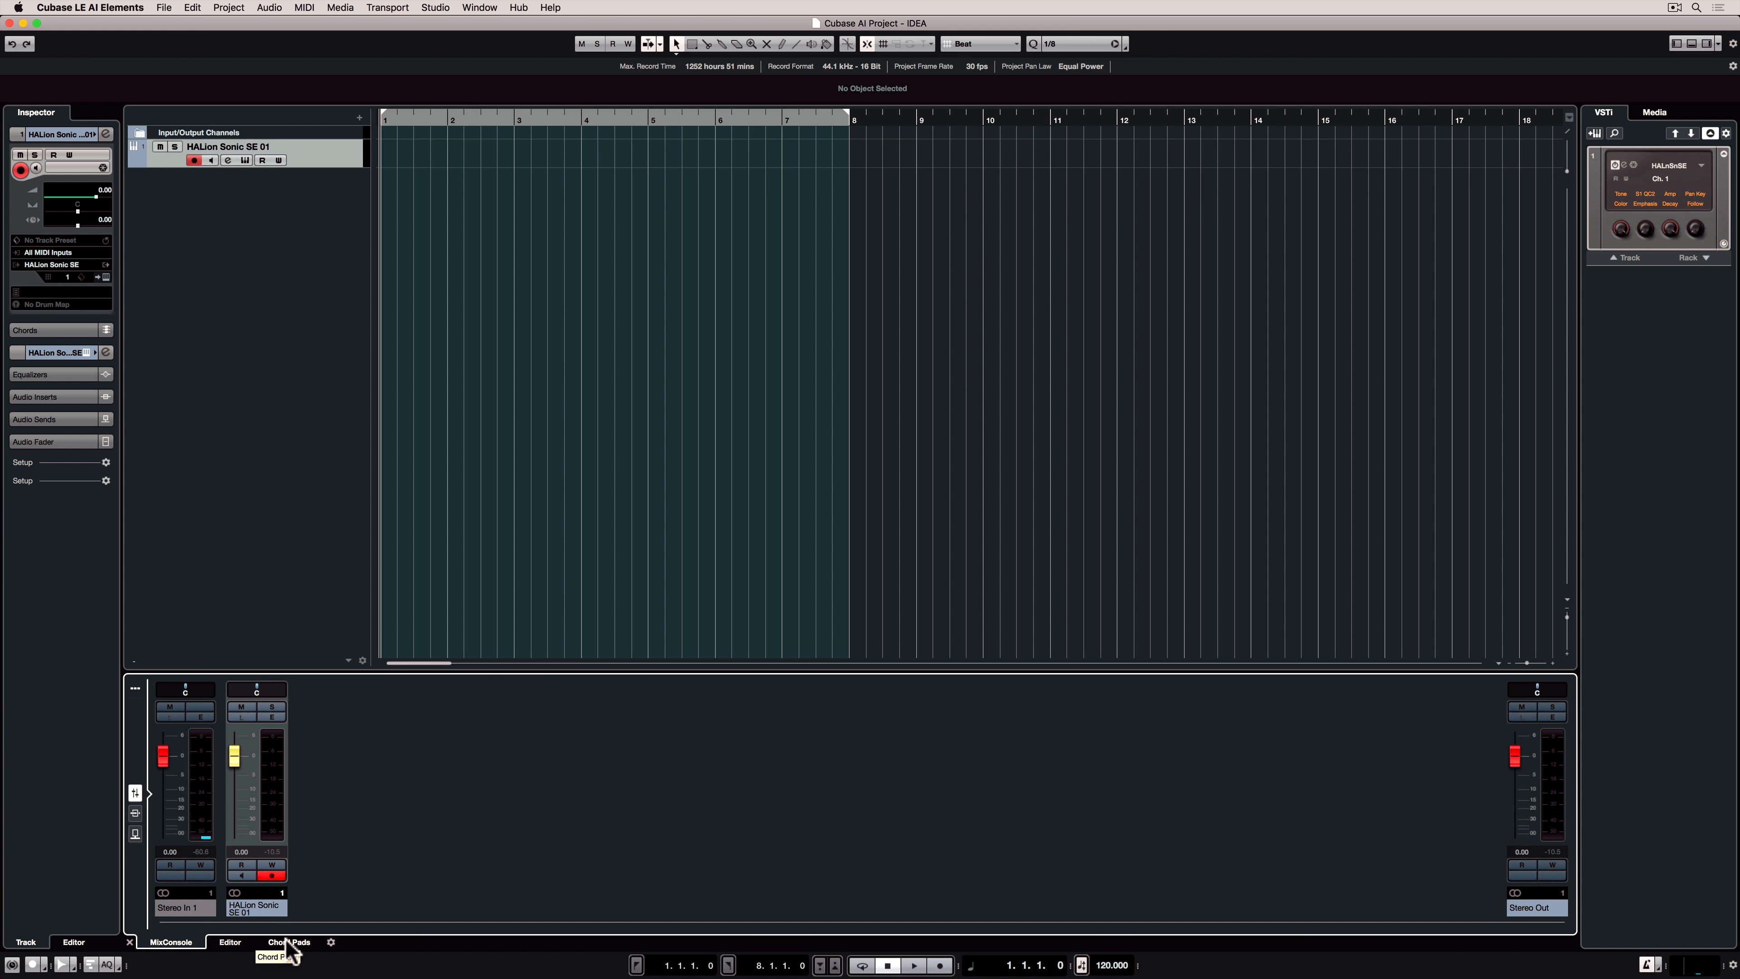
# Show the Chord Pads and audition the C chord and neighbouring pads
pyautogui.click(288, 943)
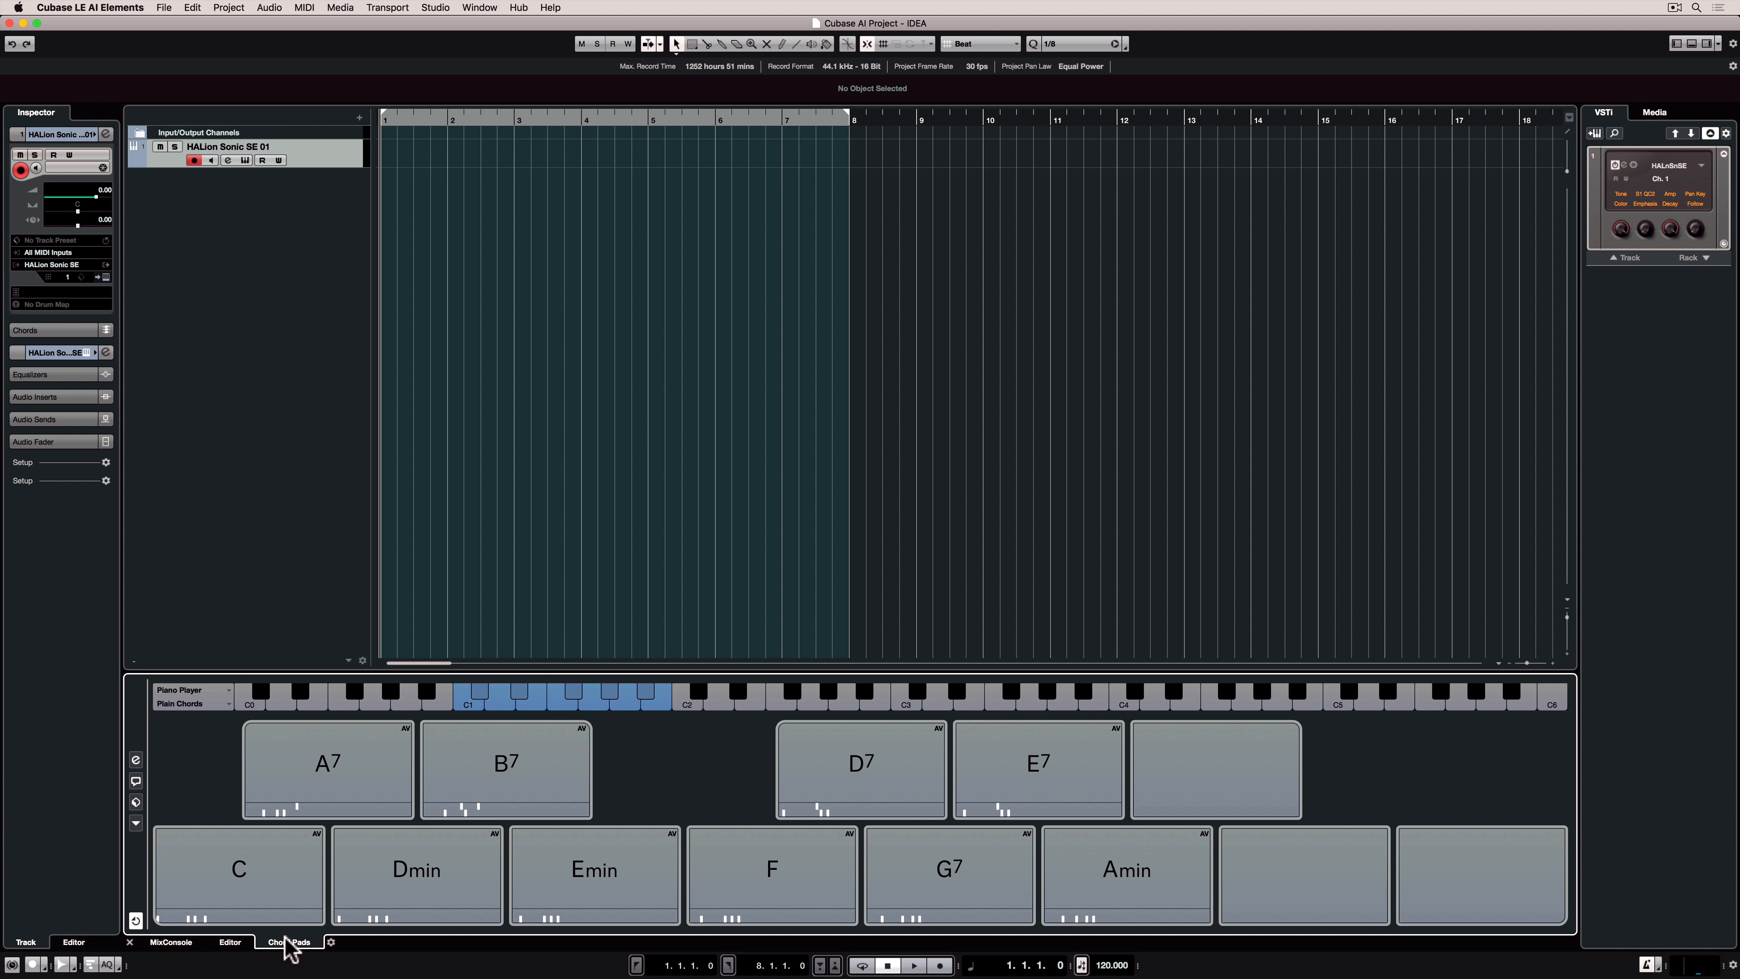
pyautogui.click(237, 869)
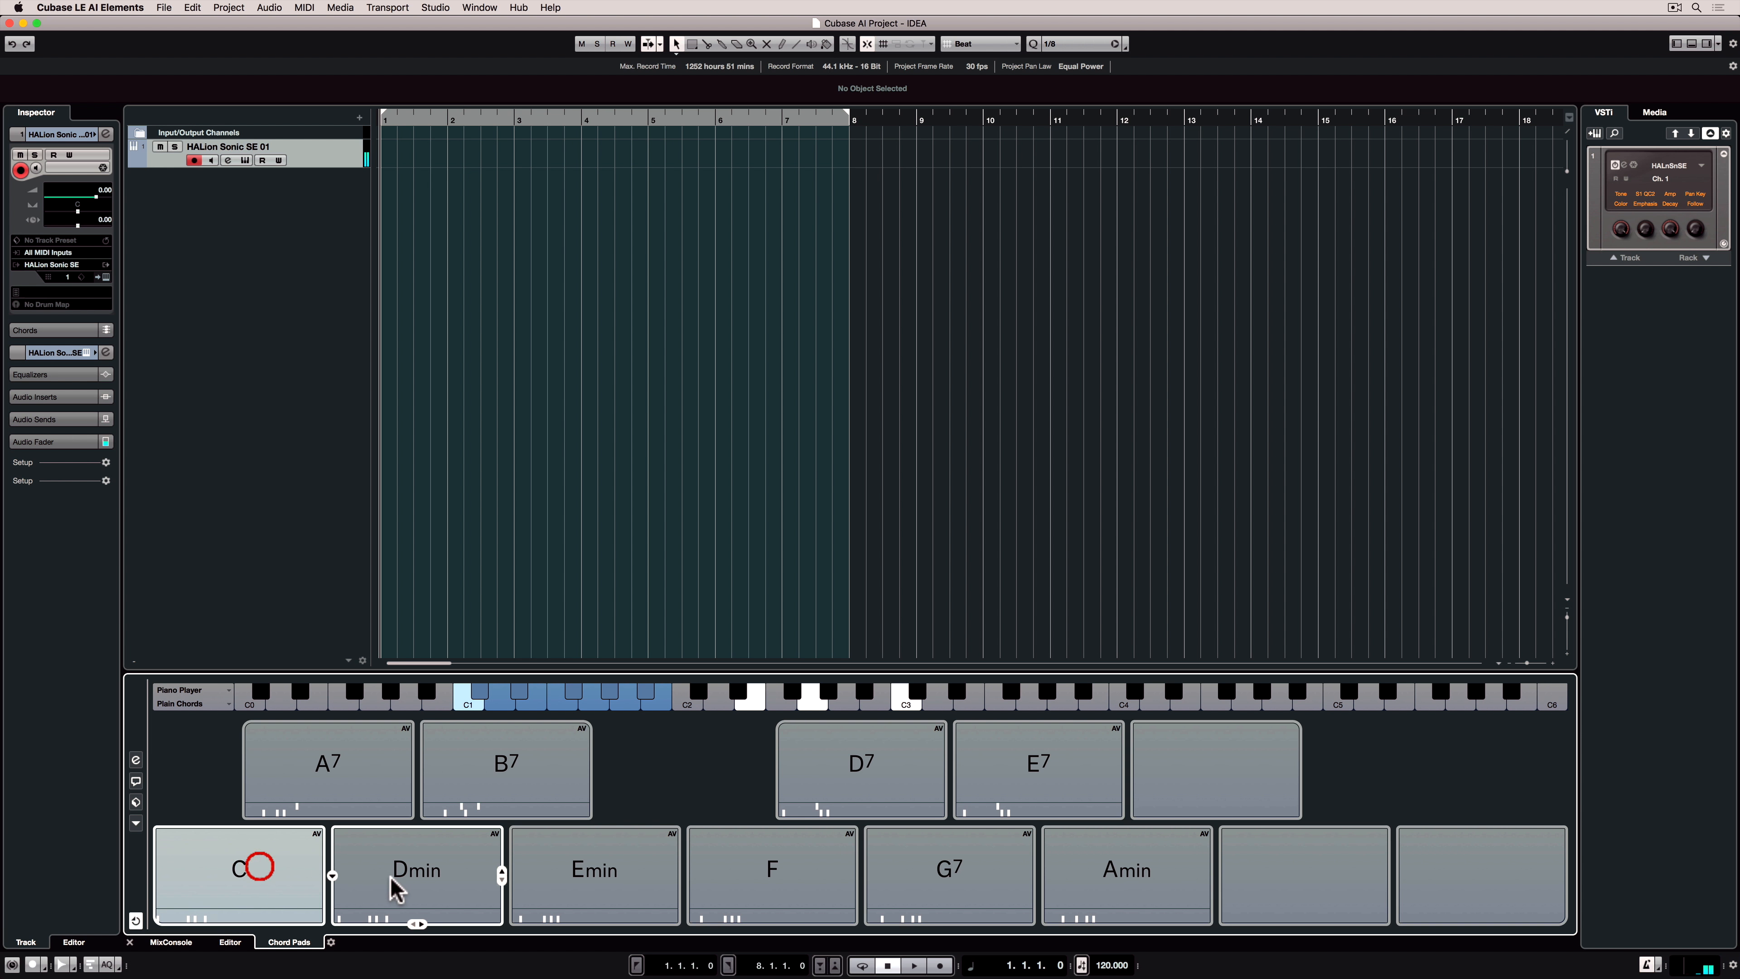
pyautogui.click(772, 874)
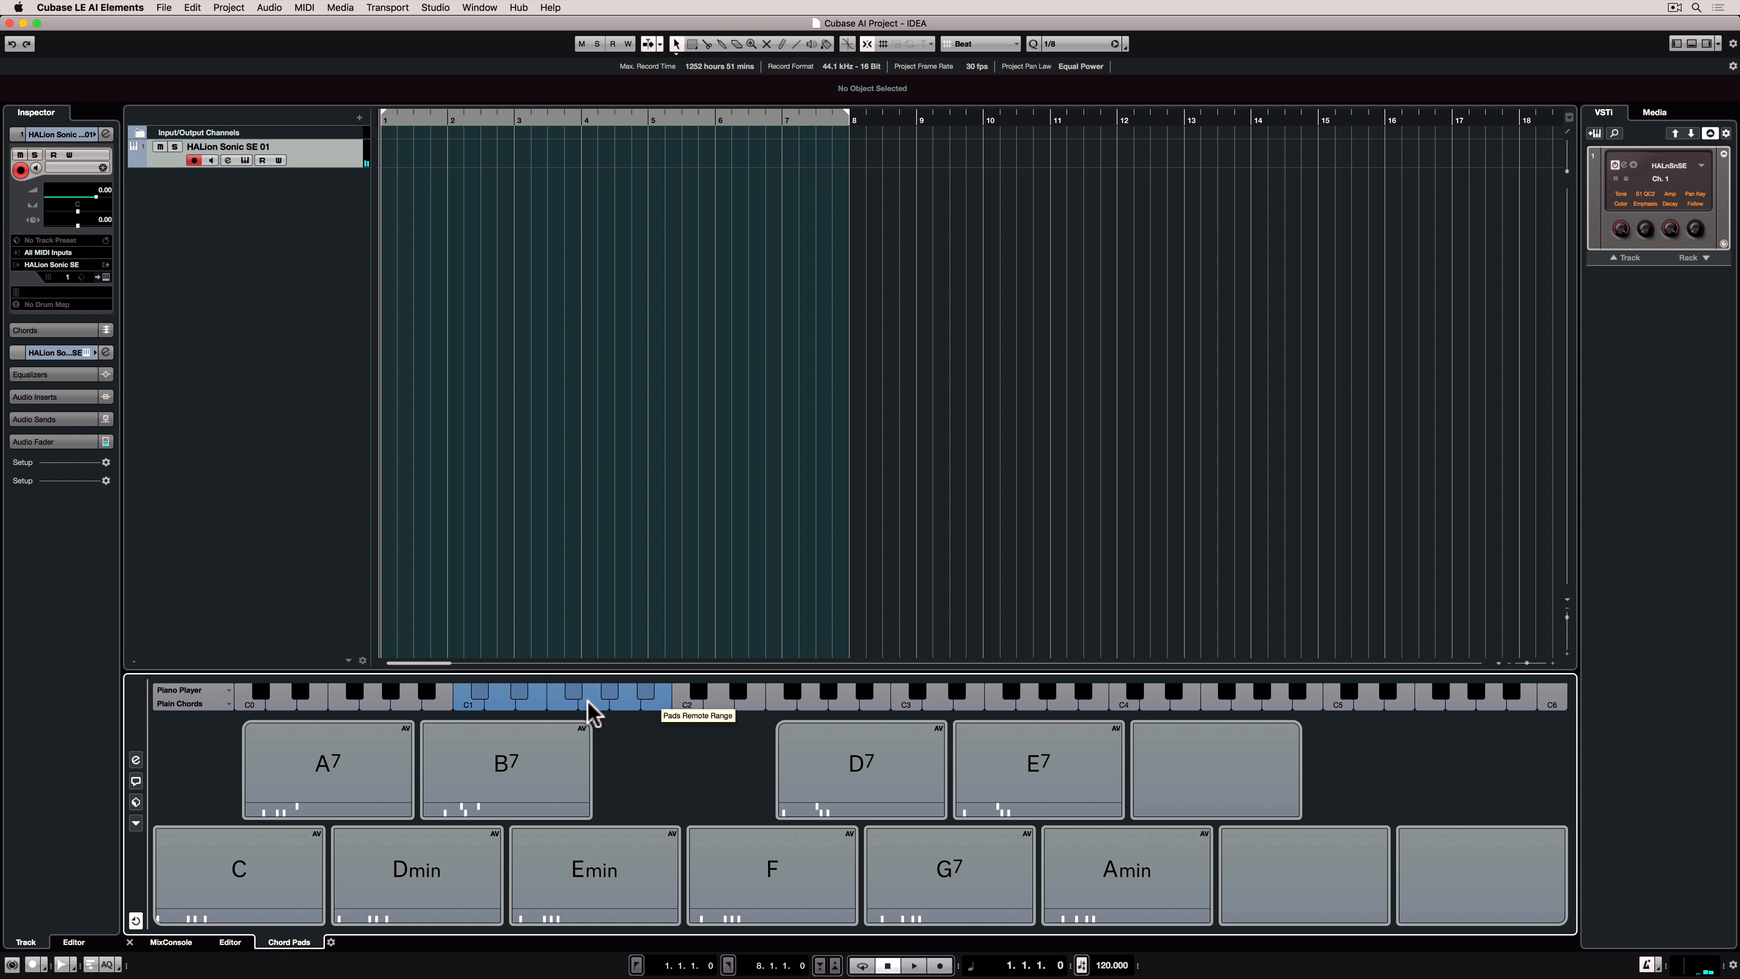
pyautogui.moveTo(663, 706)
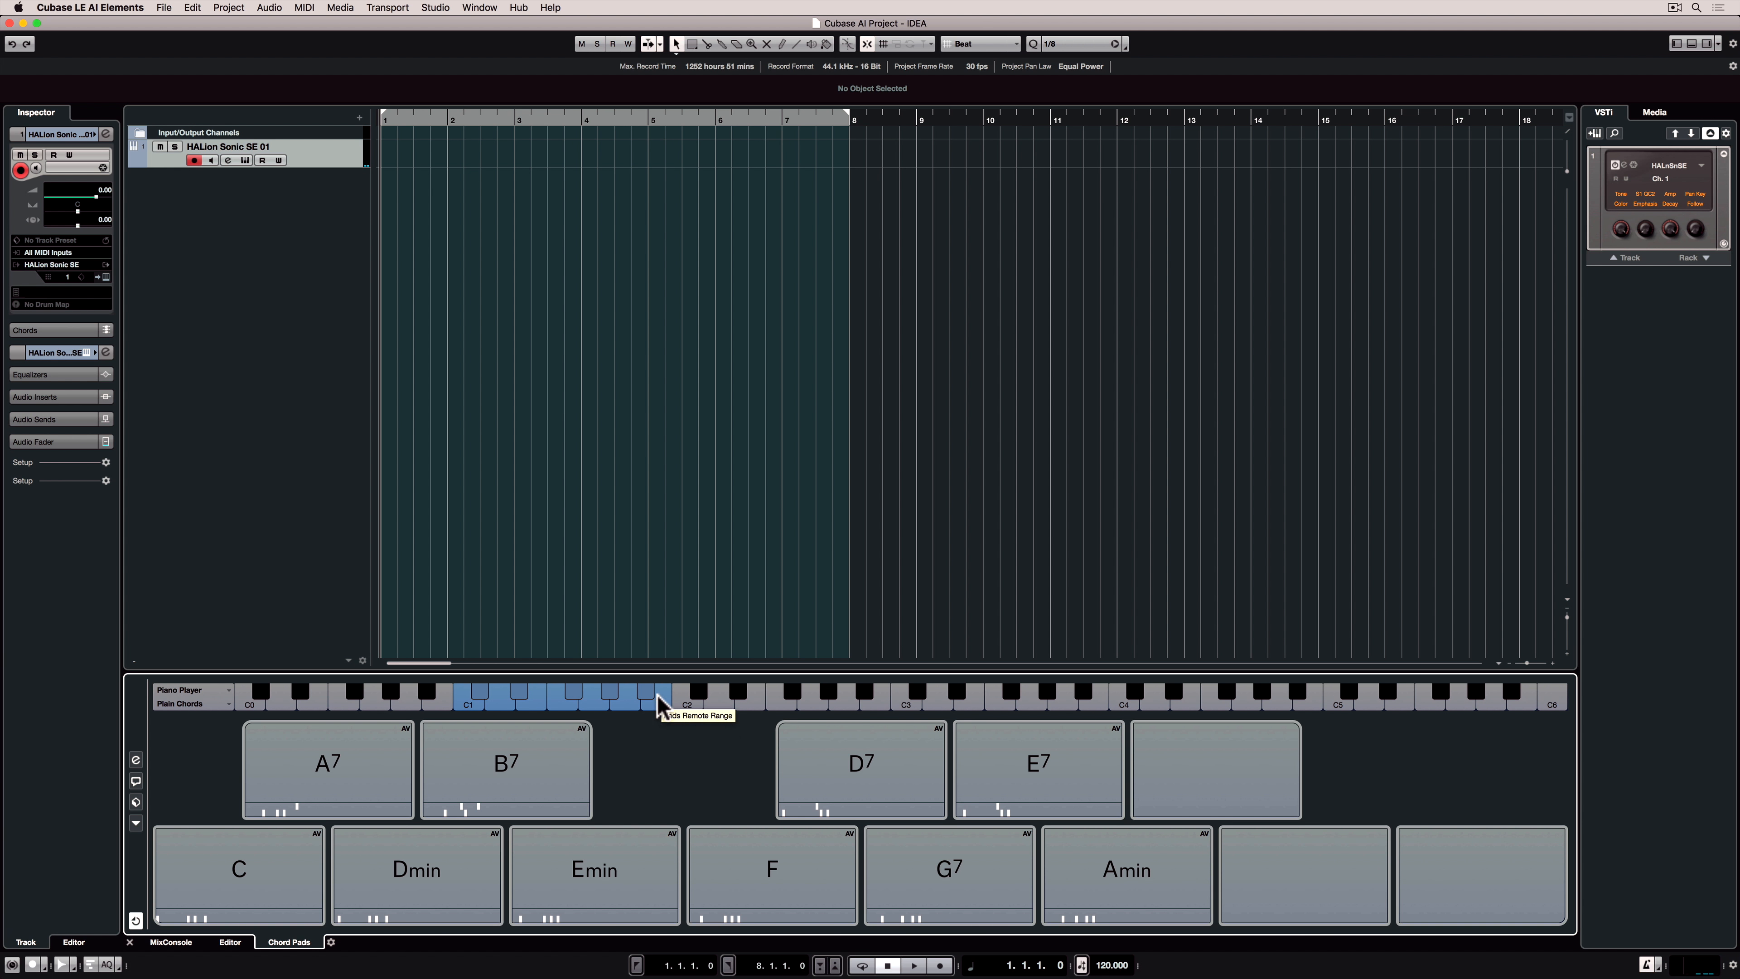
pyautogui.click(238, 874)
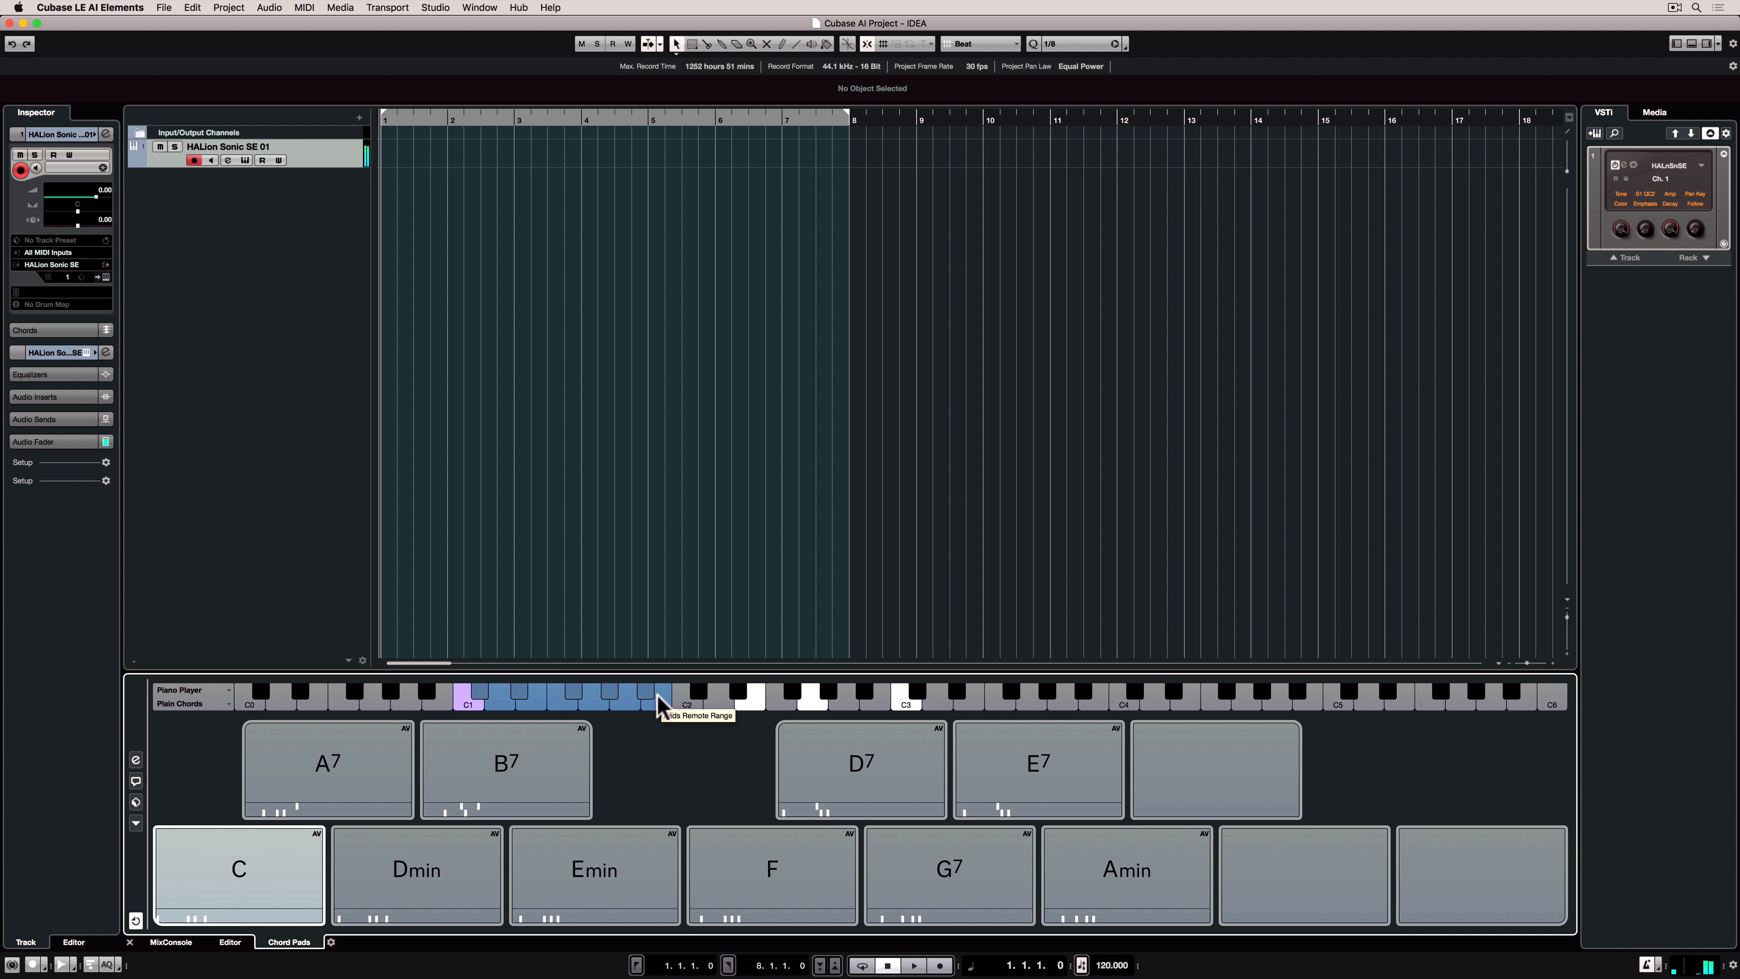
pyautogui.click(594, 875)
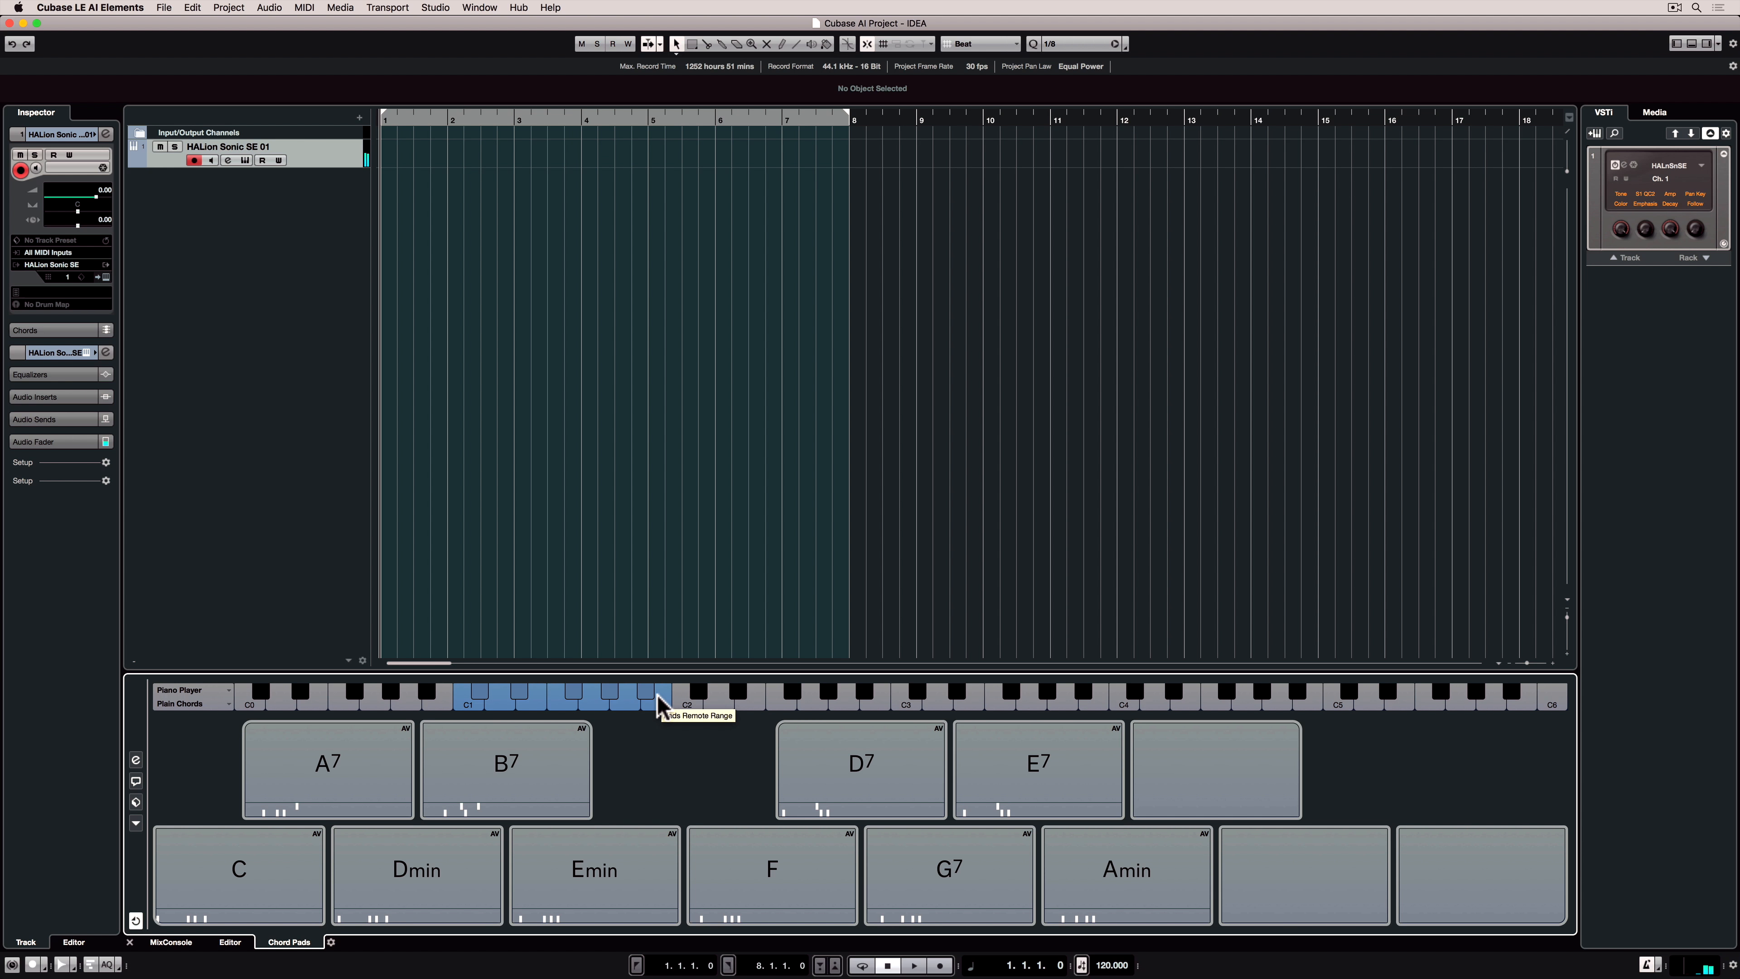
# Audition F and Amin from their remote keys and play the G pad
pyautogui.click(772, 875)
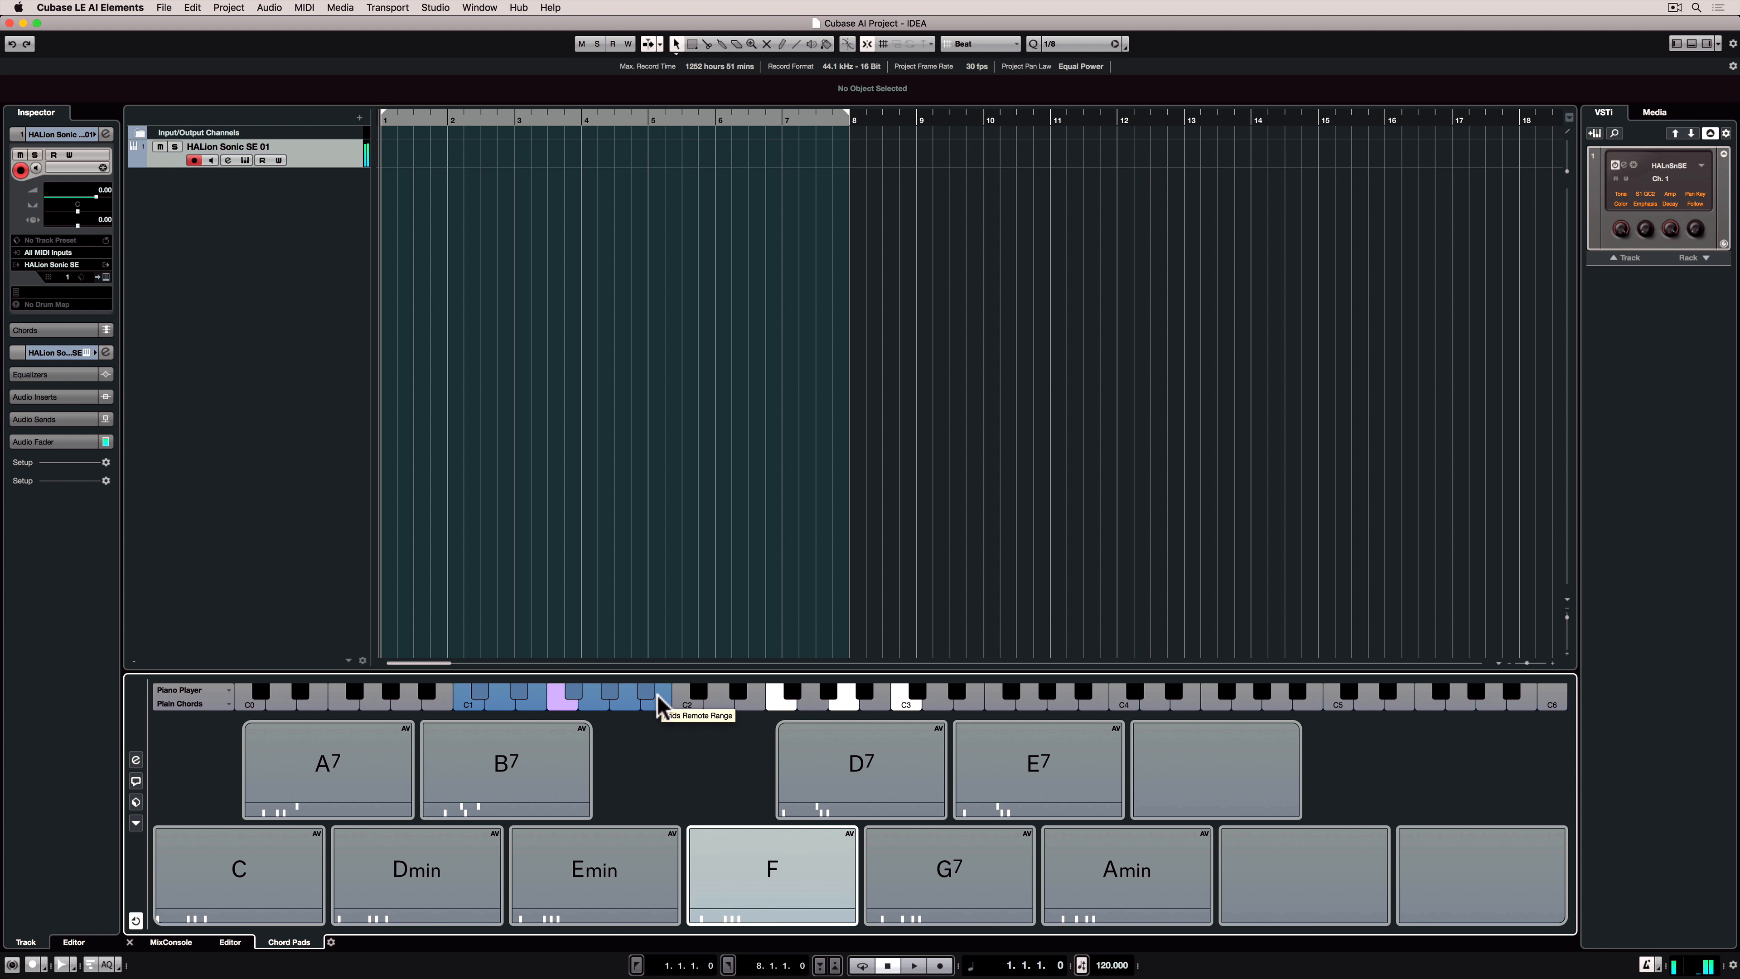
pyautogui.click(1125, 874)
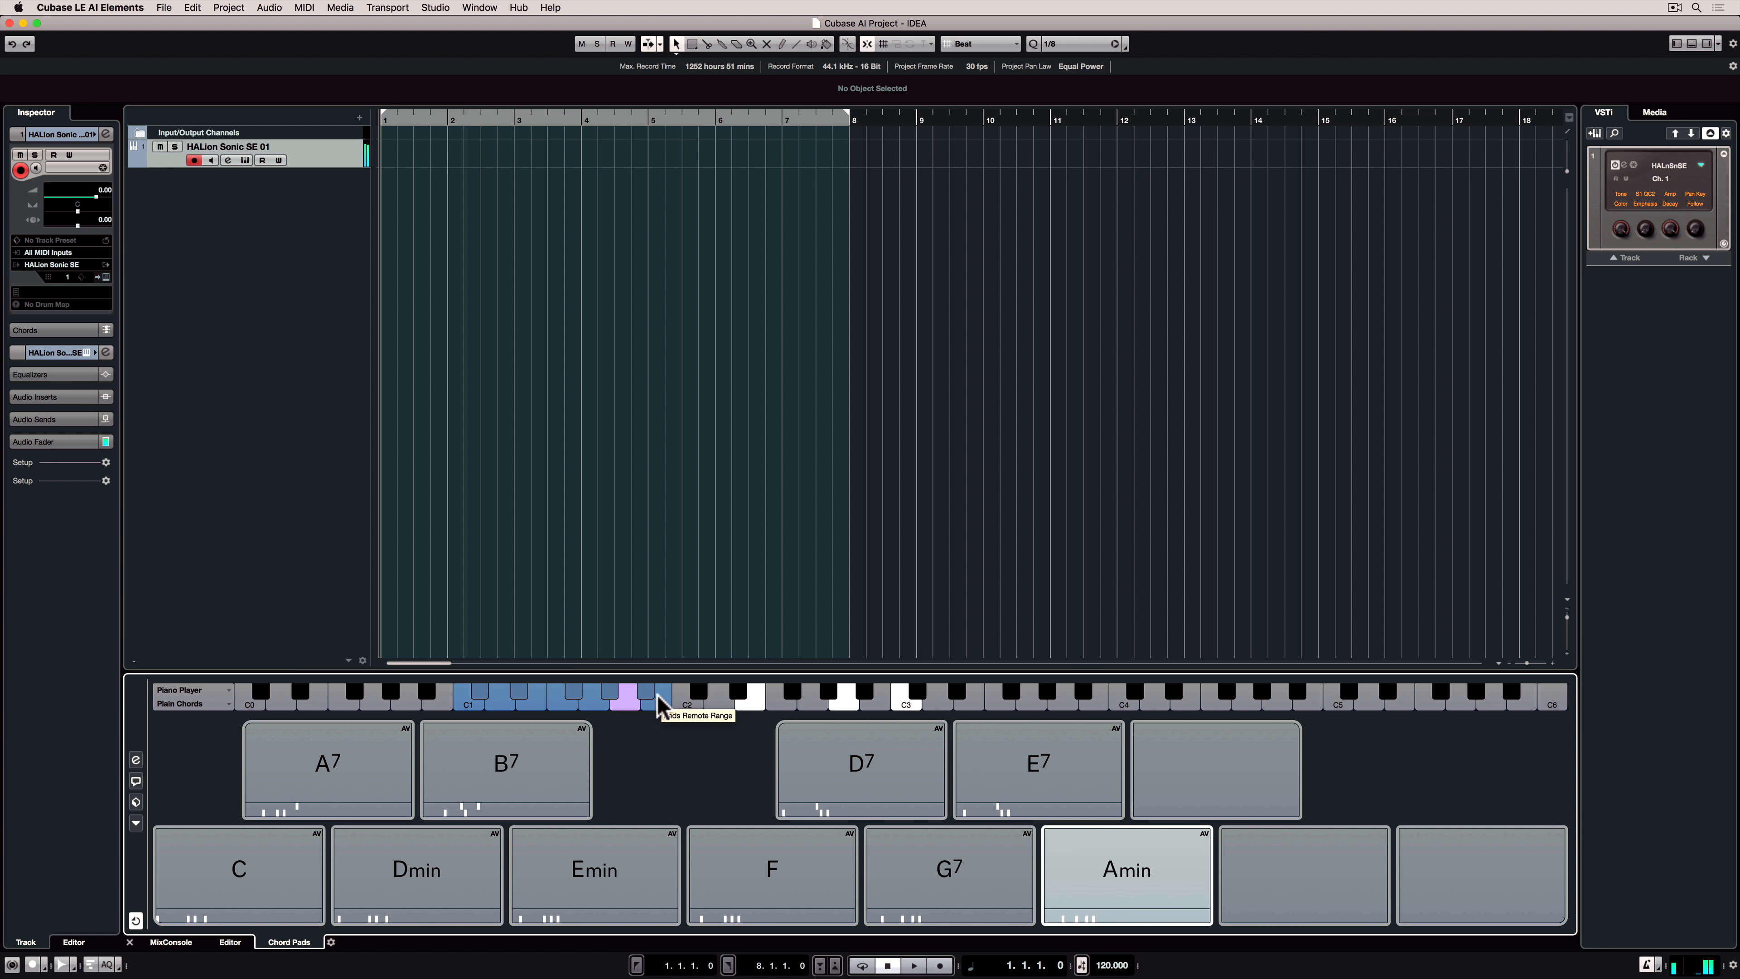
pyautogui.click(949, 869)
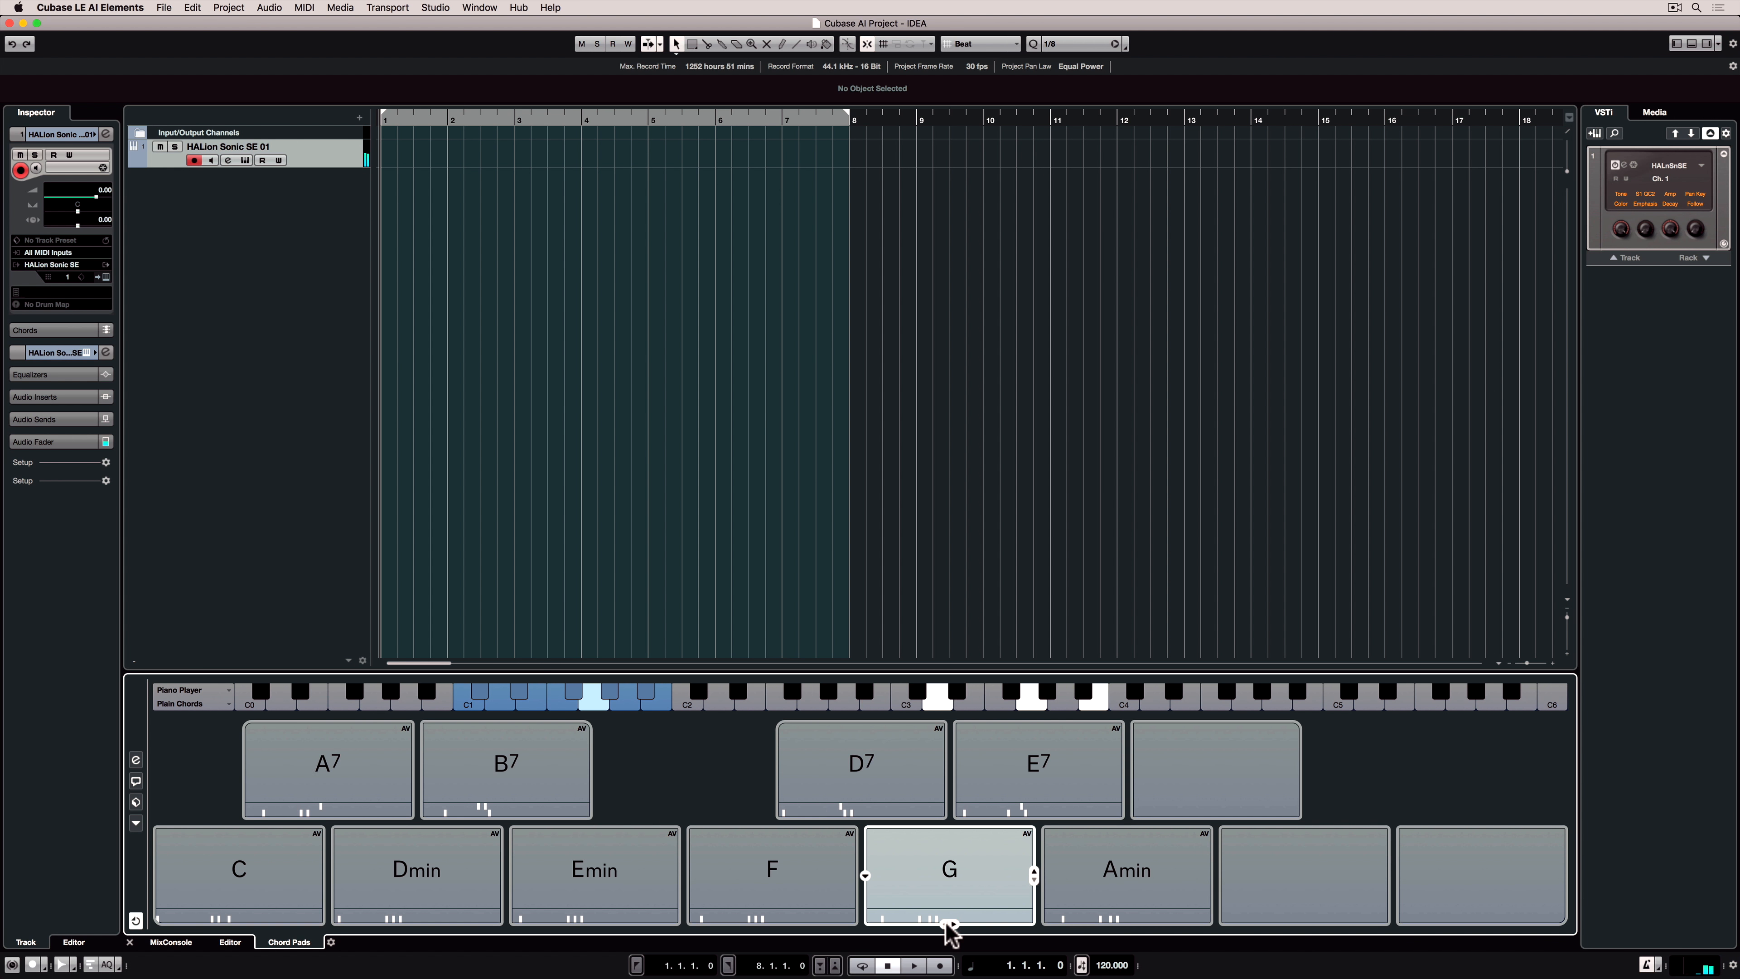
pyautogui.click(771, 874)
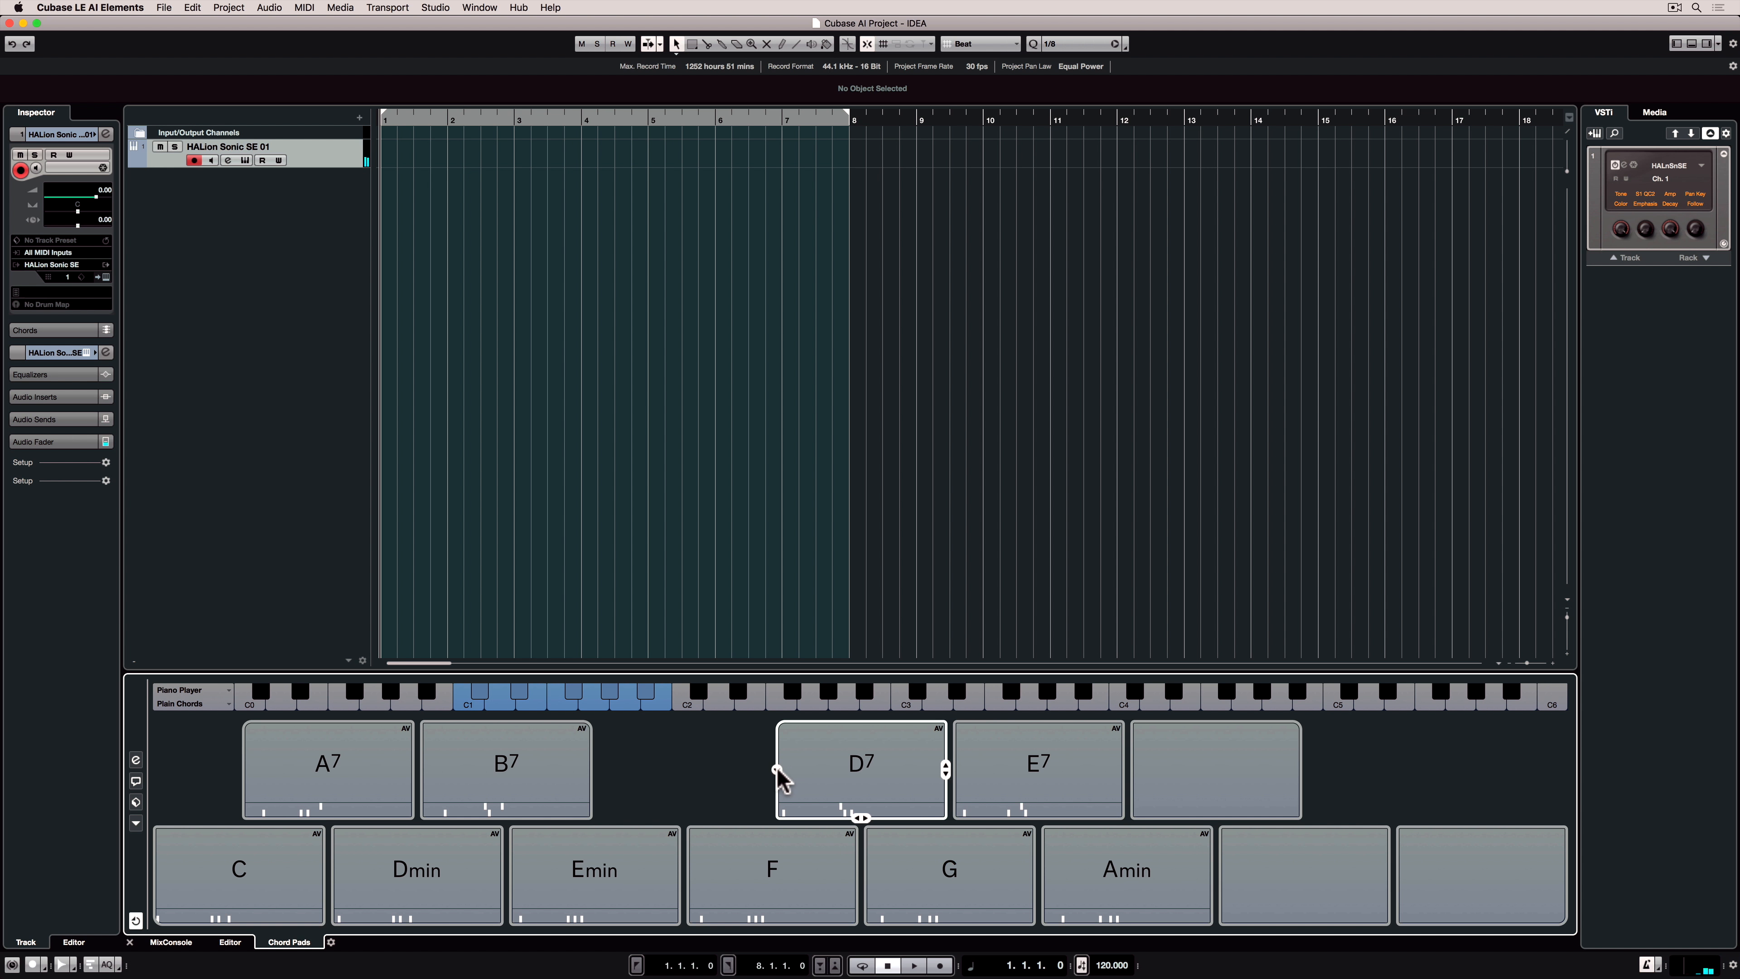
# Edit the D7 chord pad to root G with the 7 extension removed
pyautogui.click(860, 770)
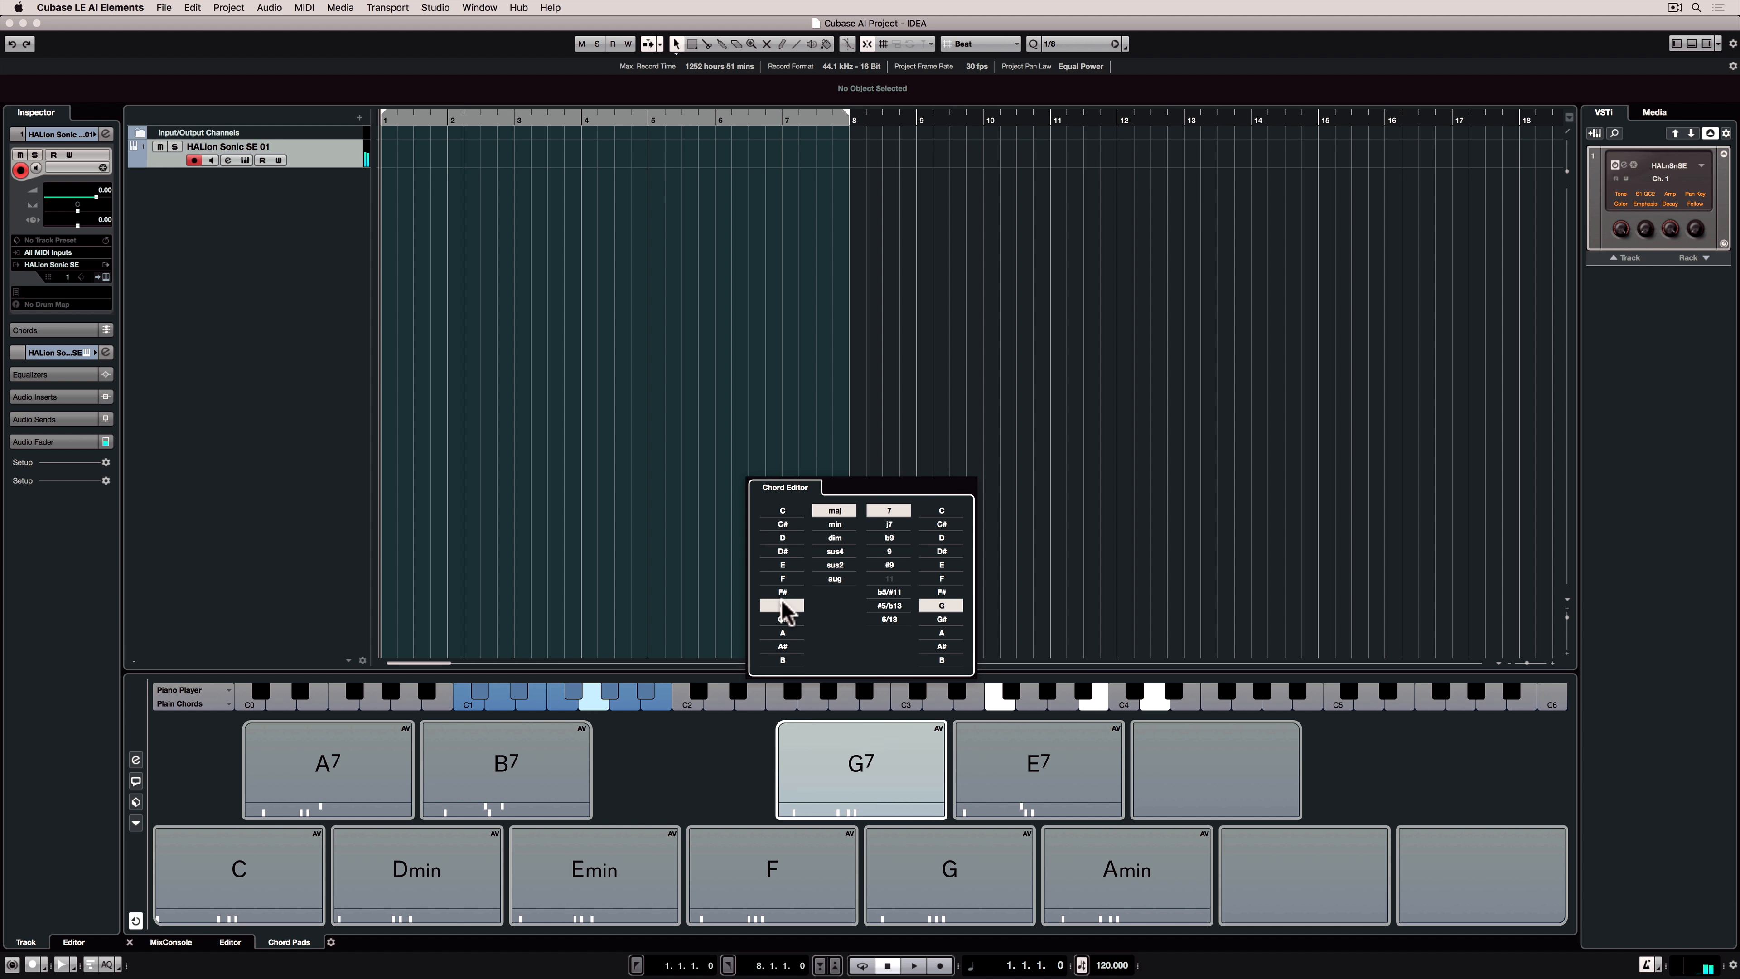
pyautogui.click(887, 509)
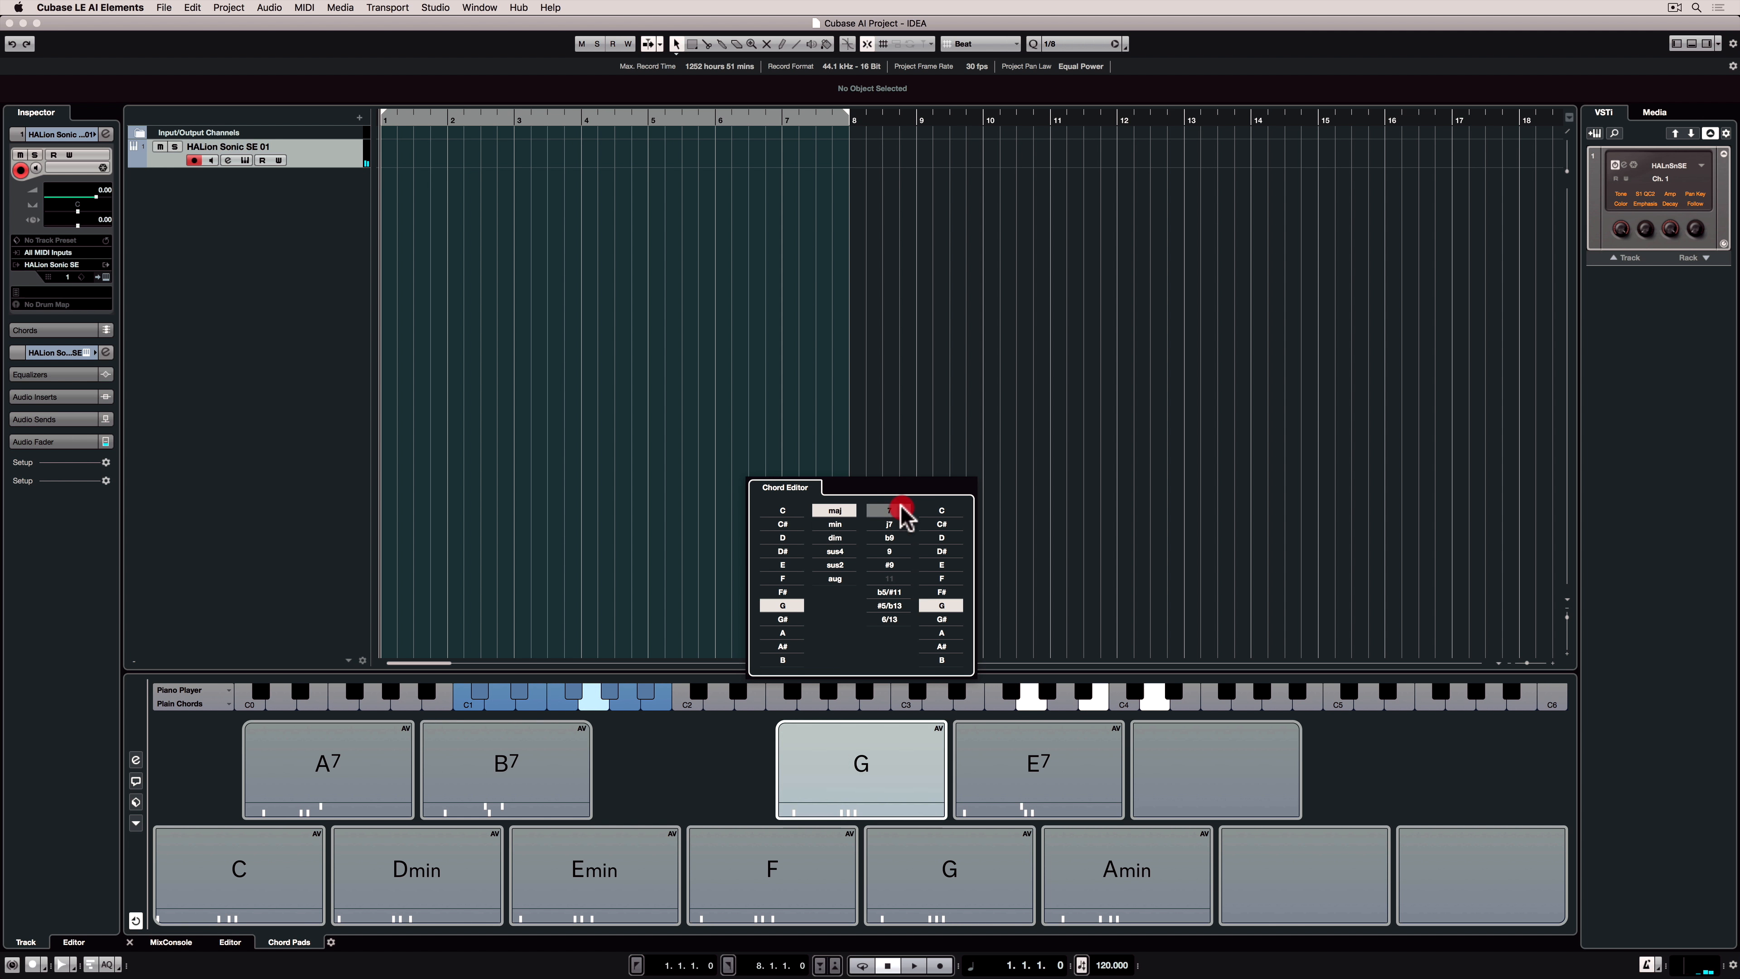
pyautogui.click(988, 722)
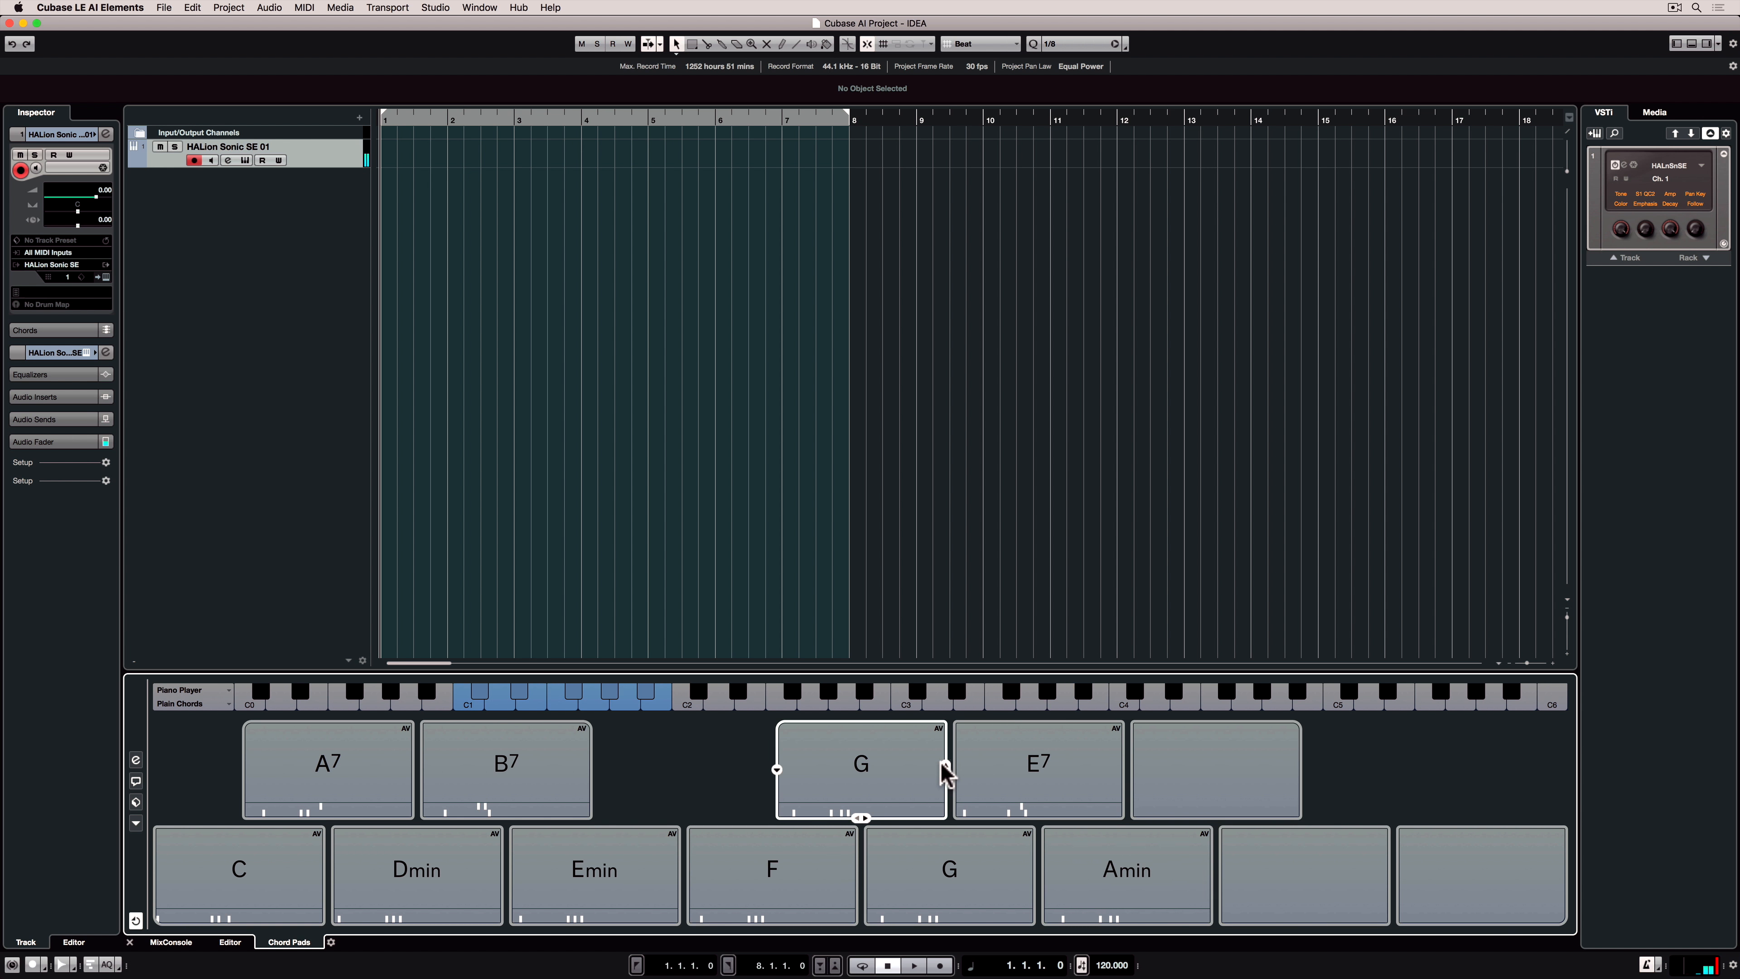
pyautogui.click(860, 769)
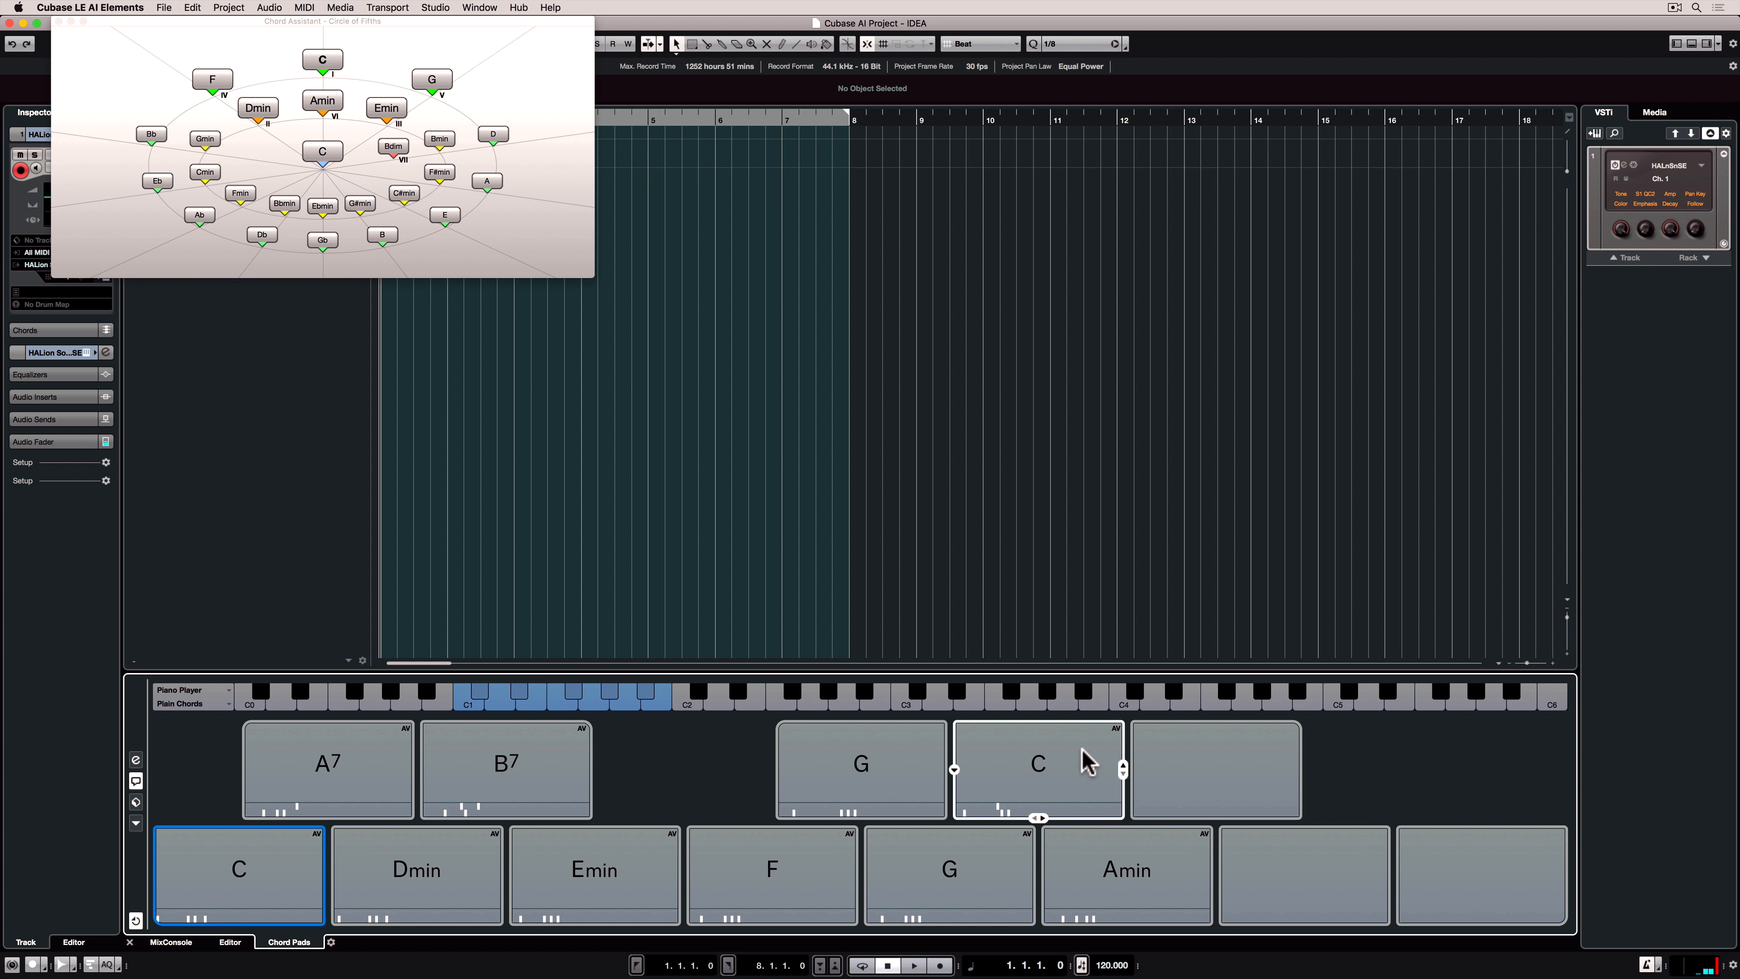
# Audition the edited pads and bring up the circle-of-fifths chord assistant
pyautogui.click(772, 873)
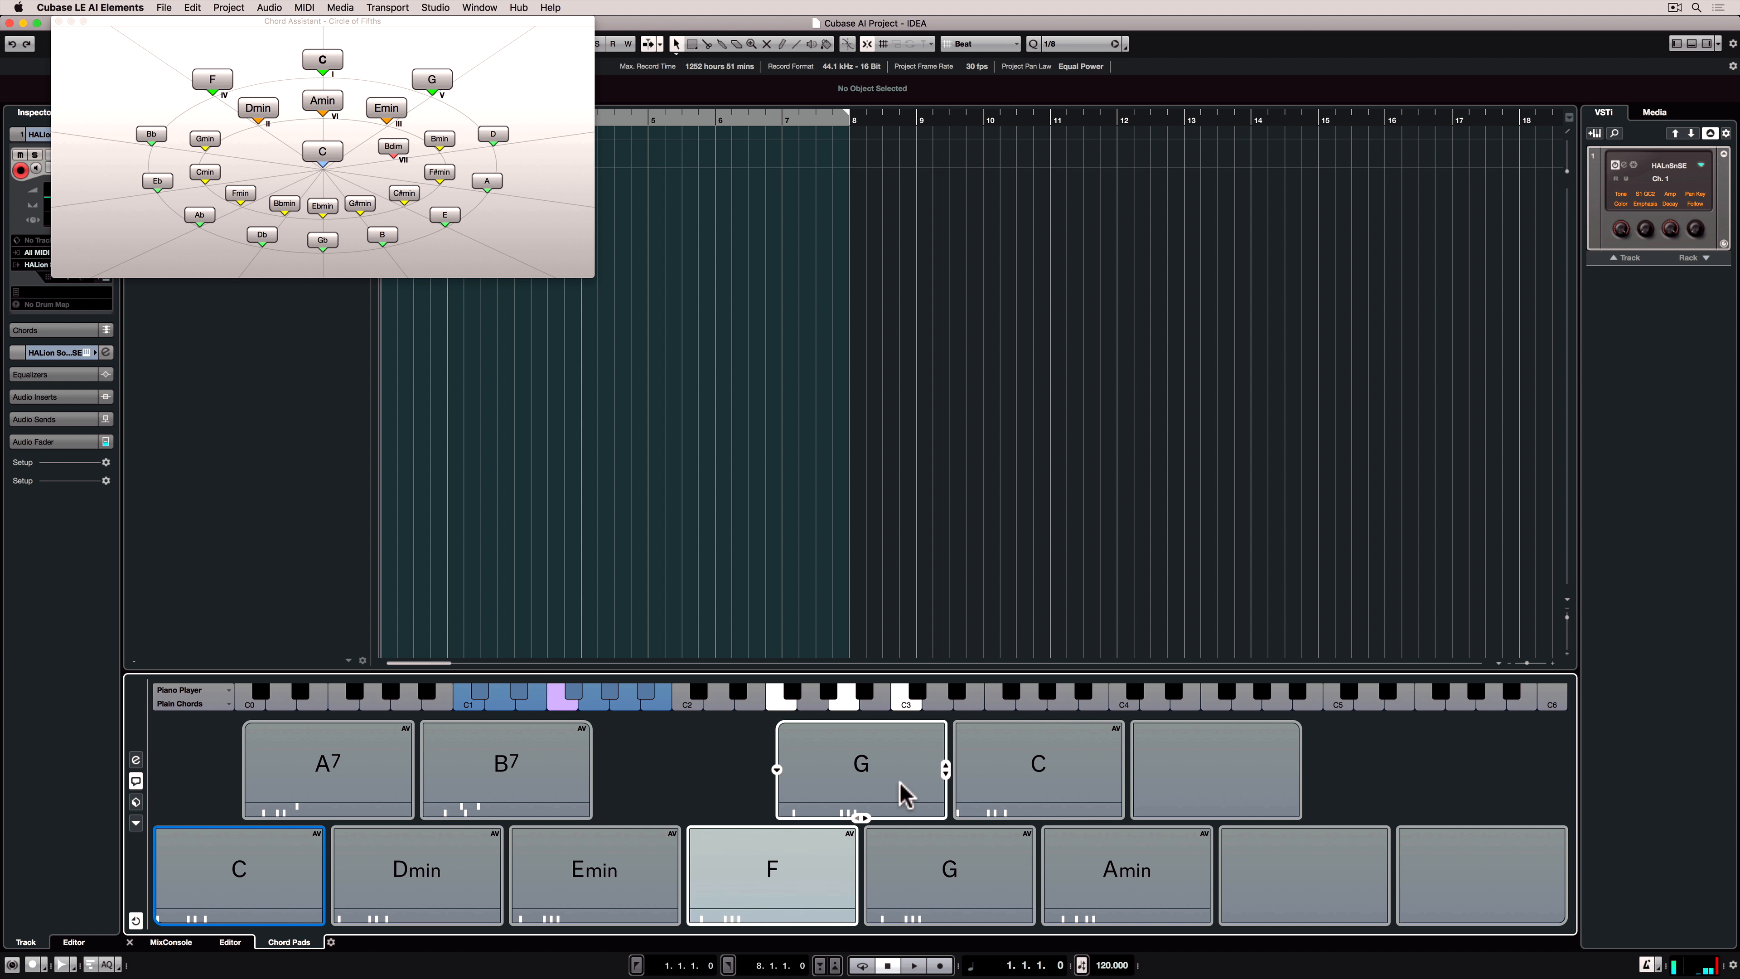
pyautogui.click(1126, 873)
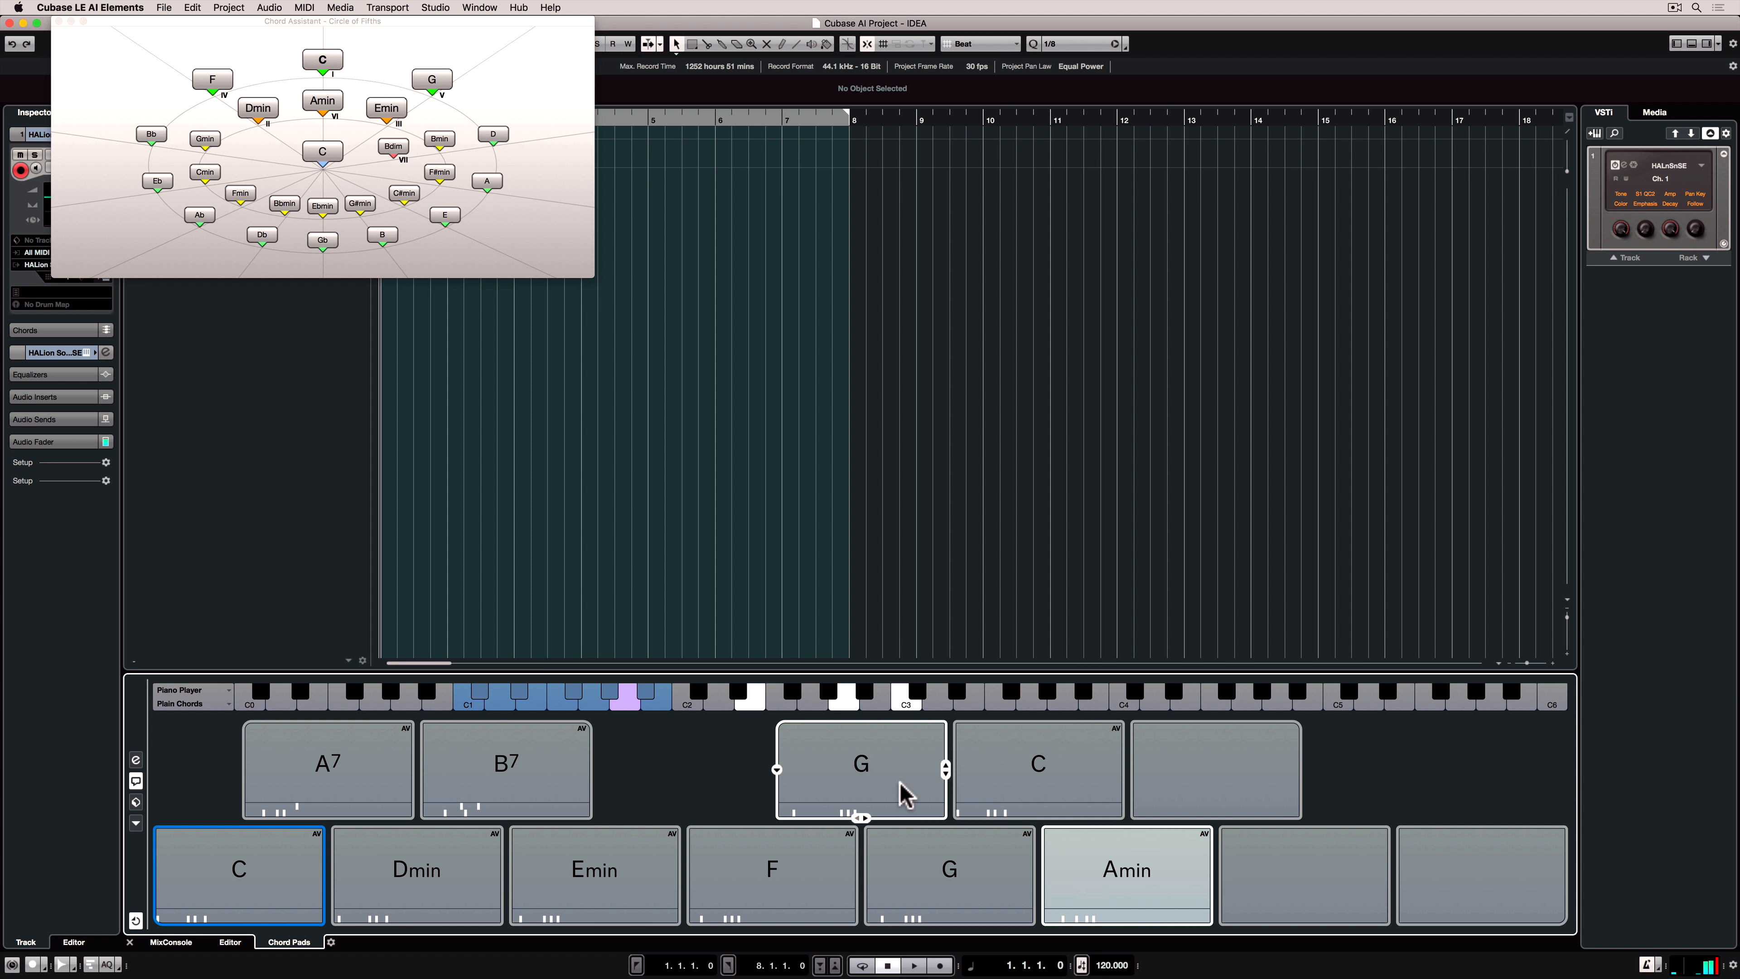
pyautogui.click(1038, 766)
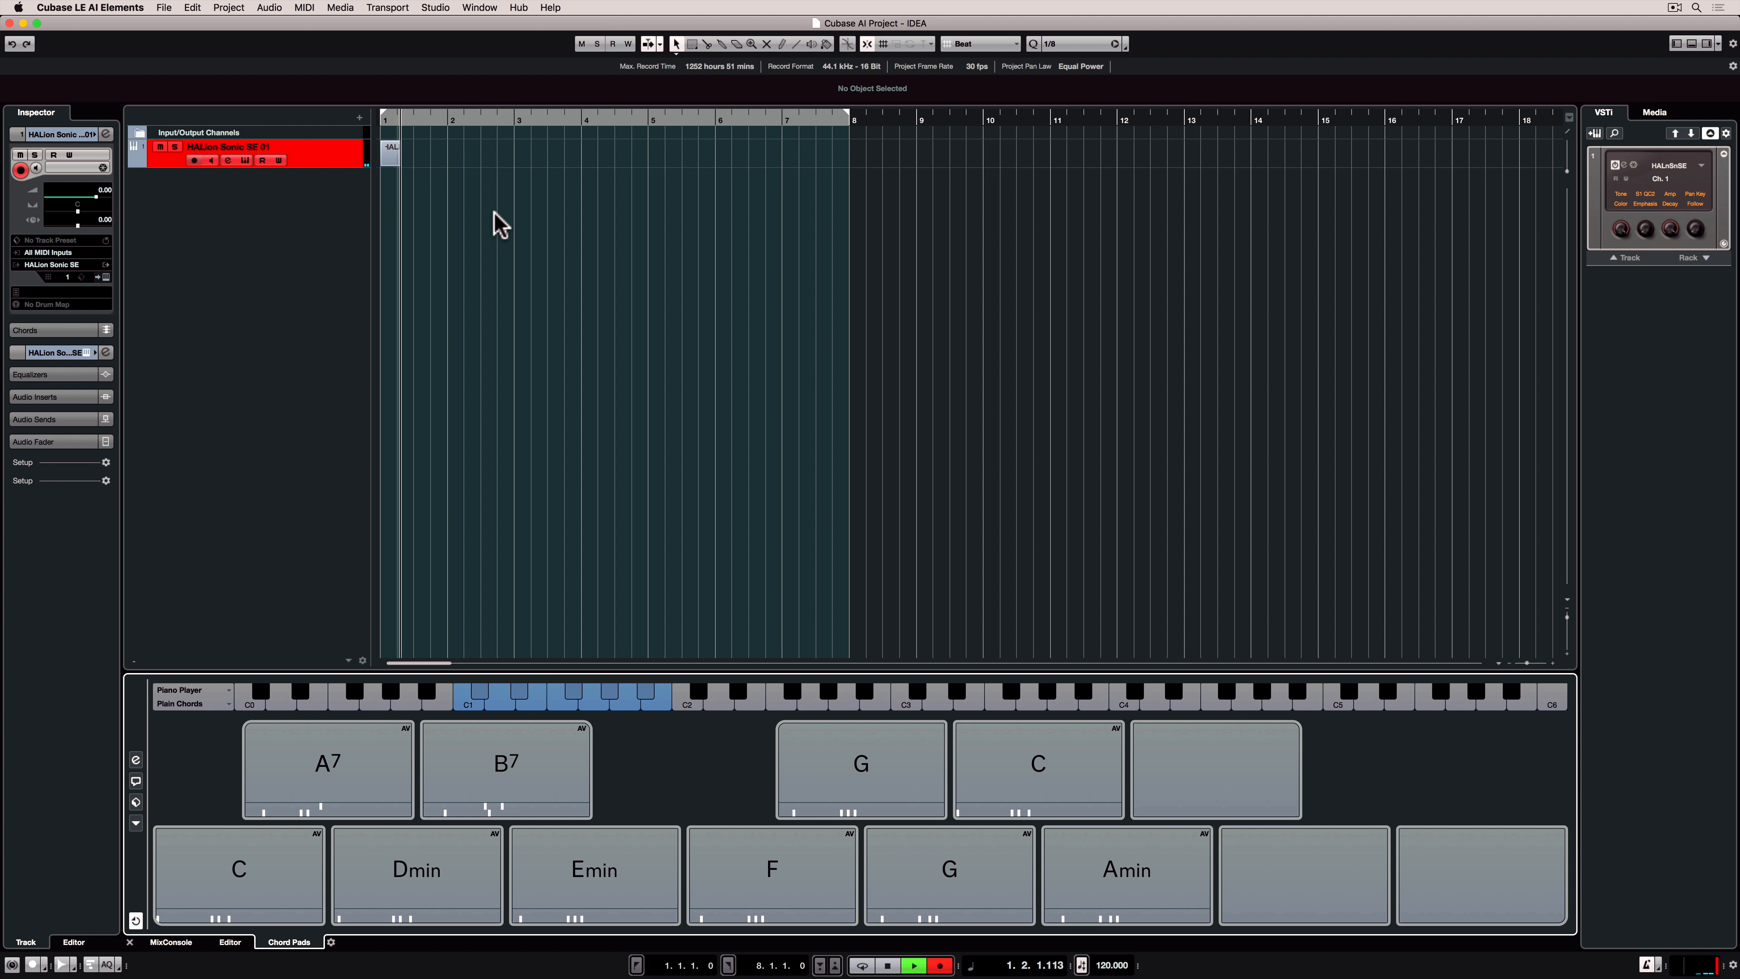
# Record the chord pad progression onto the HALion Sonic SE track
pyautogui.click(771, 874)
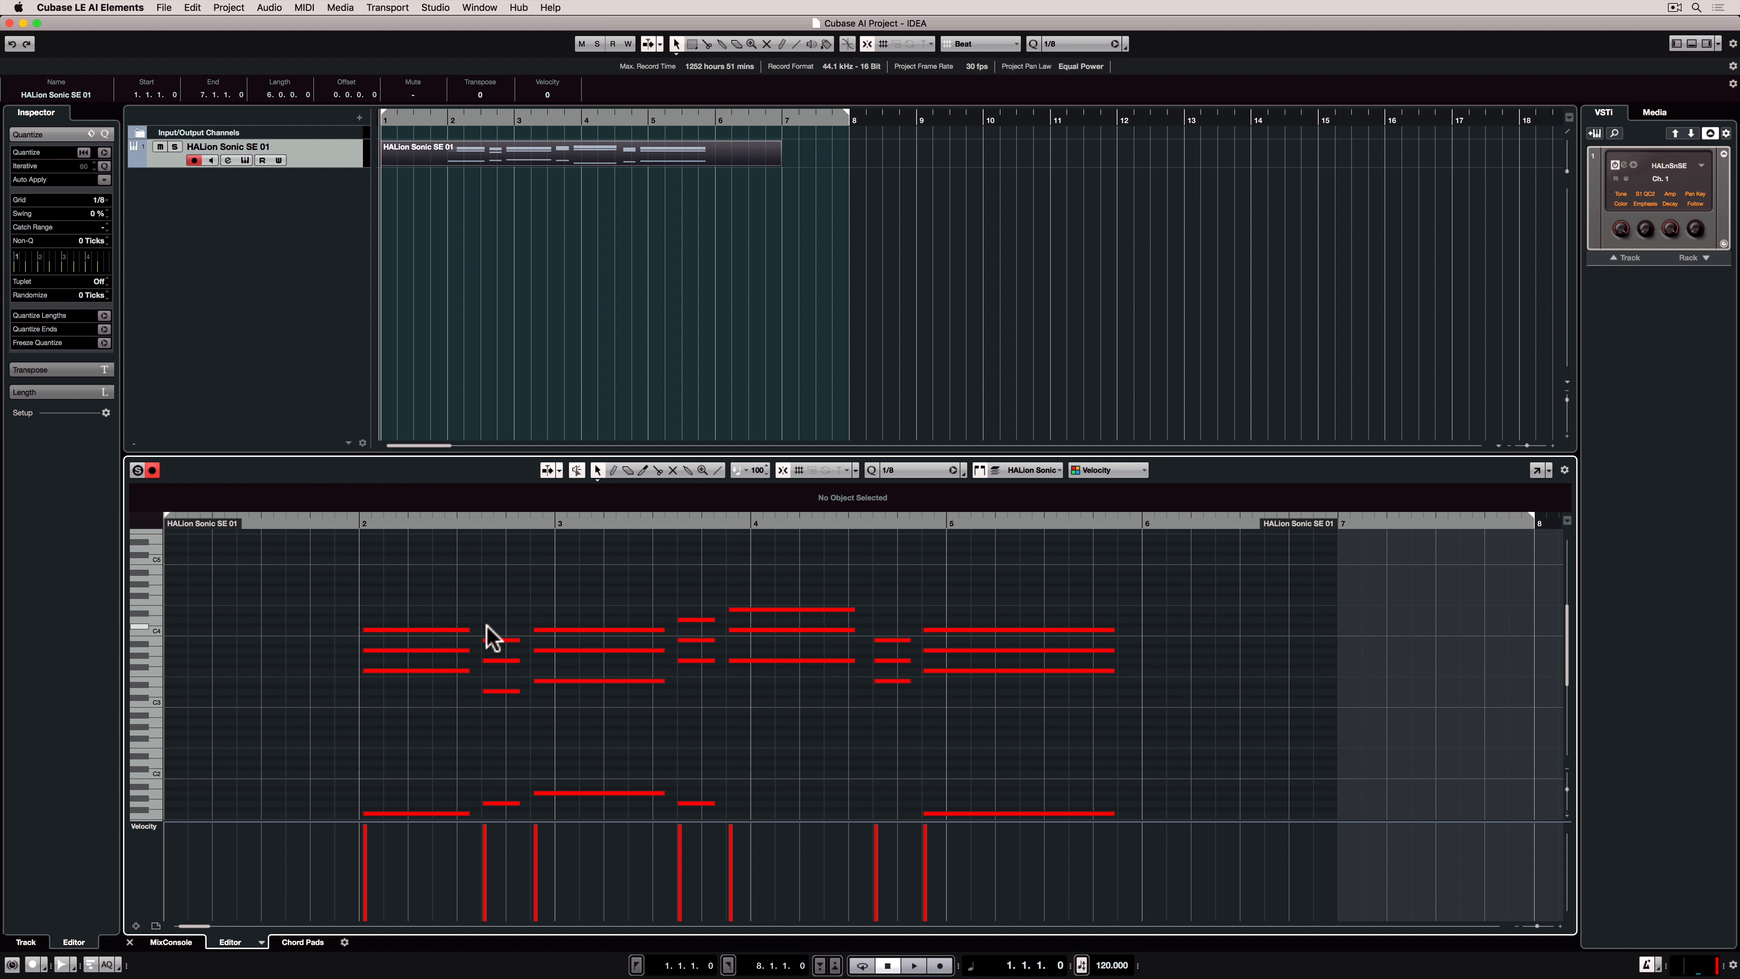
pyautogui.moveTo(389, 651)
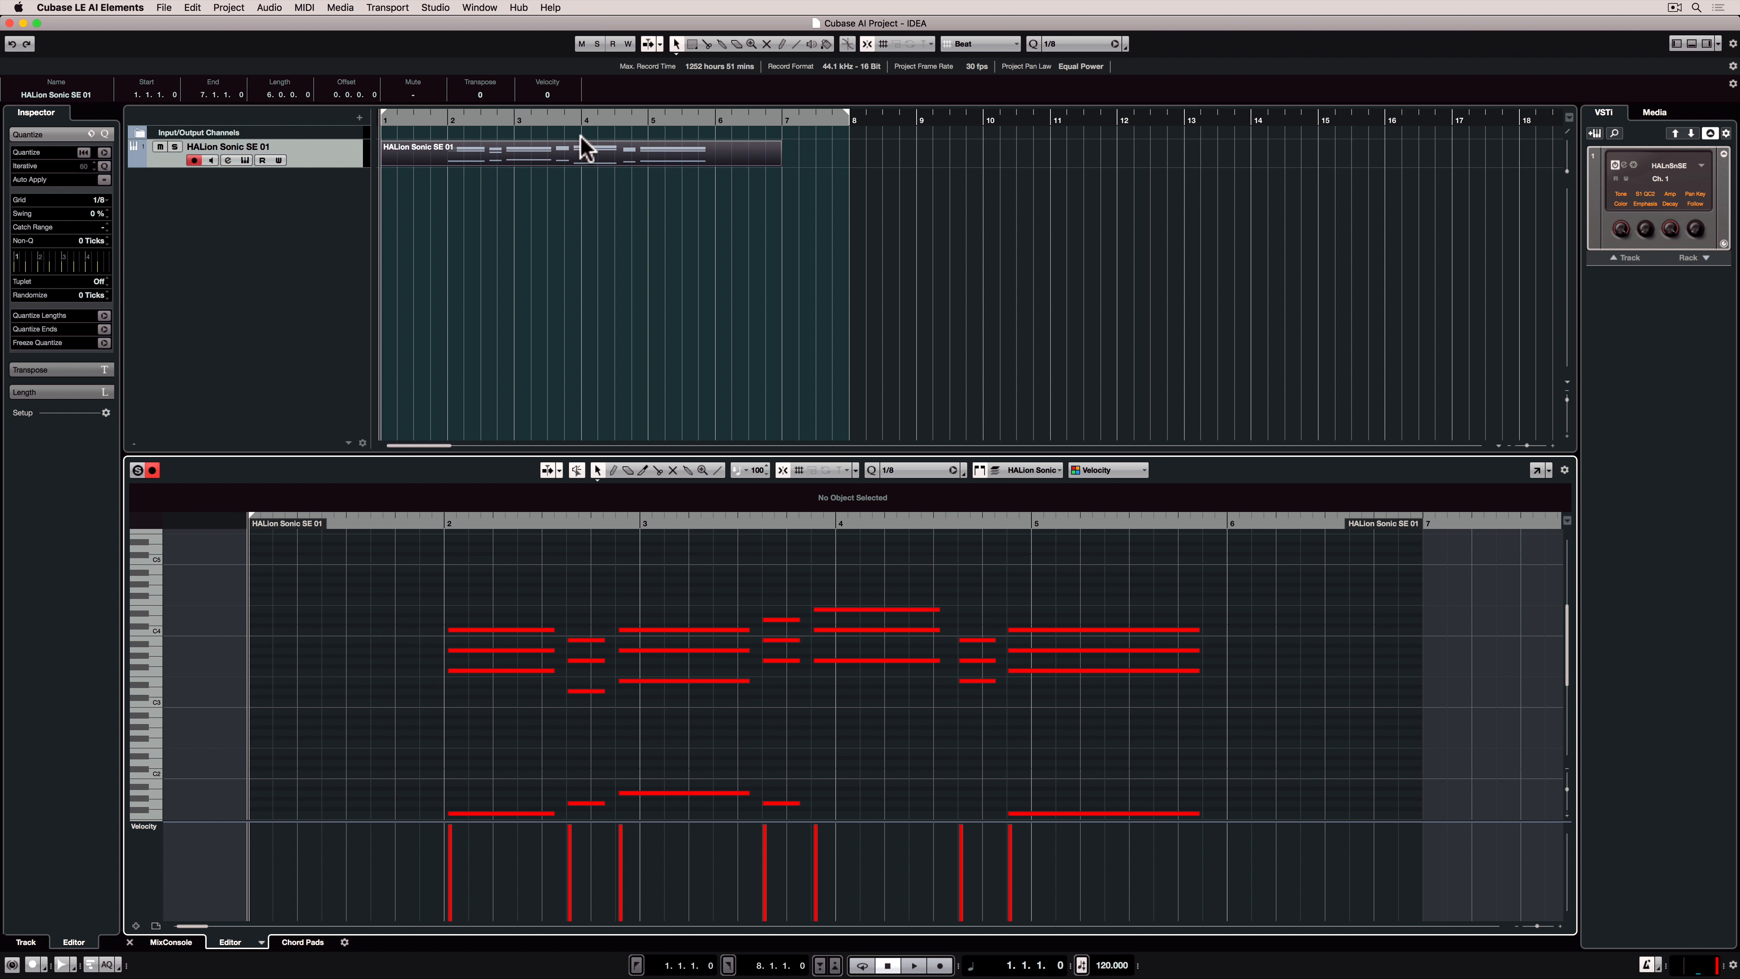
pyautogui.moveTo(1022, 65)
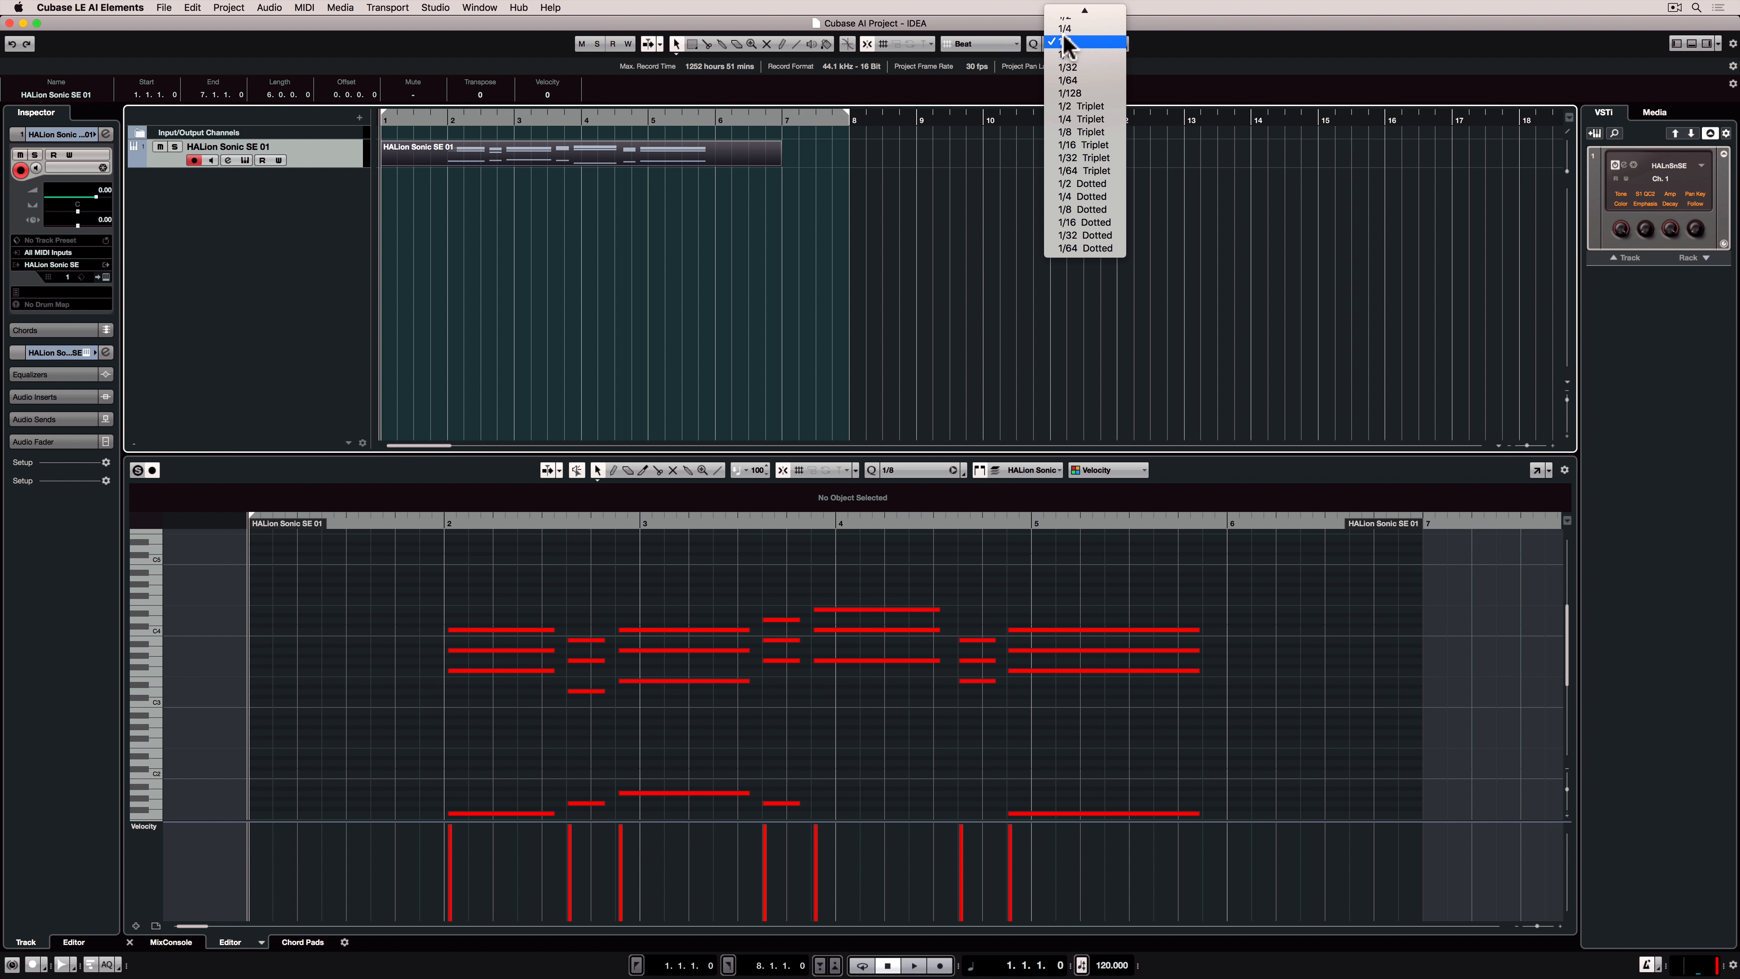
# Quantize the chord notes to a 1/1 grid, then undo it via Edit > Undo Quantize
pyautogui.click(1065, 41)
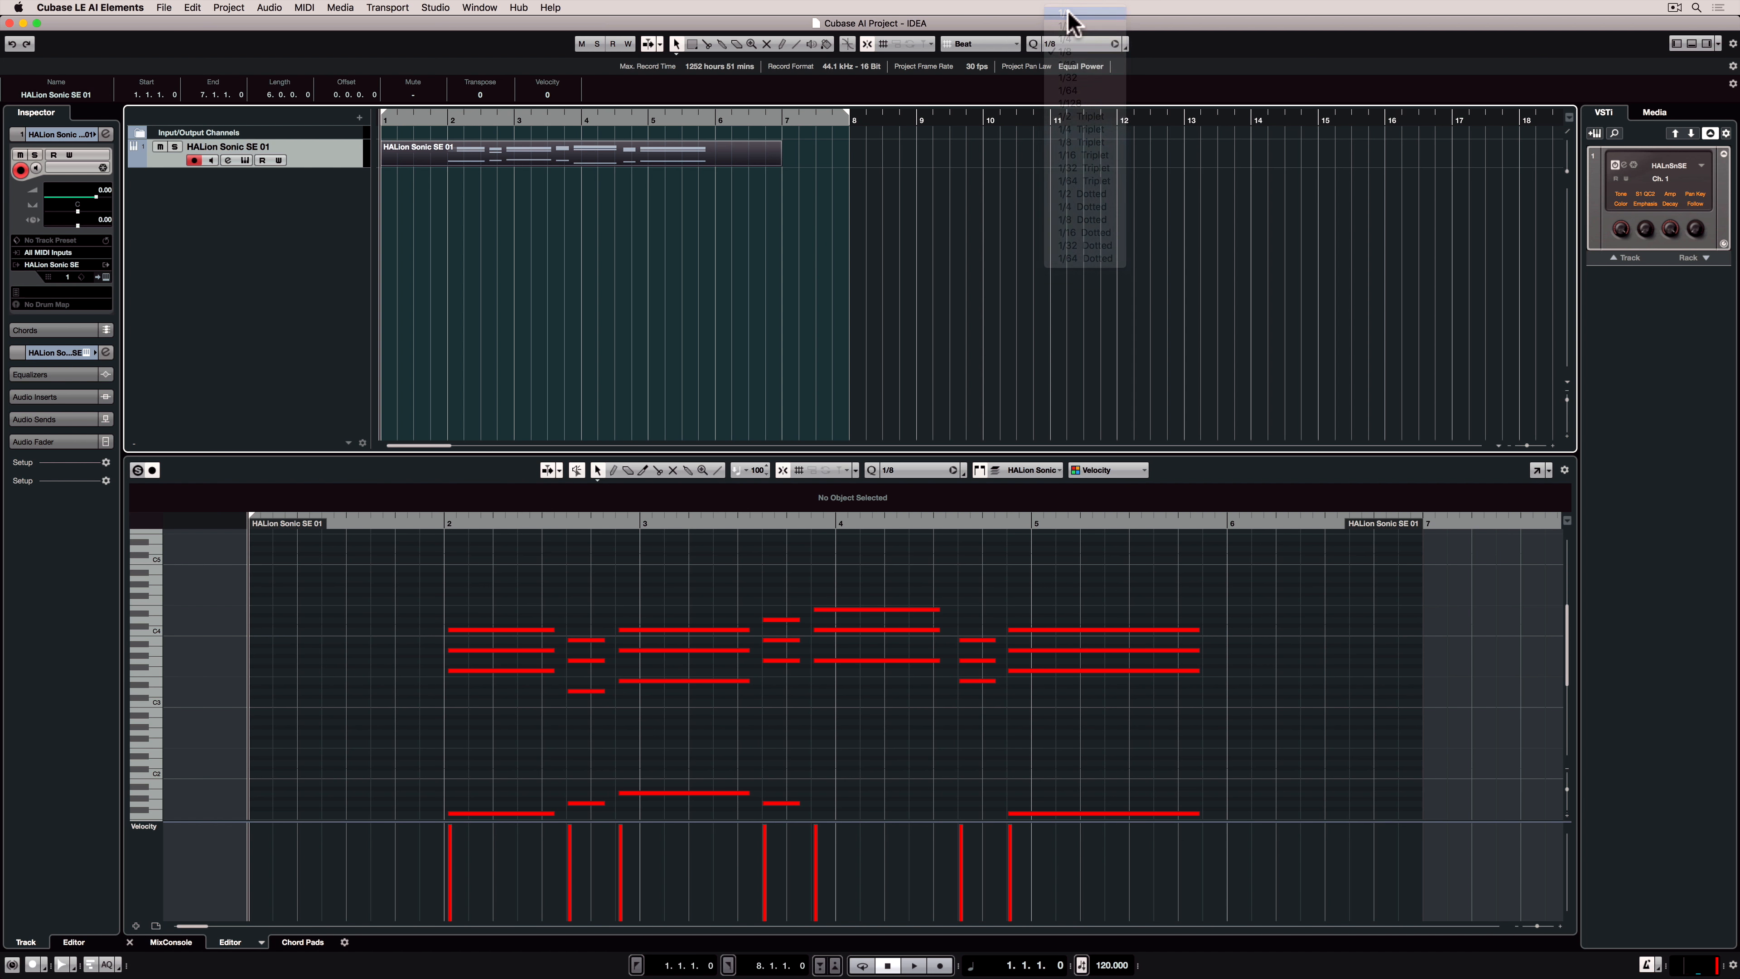
pyautogui.click(1068, 41)
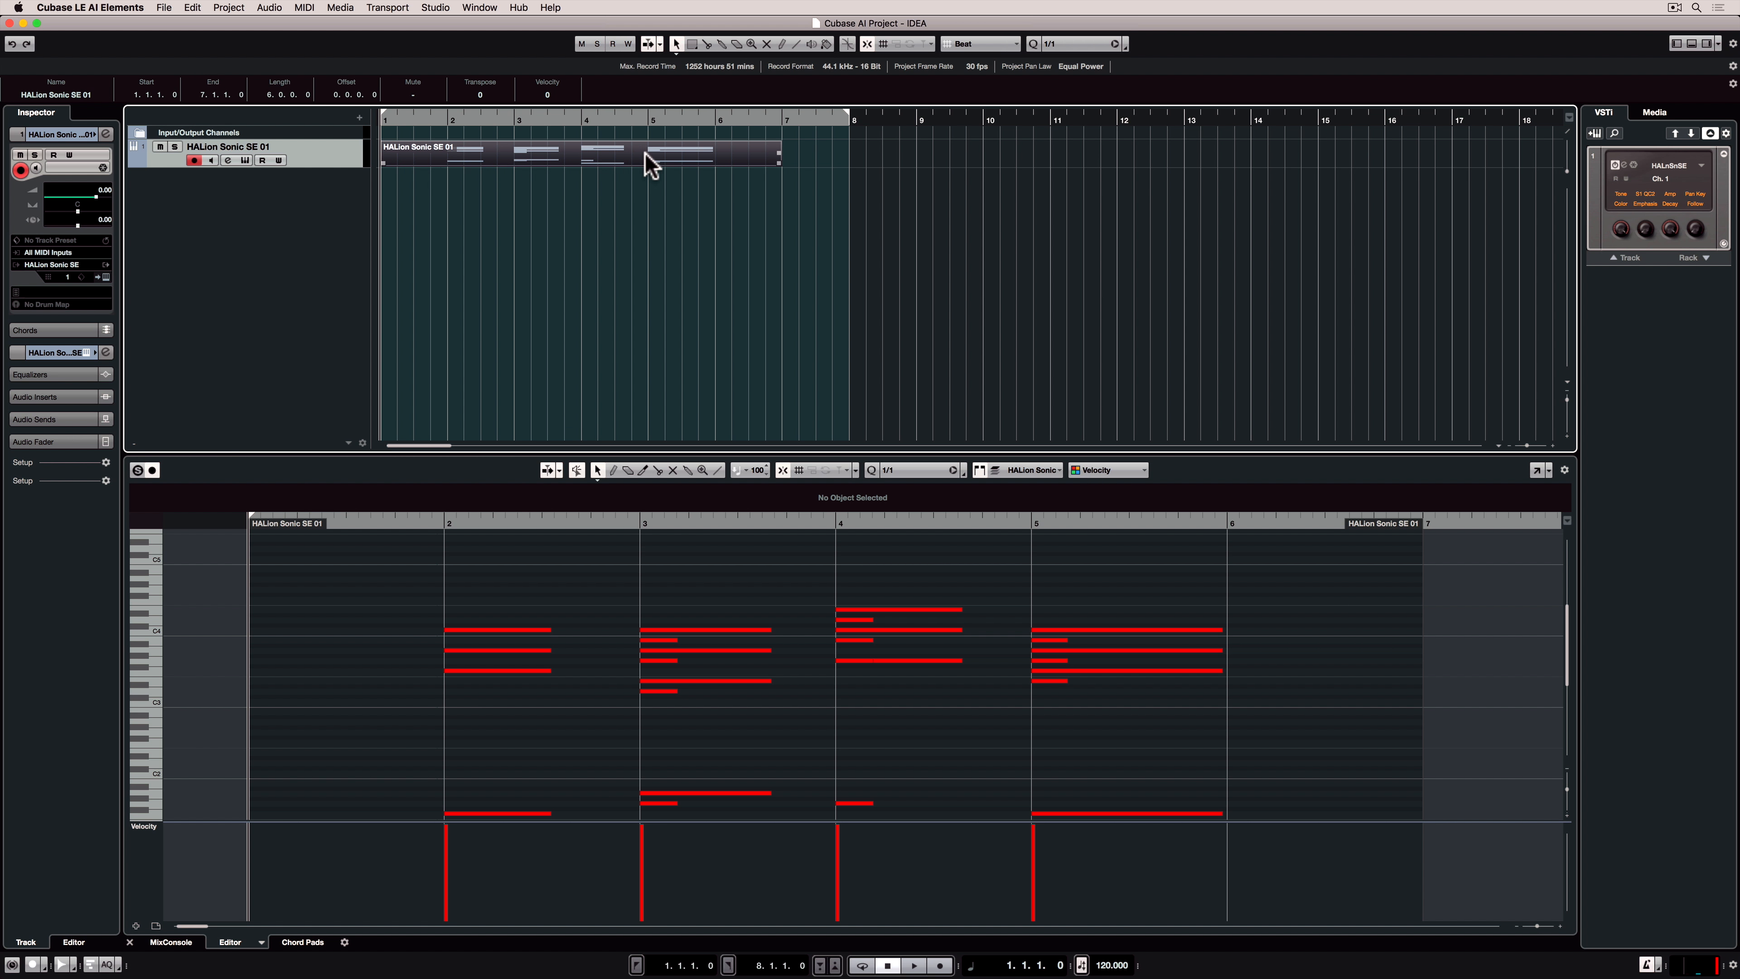
pyautogui.click(191, 8)
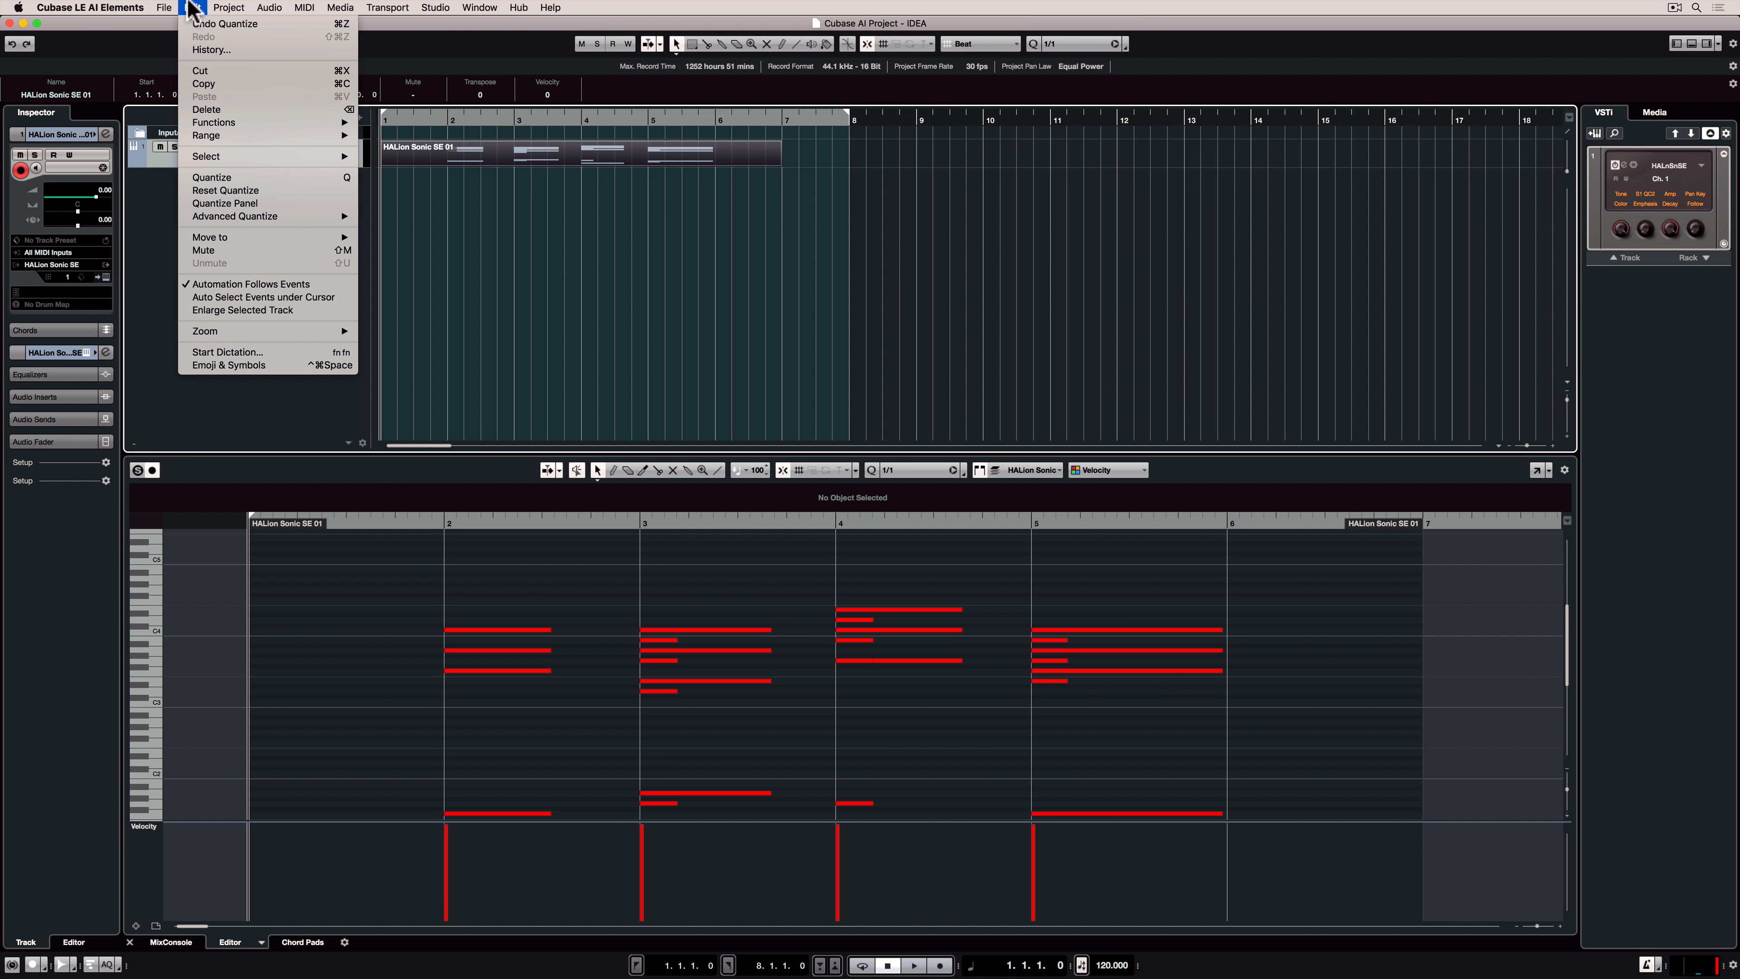
pyautogui.click(211, 177)
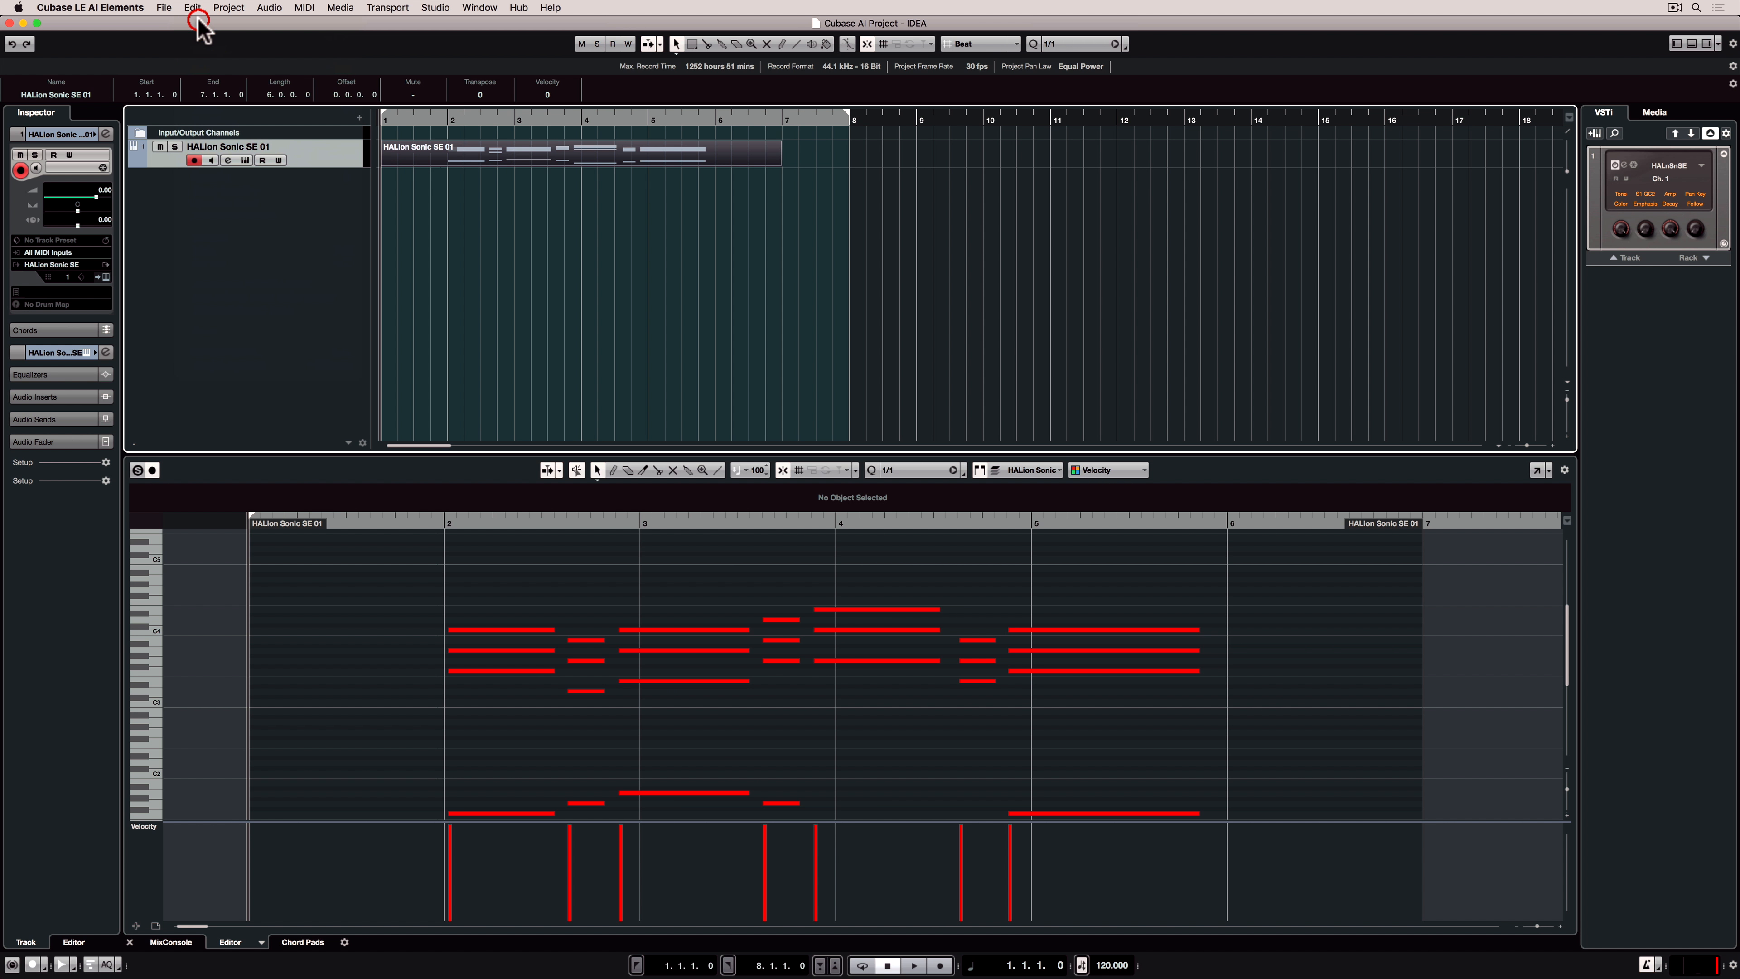
pyautogui.moveTo(612, 110)
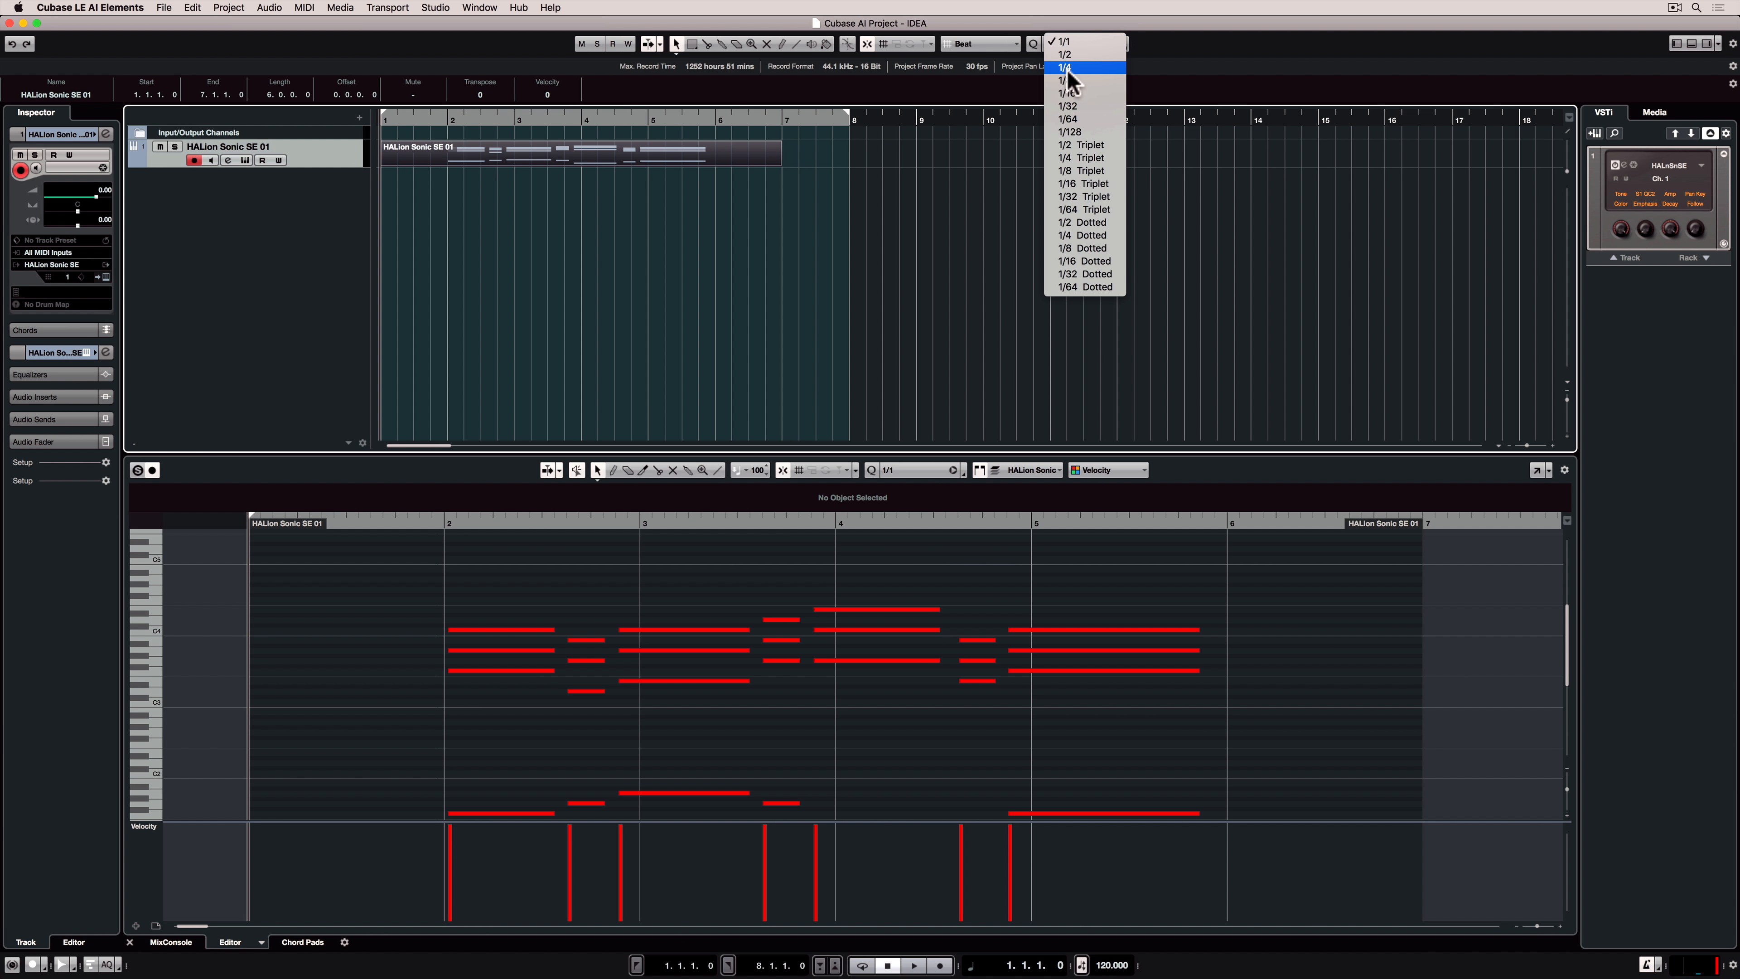
# Quantize the chord notes to a 1/8 grid and play them back
pyautogui.click(1067, 78)
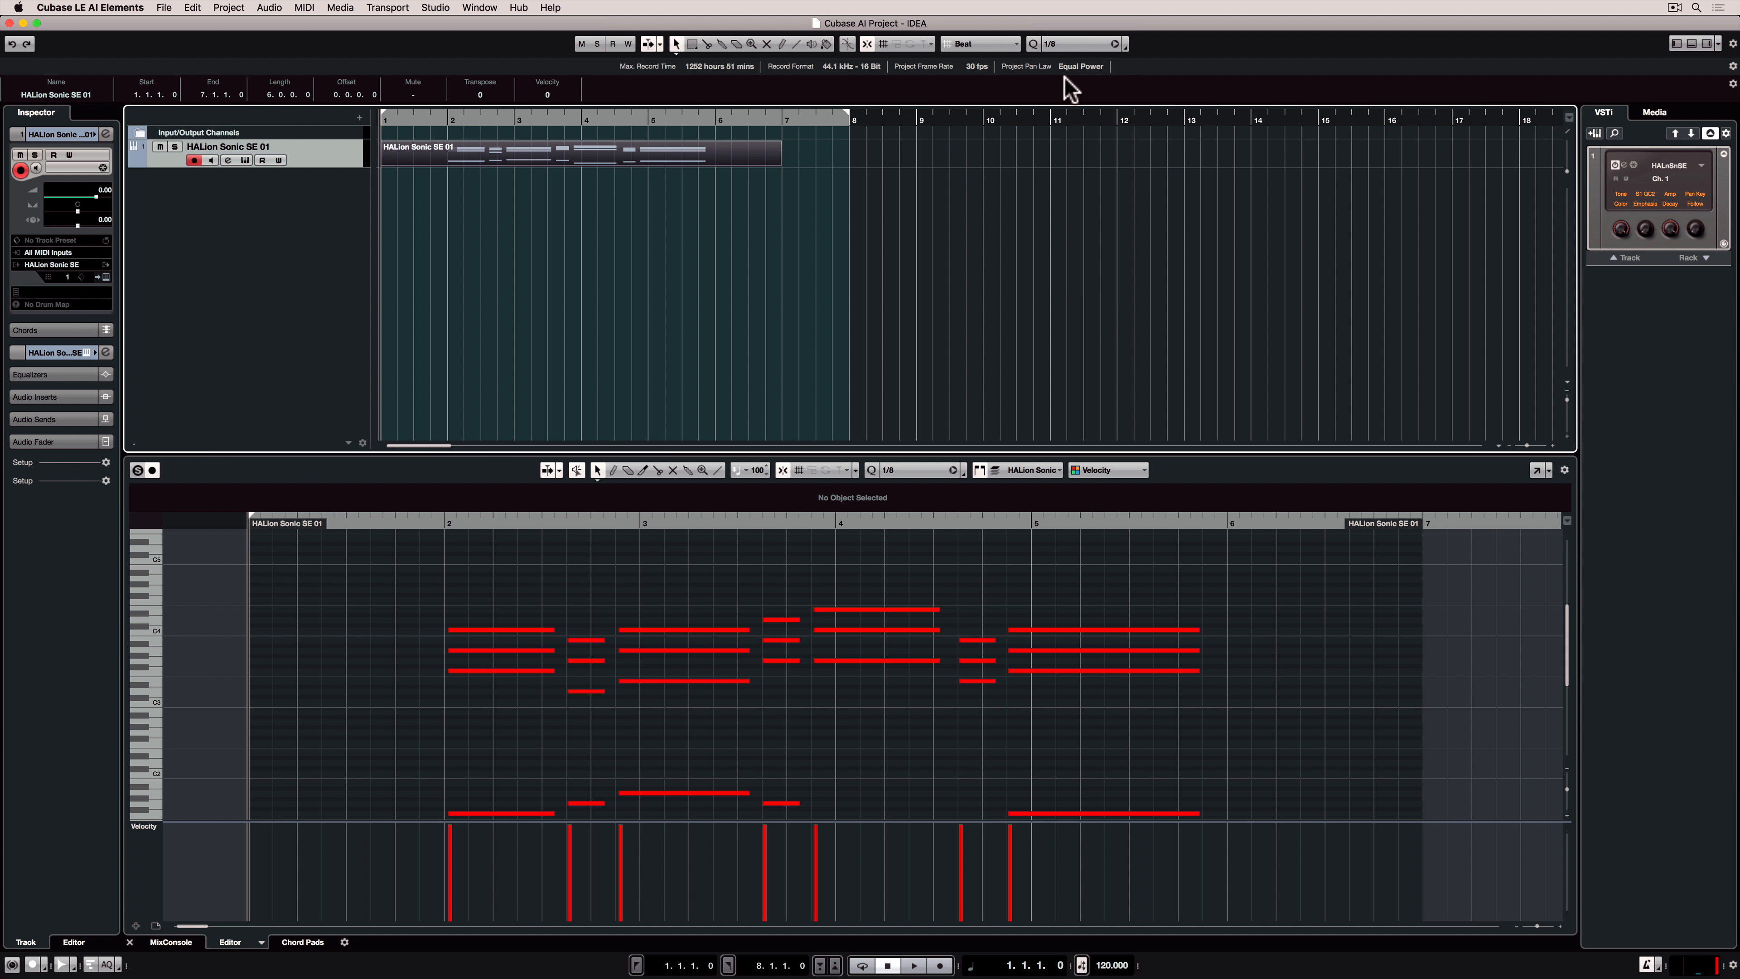
pyautogui.moveTo(449, 646)
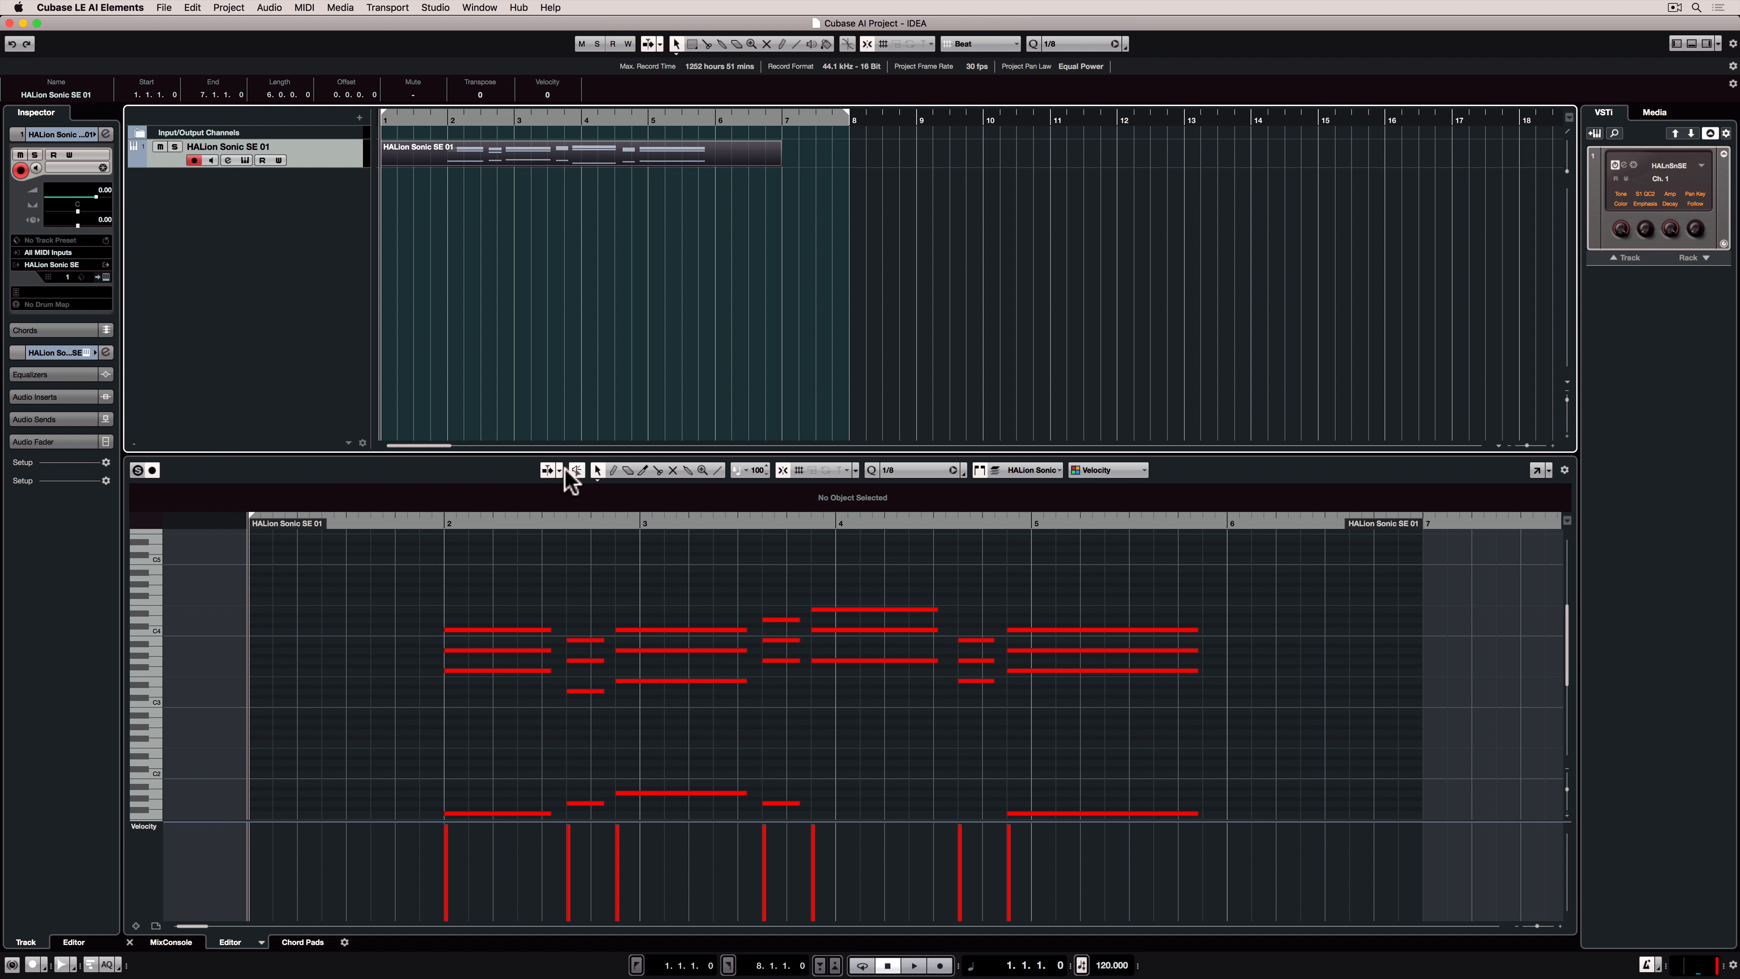
pyautogui.click(914, 964)
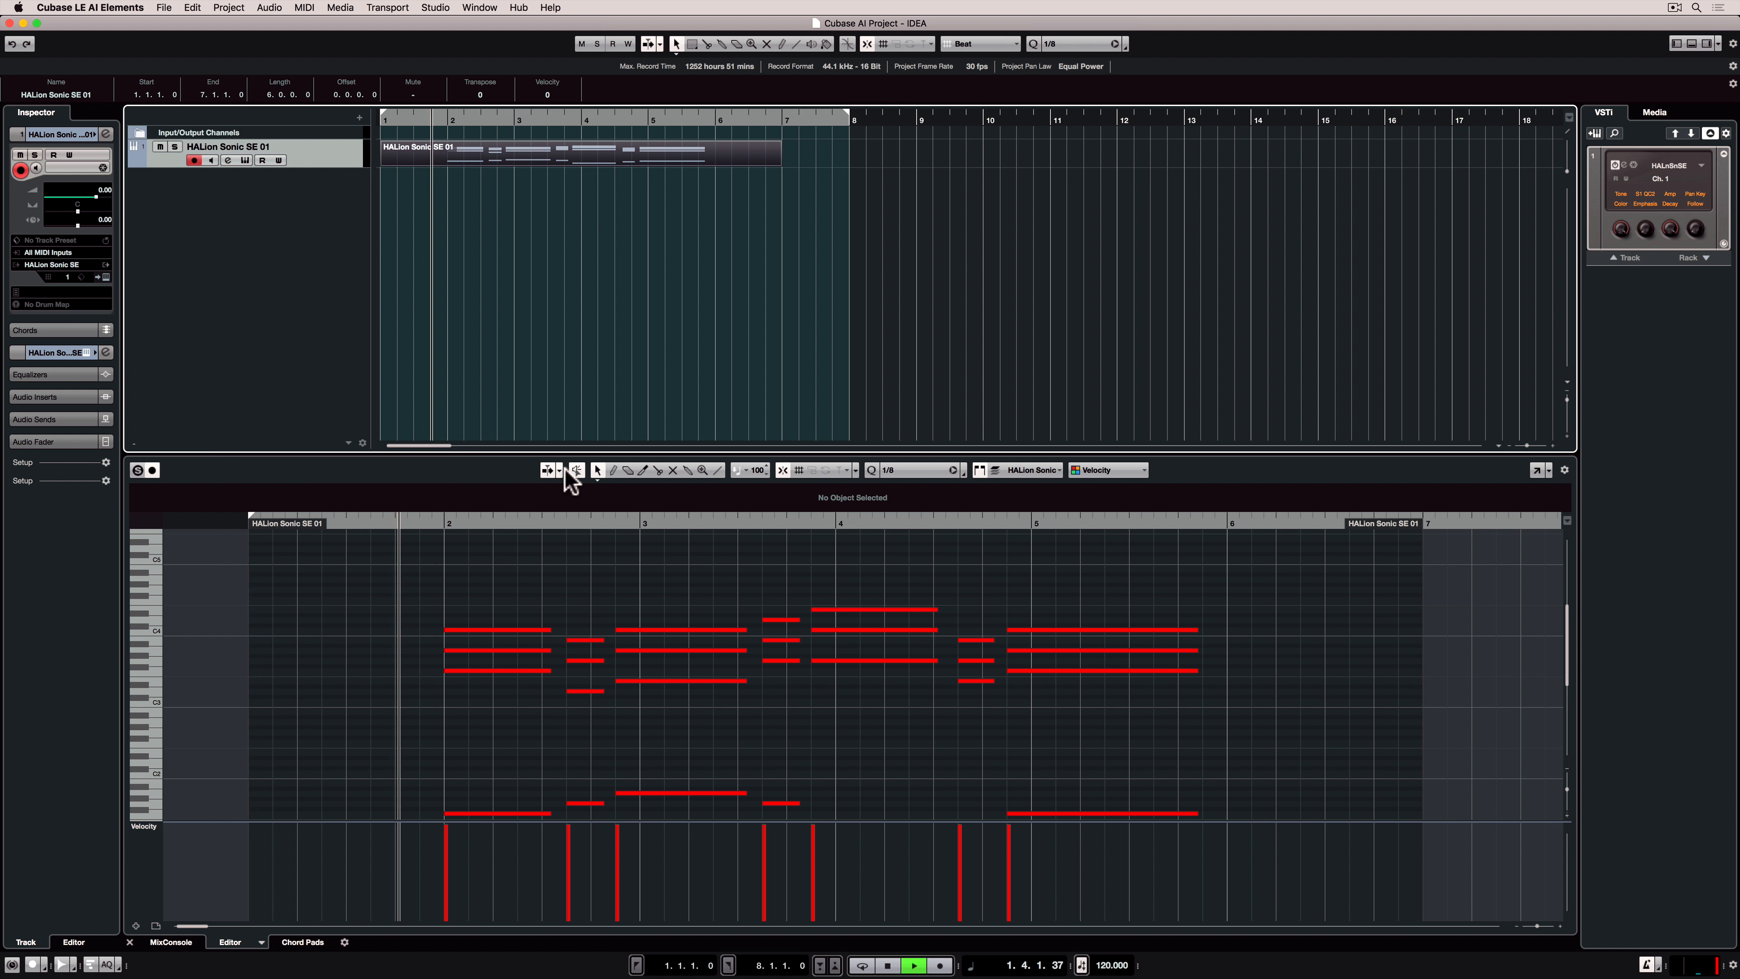
pyautogui.press('q')
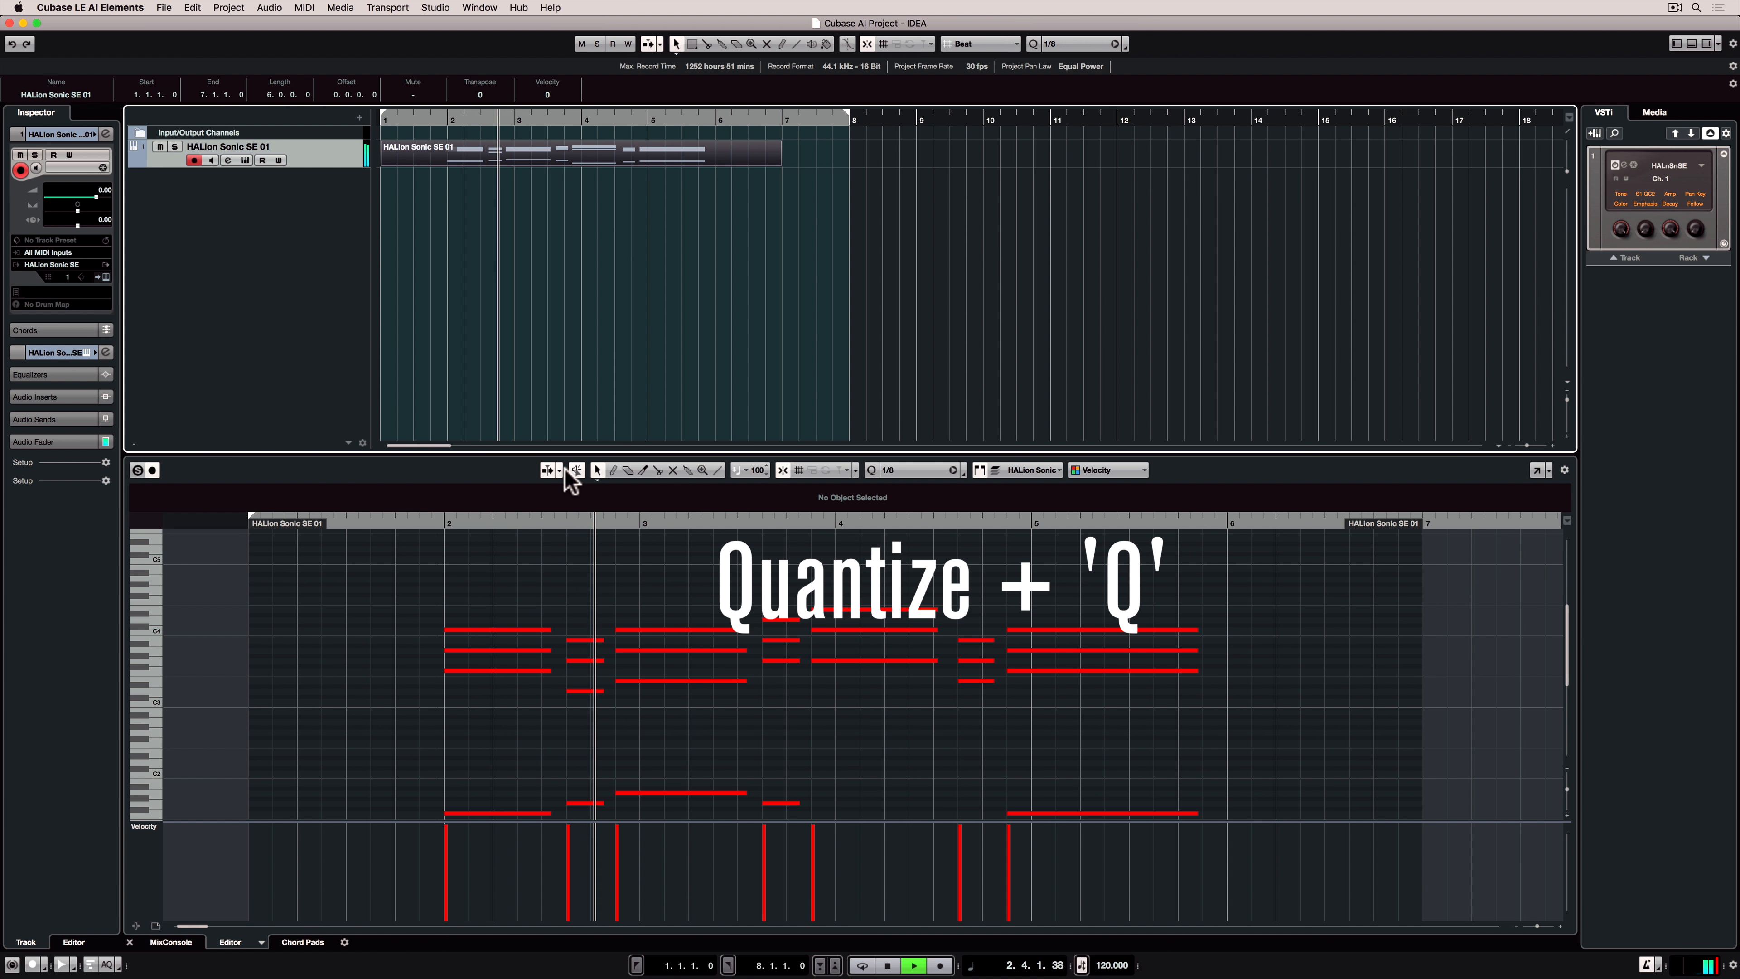
pyautogui.press('q')
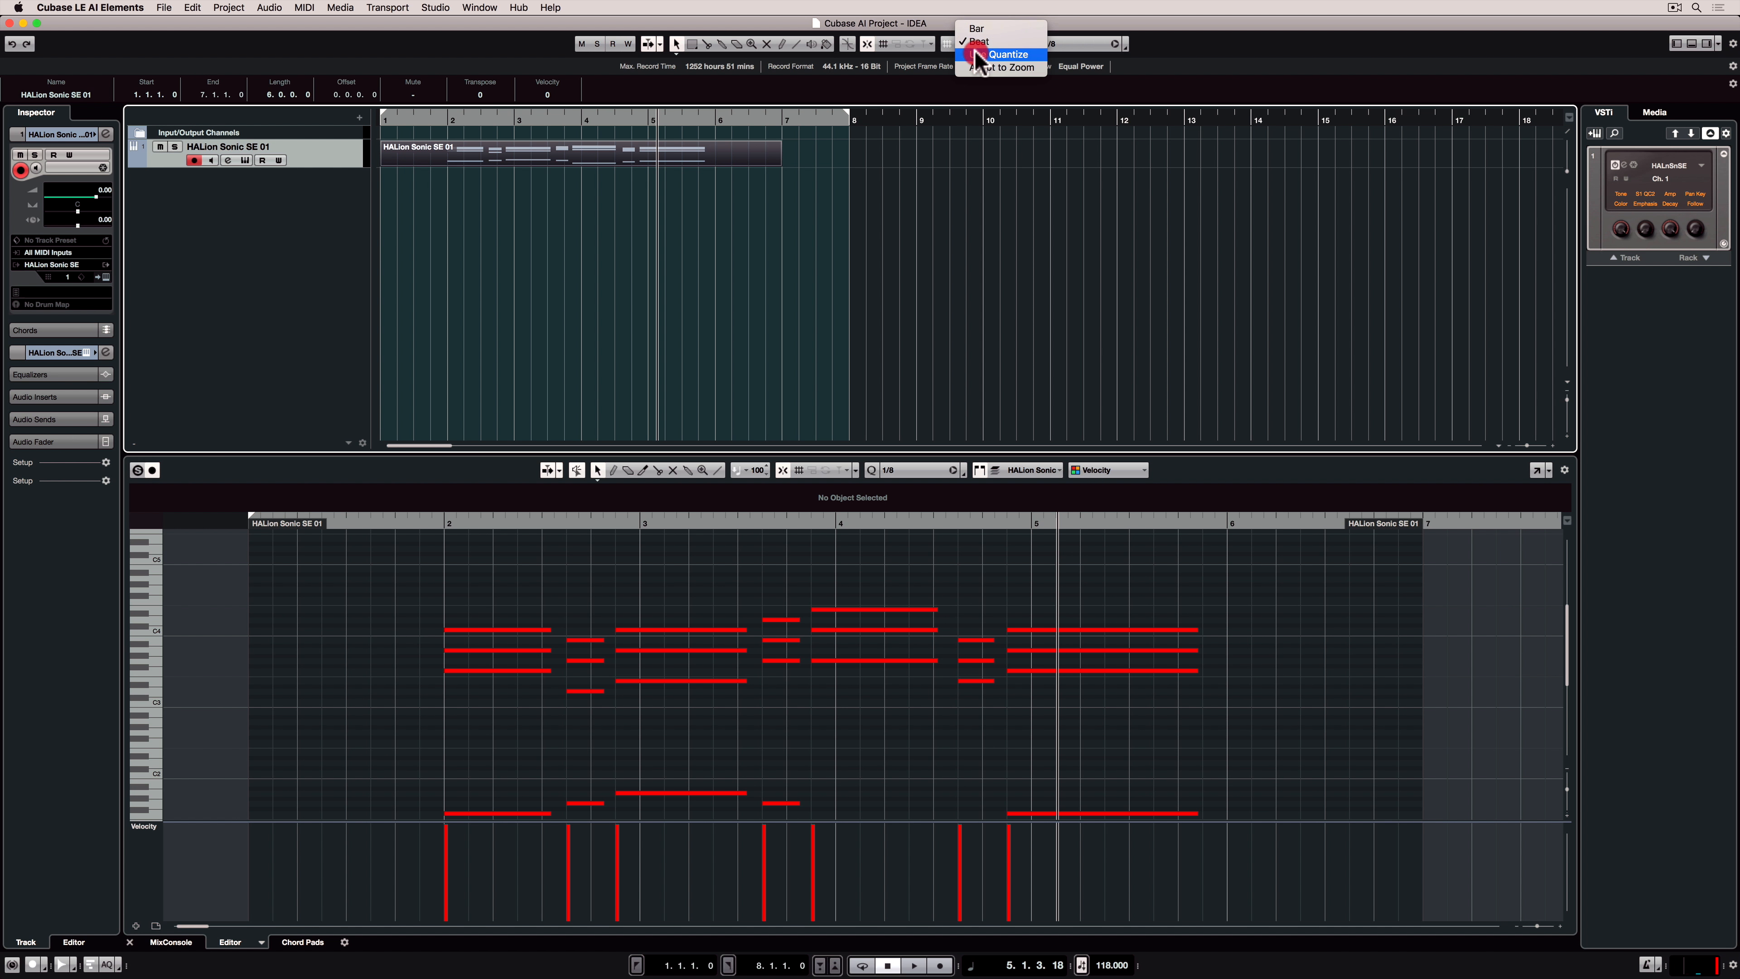
# Set Snap Type to Adapt to Zoom and trim the chord part's left edge to bar 1
pyautogui.click(1007, 55)
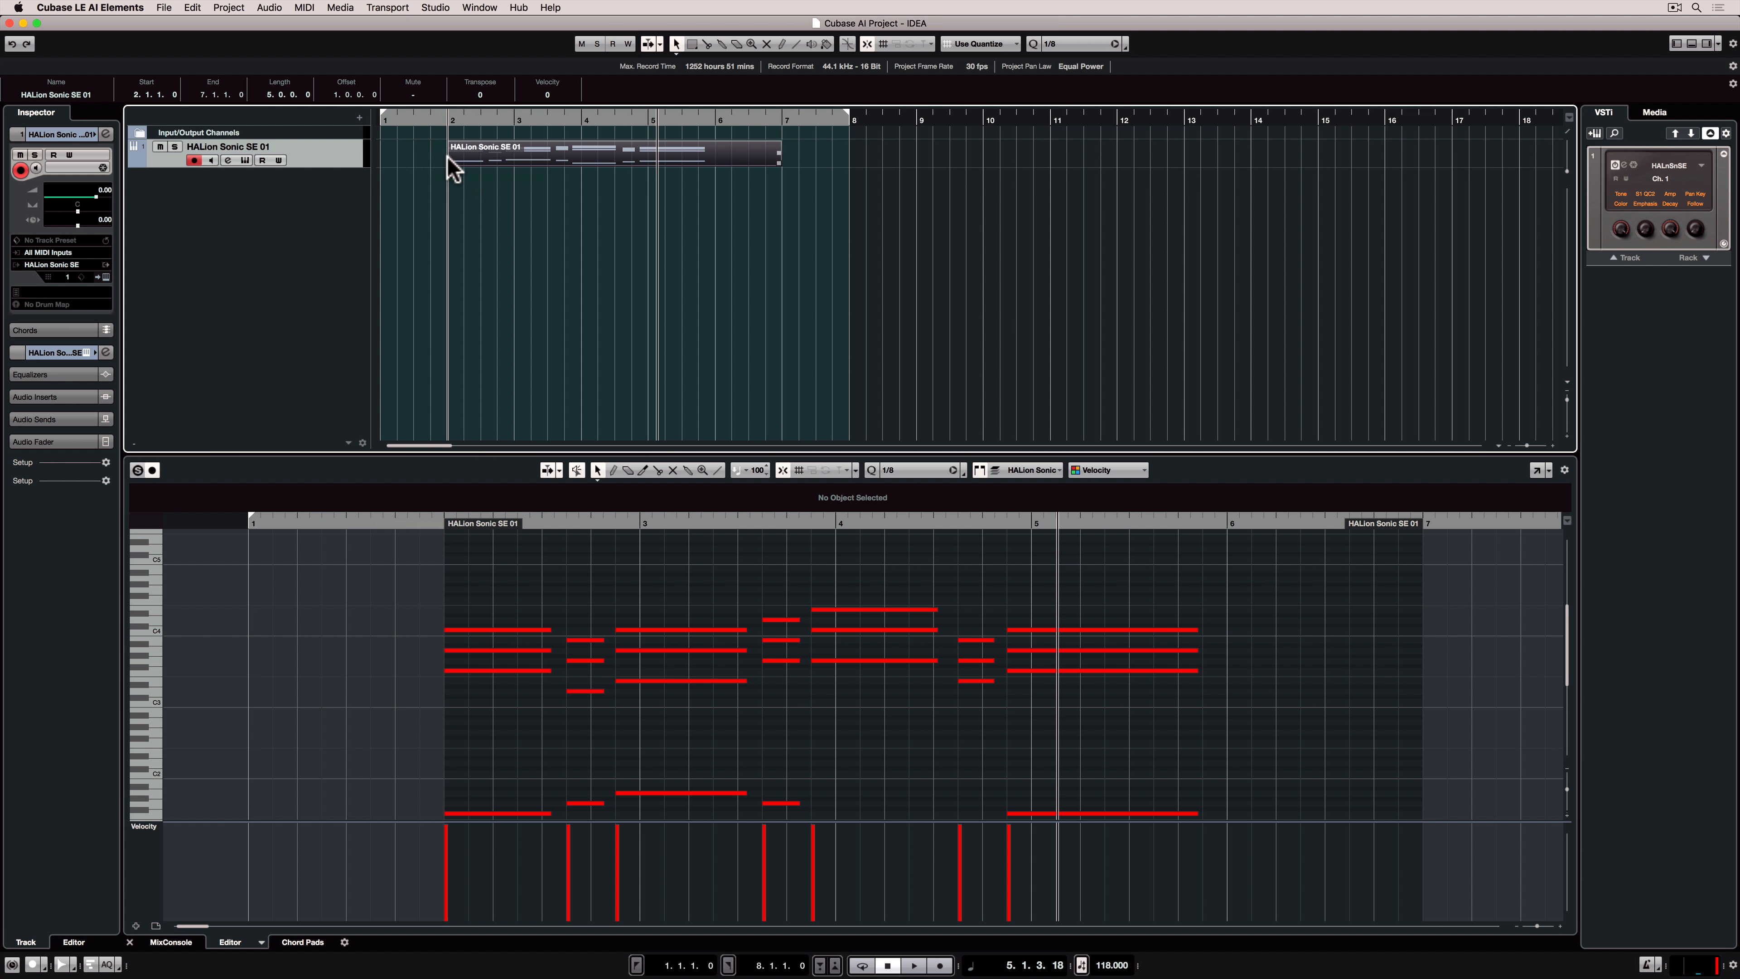
pyautogui.click(1012, 44)
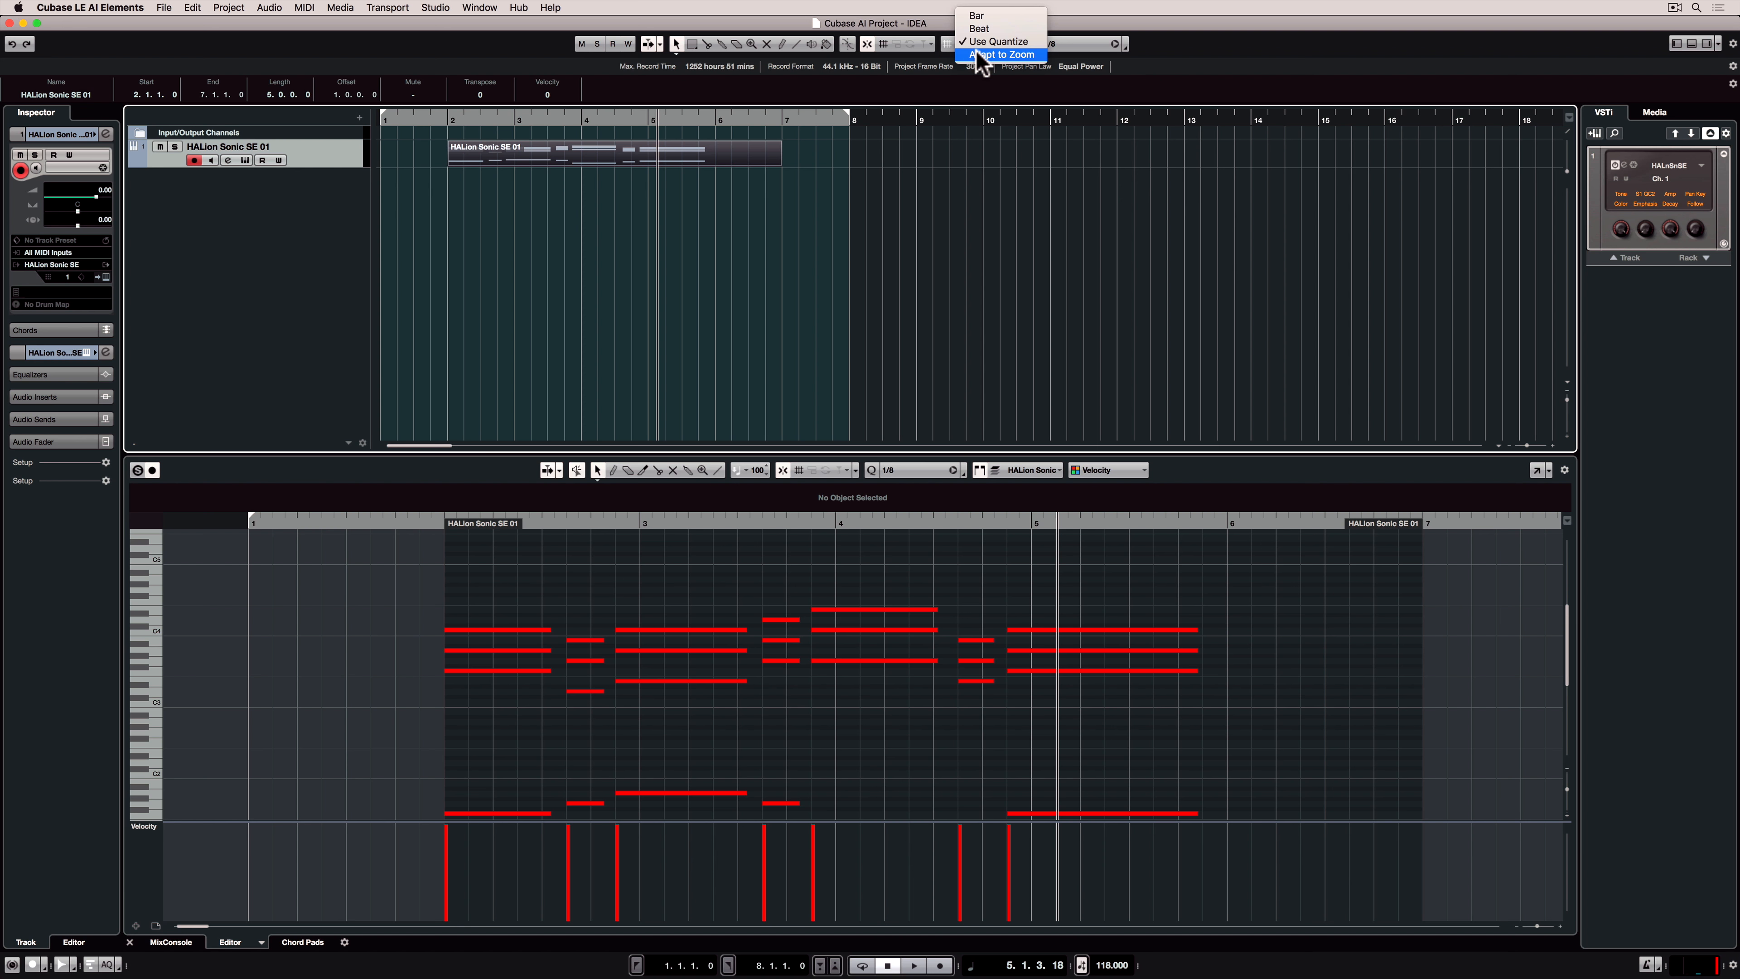
pyautogui.click(999, 54)
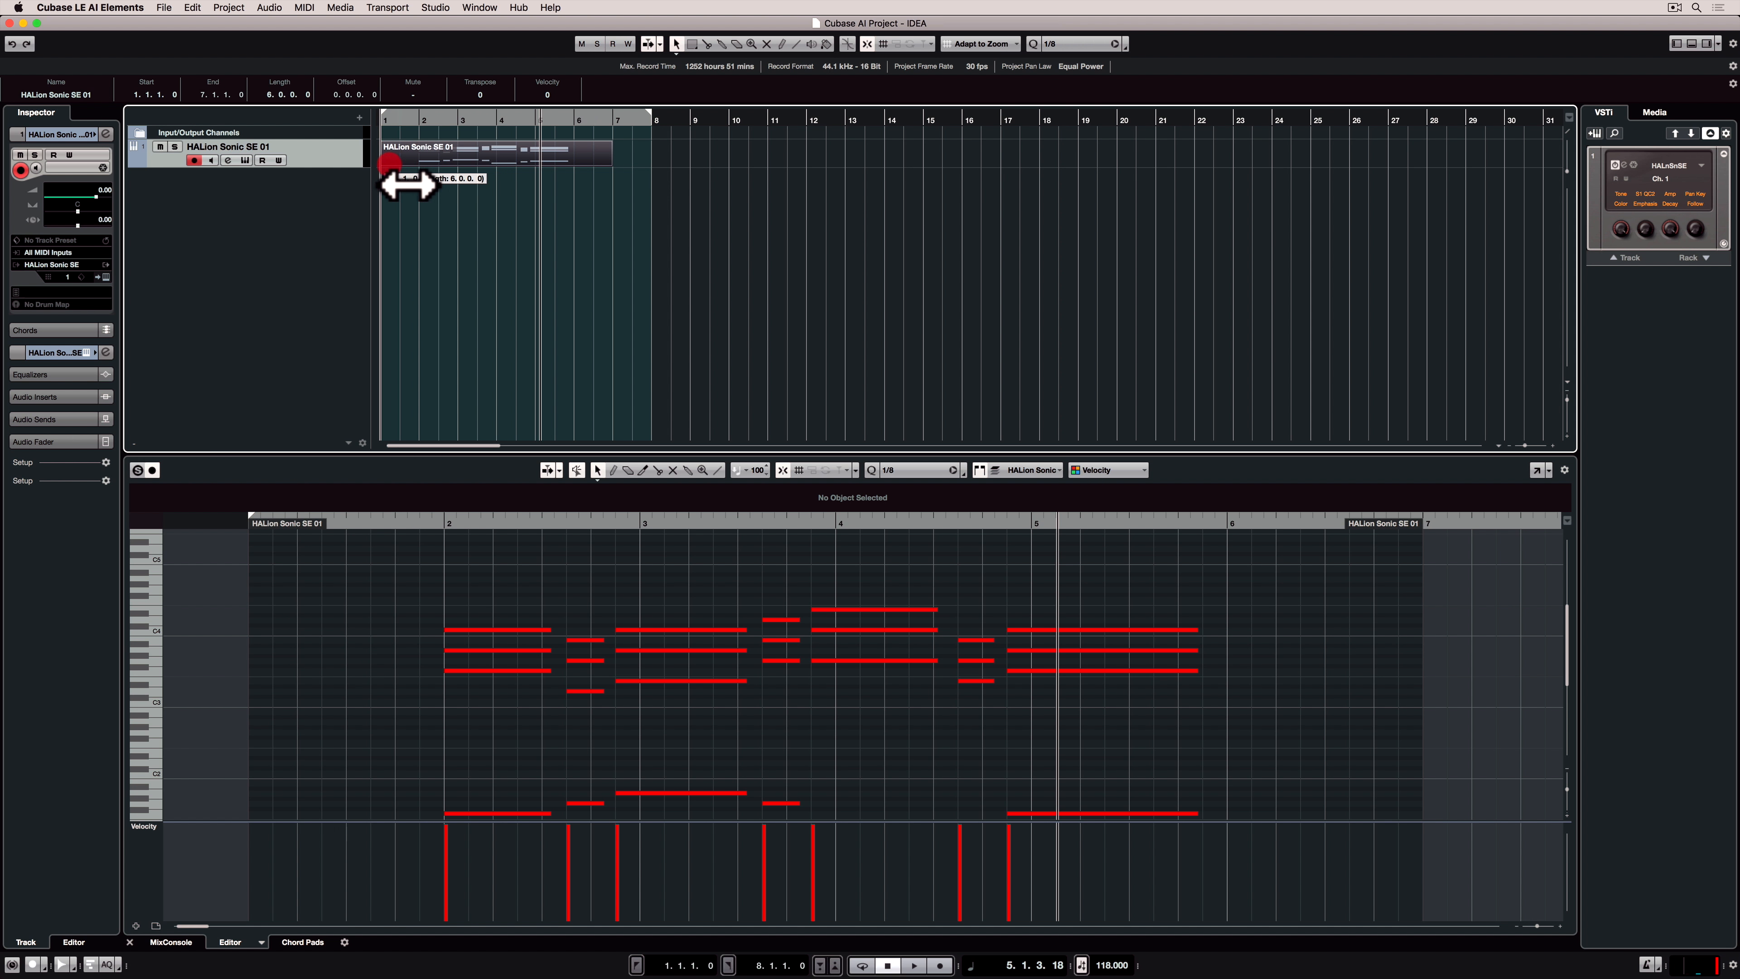
pyautogui.moveTo(405, 183); pyautogui.dragTo(632, 183)
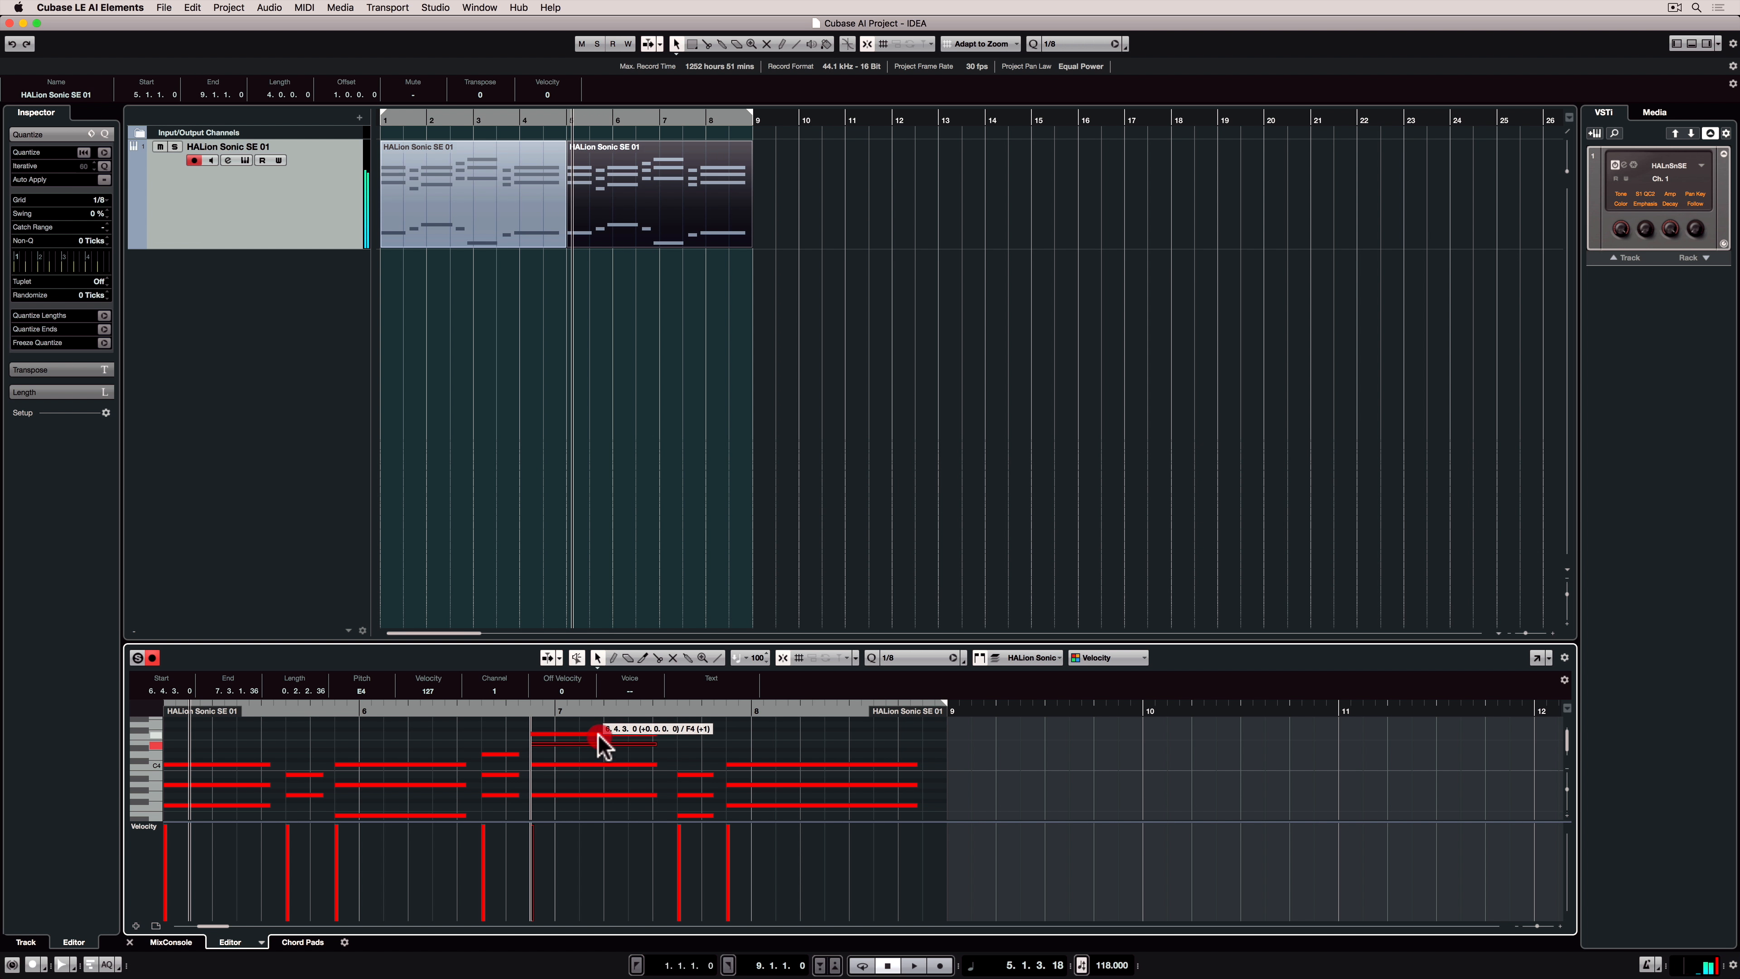
# Raise a chord note a semitone and open the piano part in the lower-zone Key Editor
pyautogui.moveTo(599, 742); pyautogui.dragTo(608, 796)
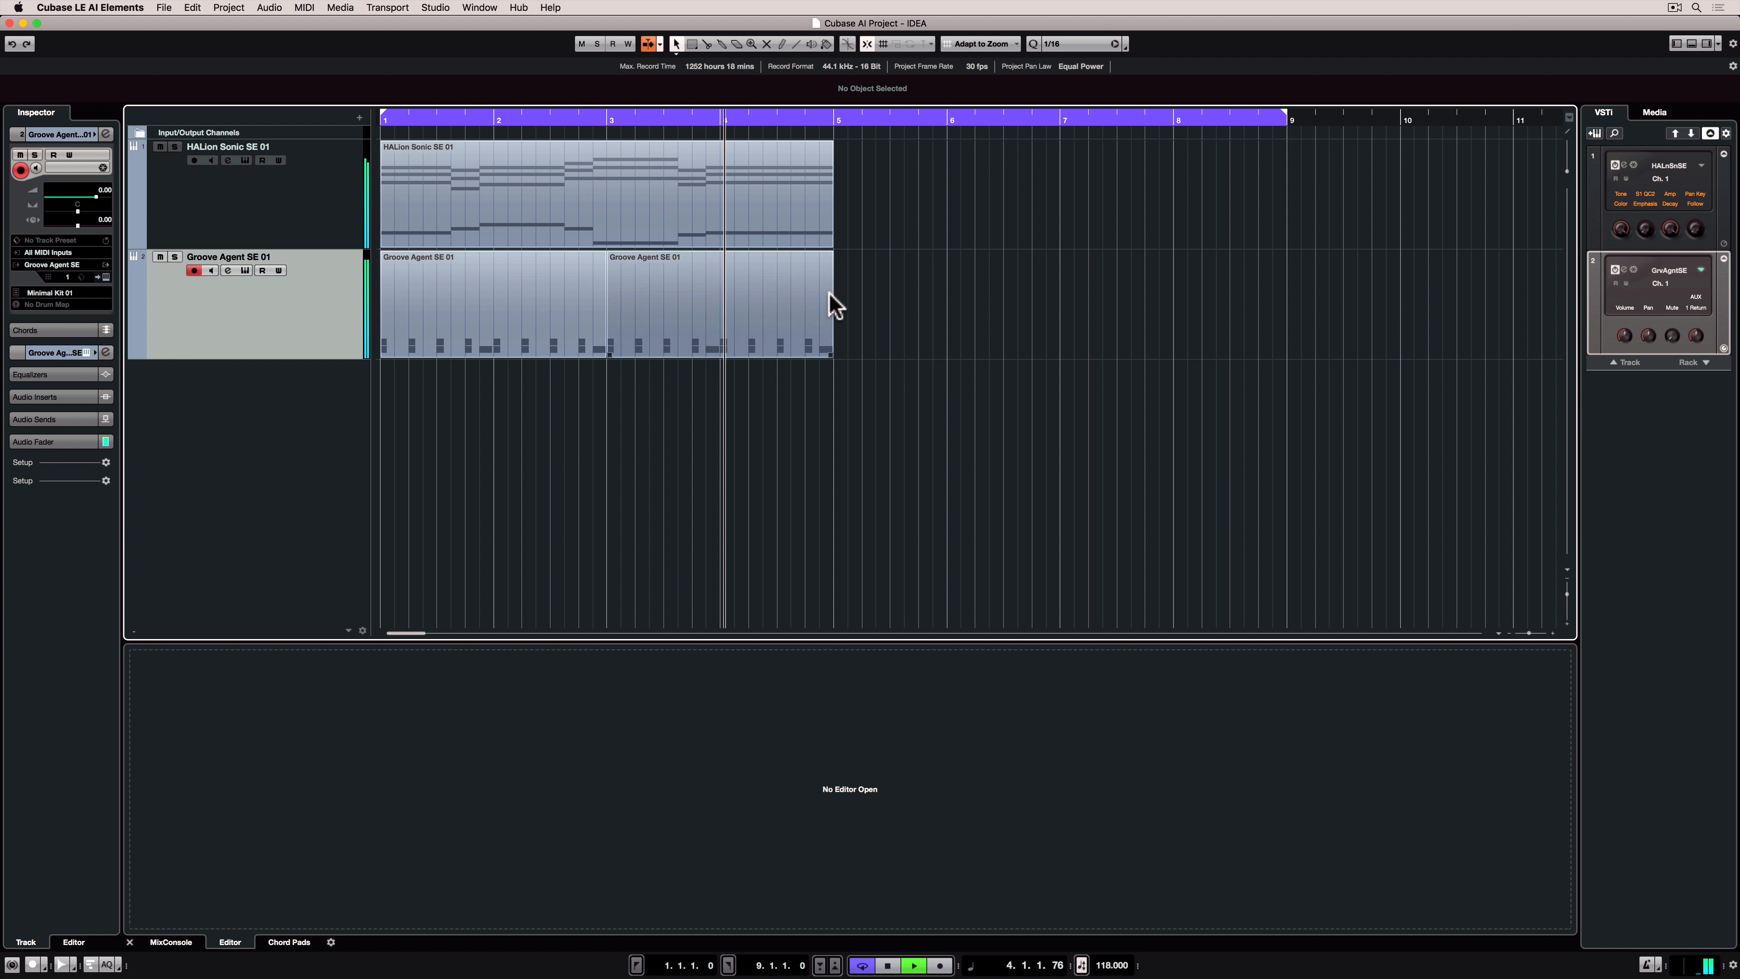
pyautogui.click(914, 964)
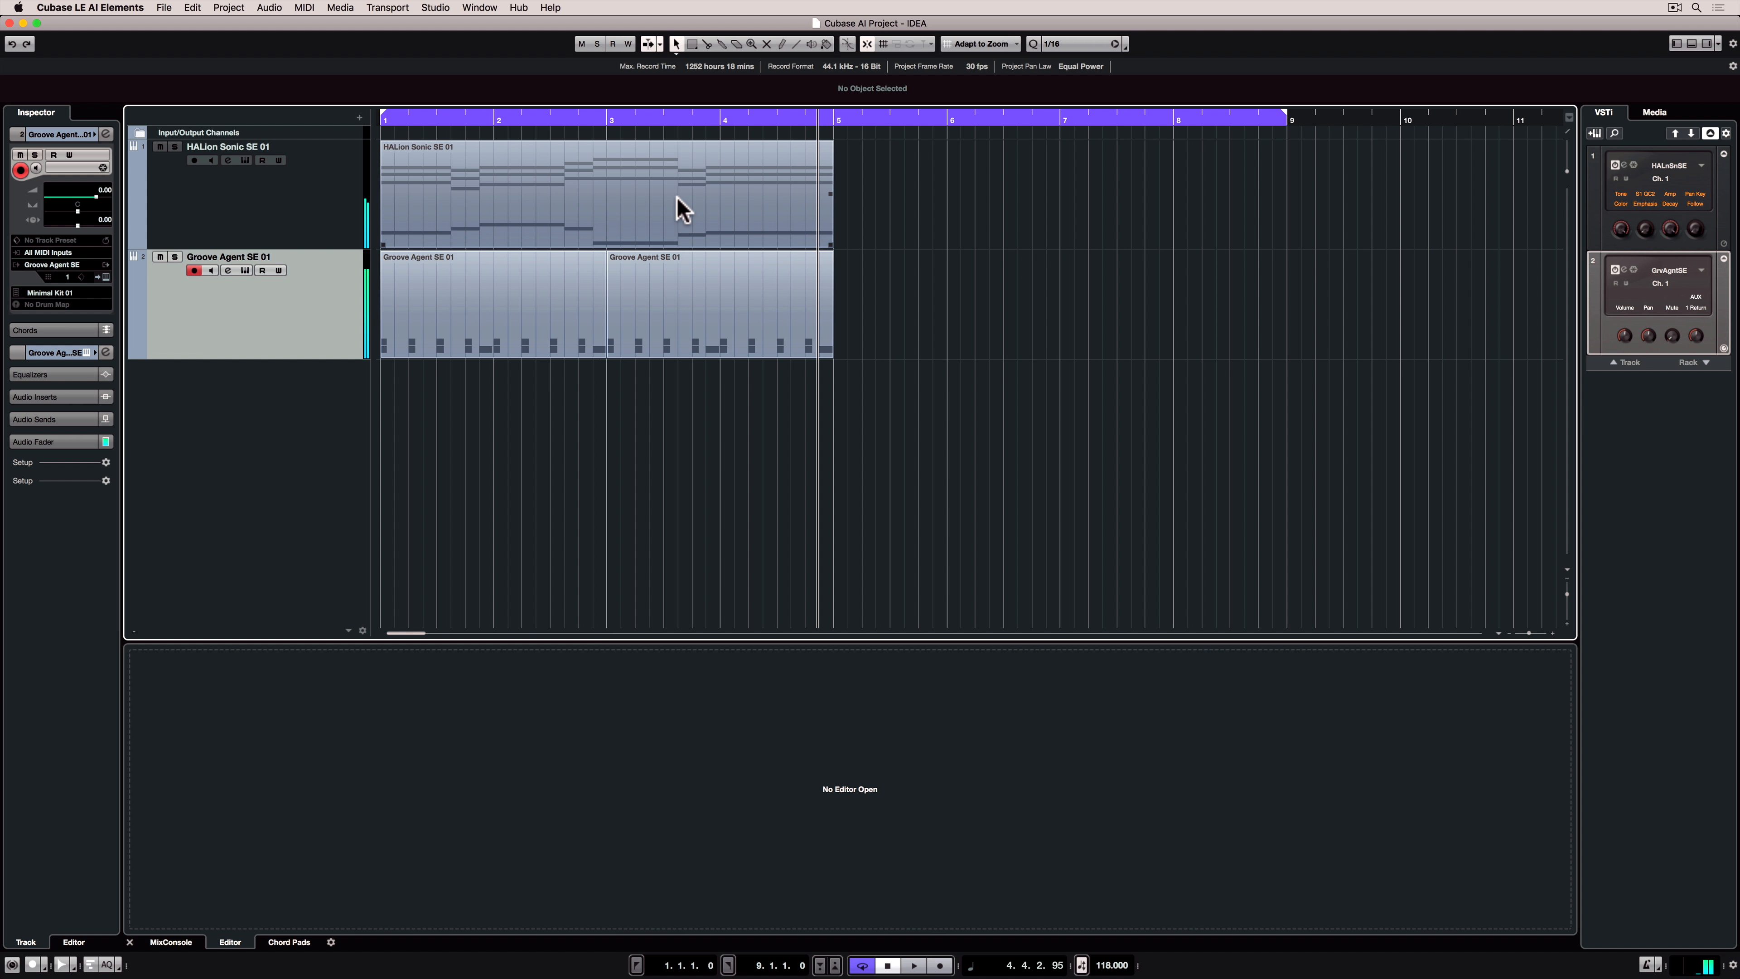
pyautogui.doubleClick(604, 194)
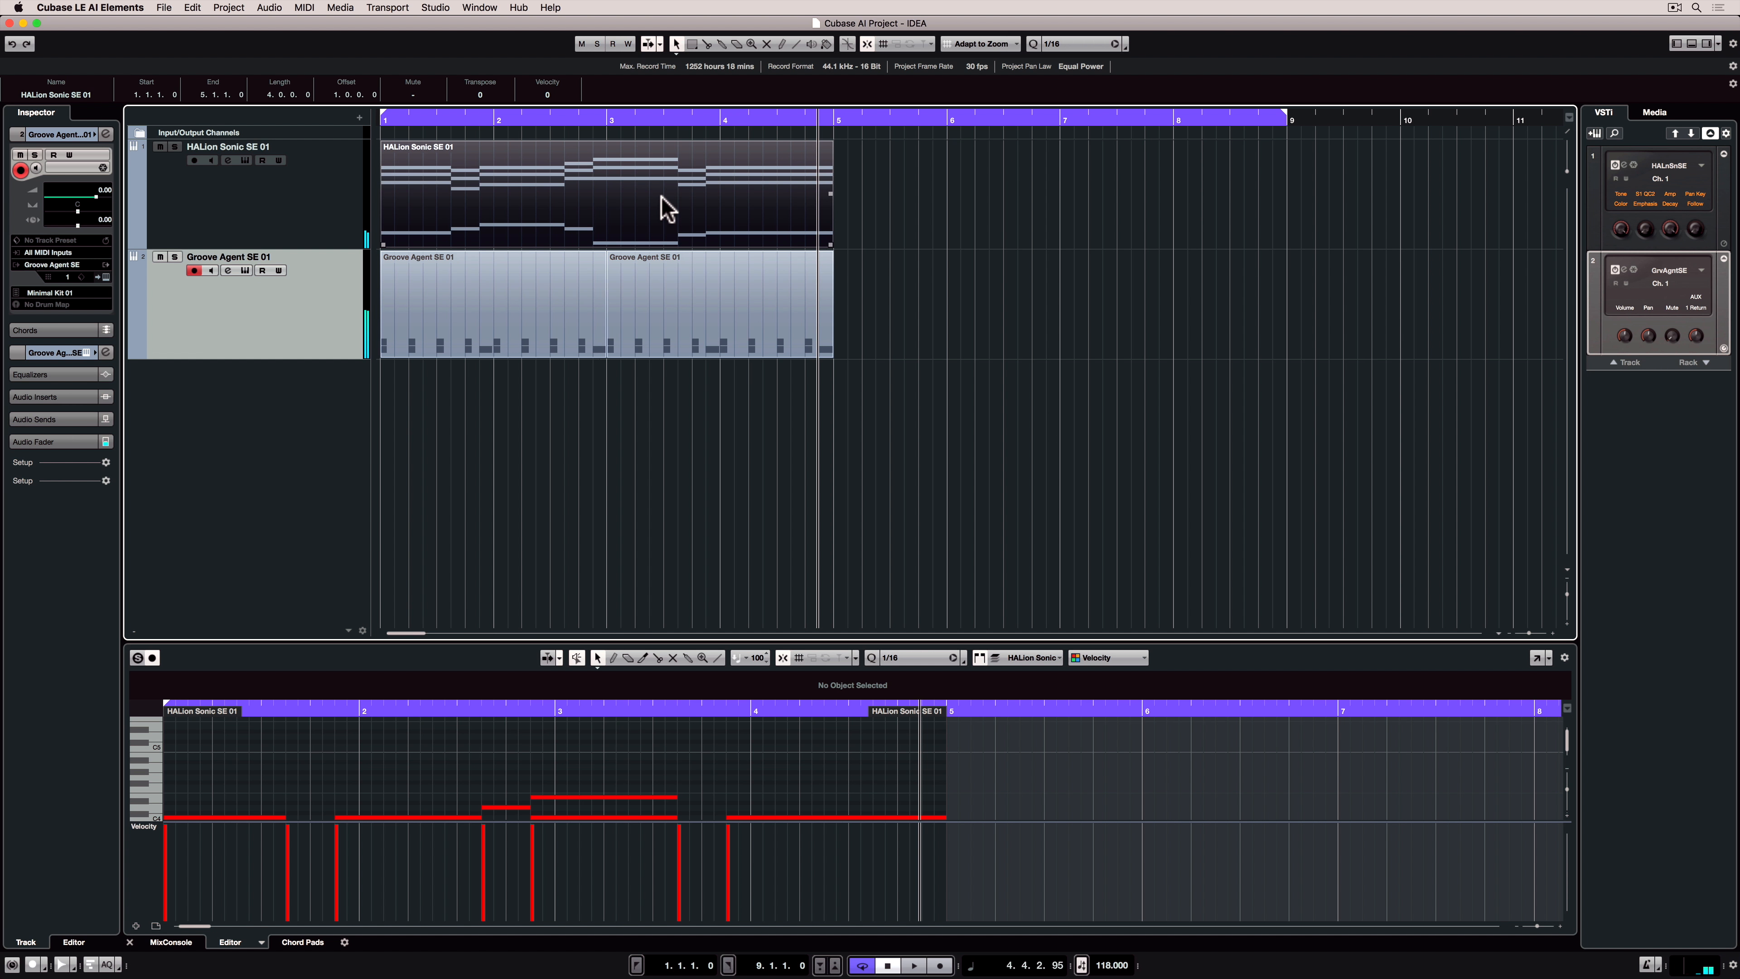
pyautogui.click(228, 8)
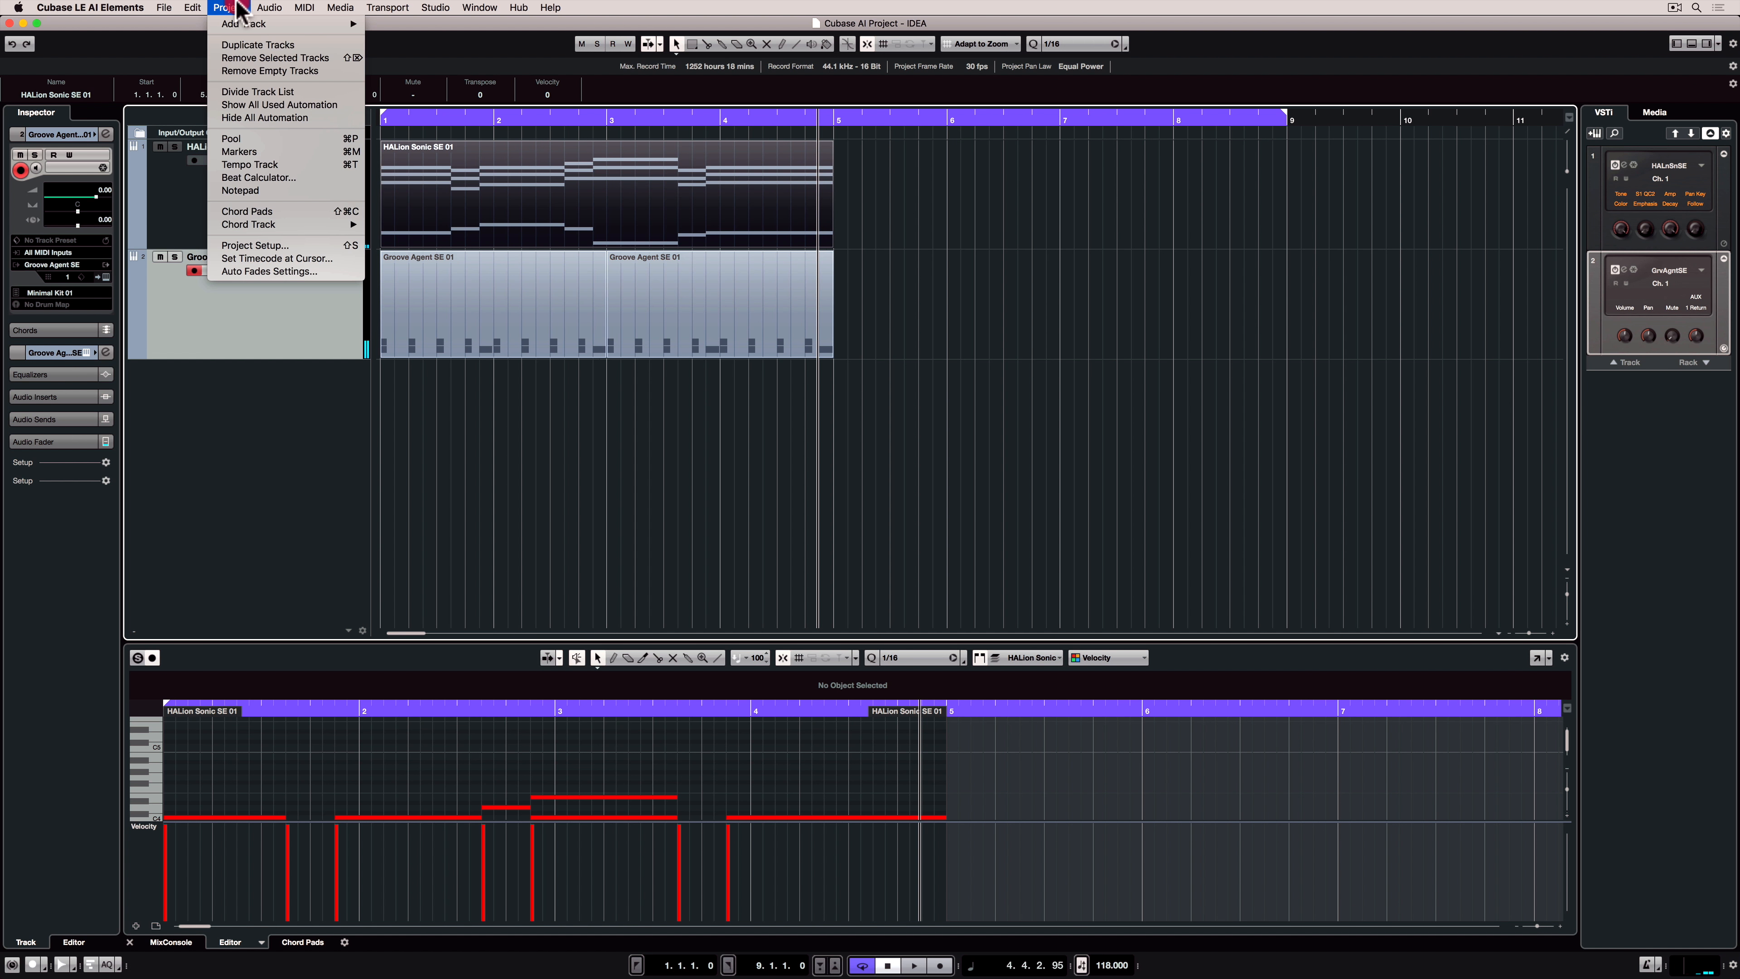
pyautogui.moveTo(258, 178)
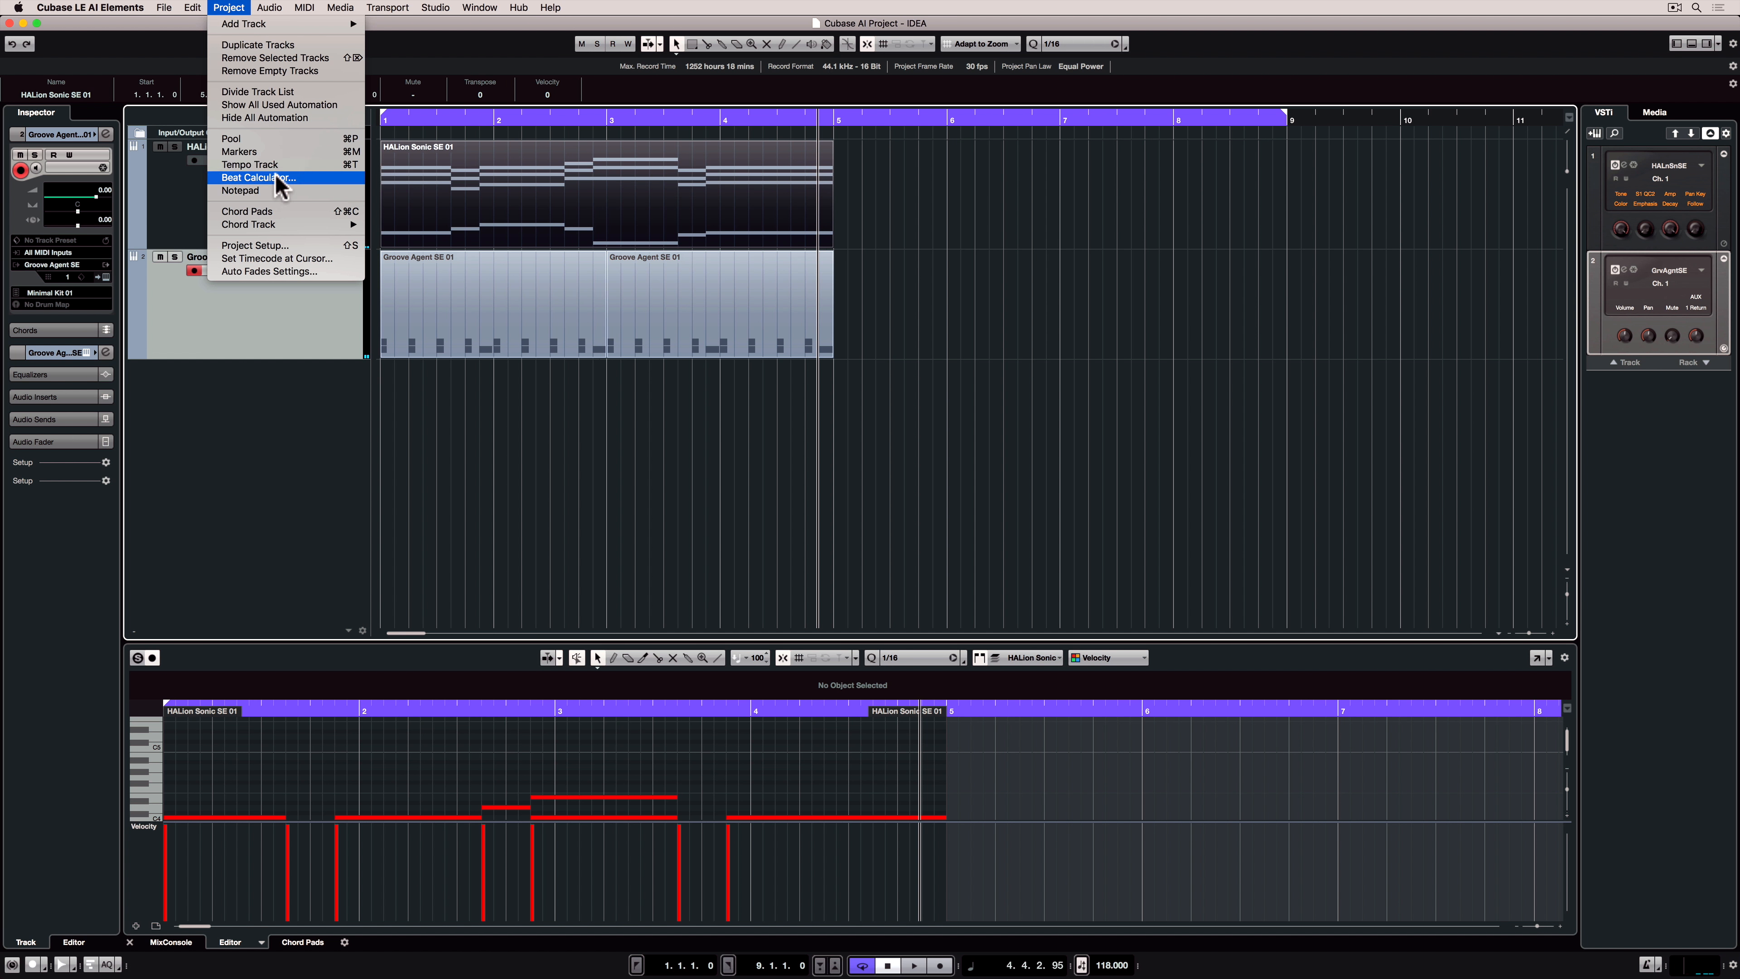
pyautogui.moveTo(248, 224)
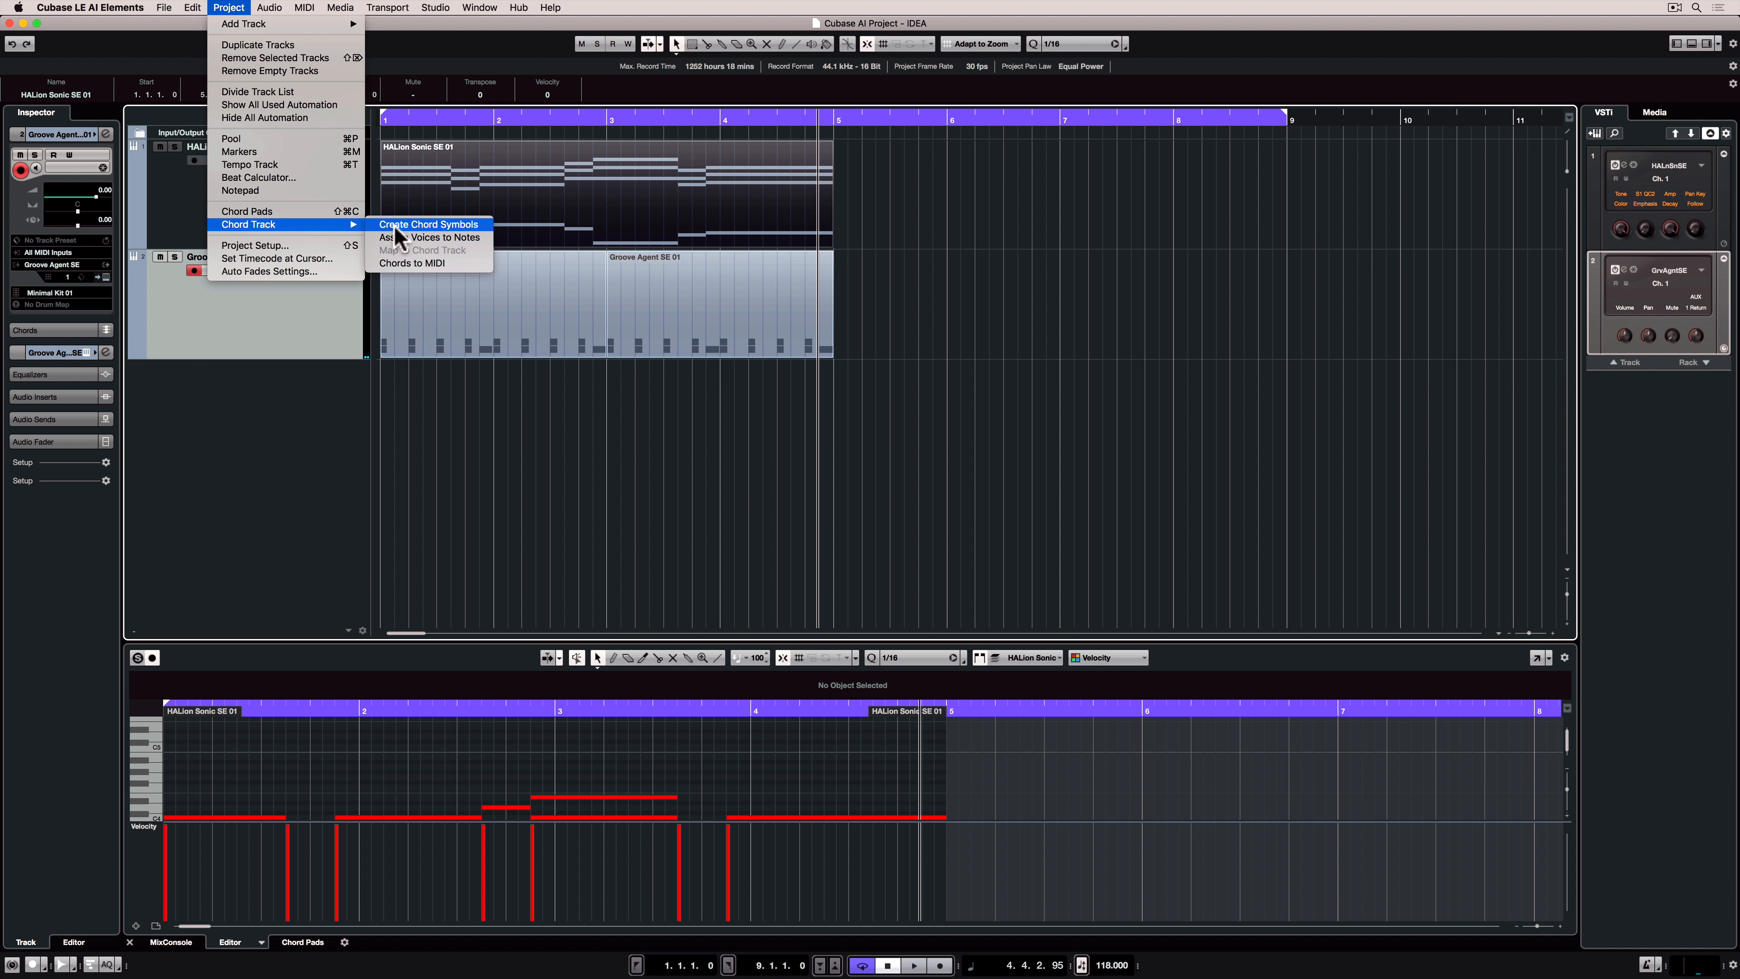
# Create chord symbols from the piano part, yielding F, G, Amin, C, G, F, Emin on the chord track
pyautogui.click(426, 223)
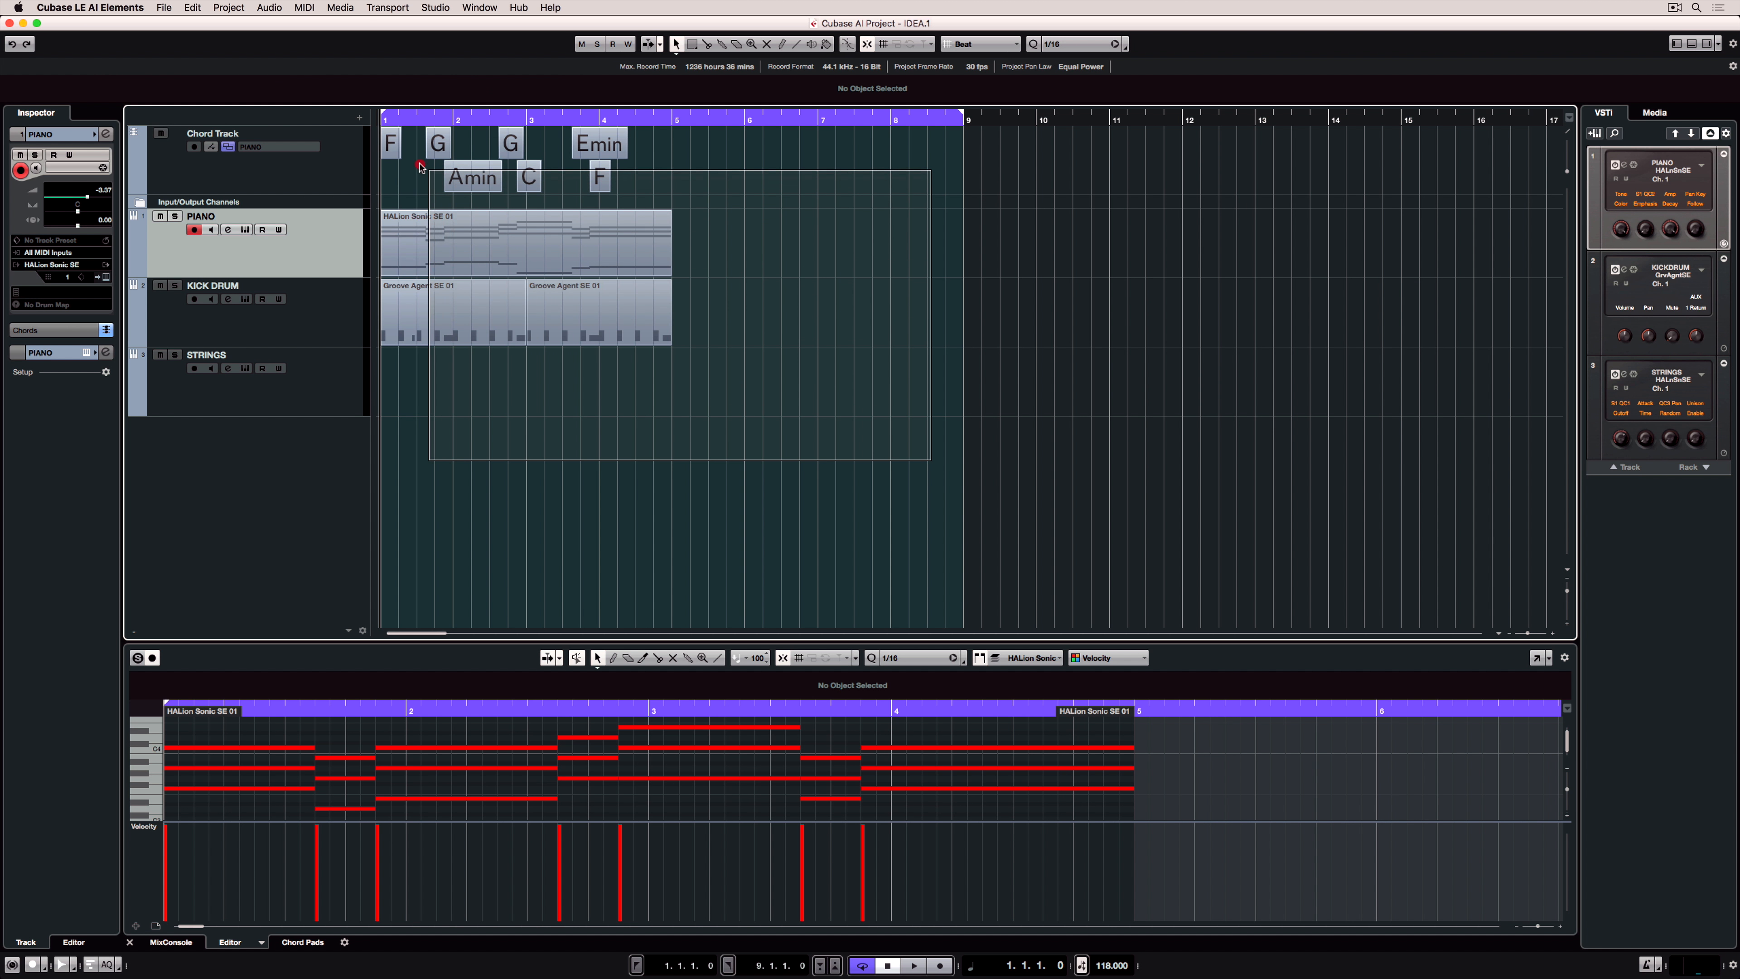
pyautogui.click(391, 142)
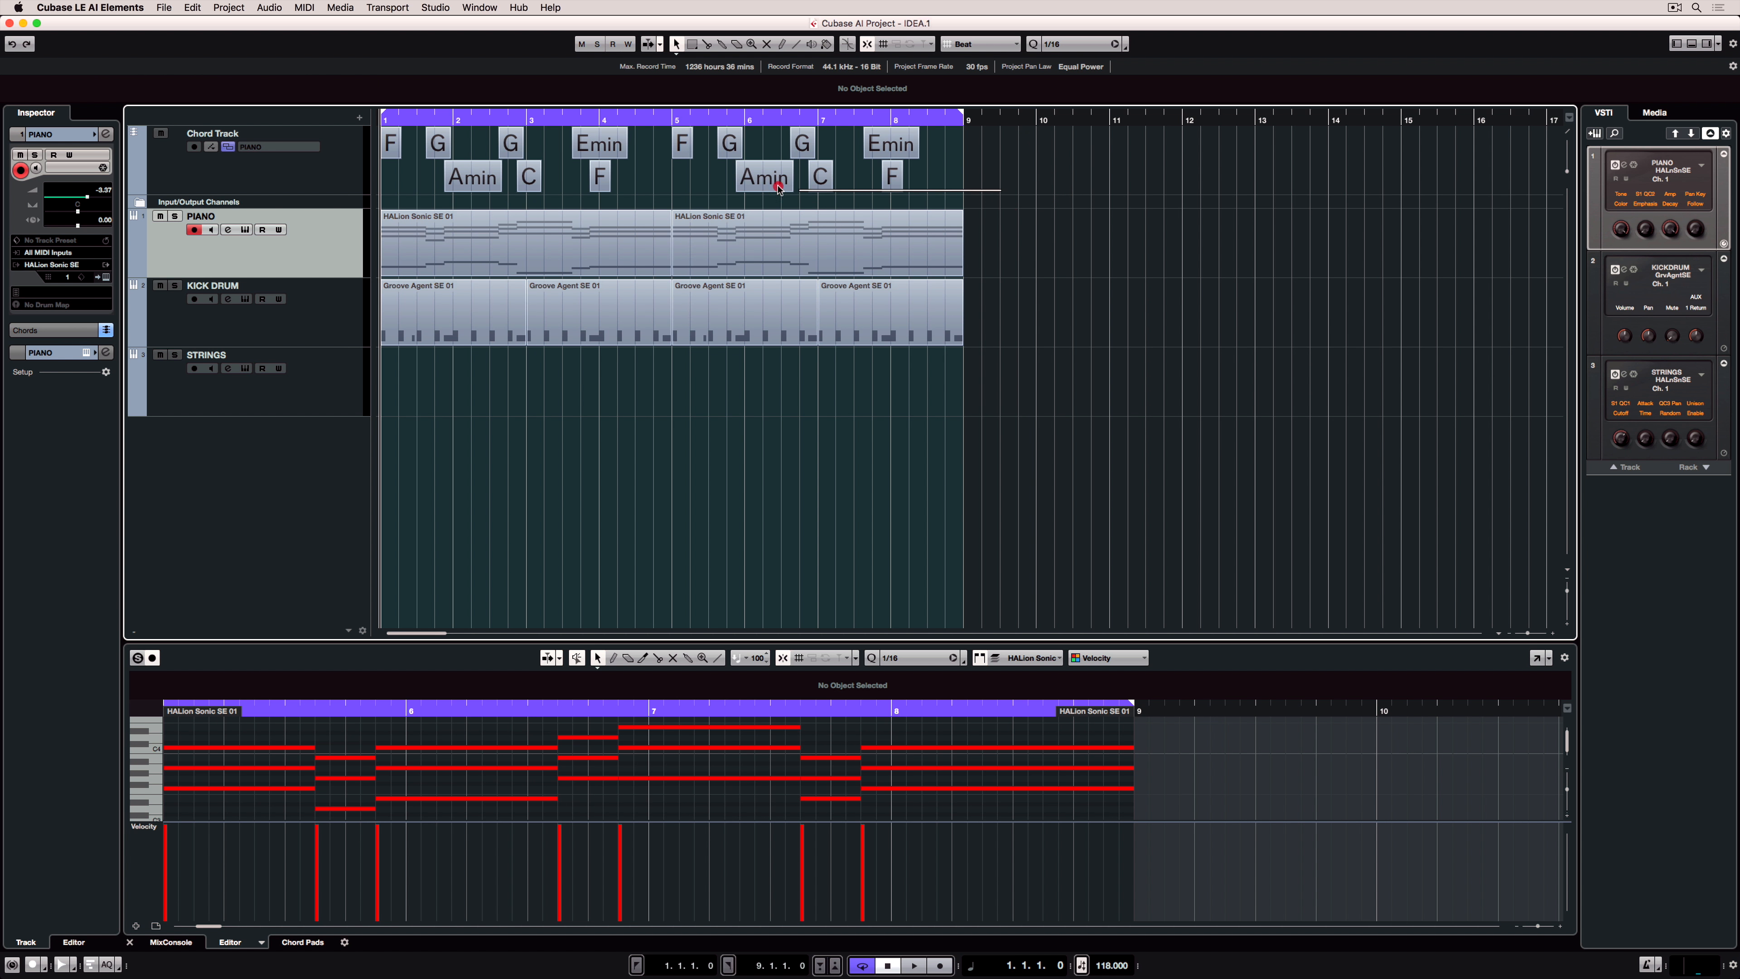
pyautogui.click(389, 143)
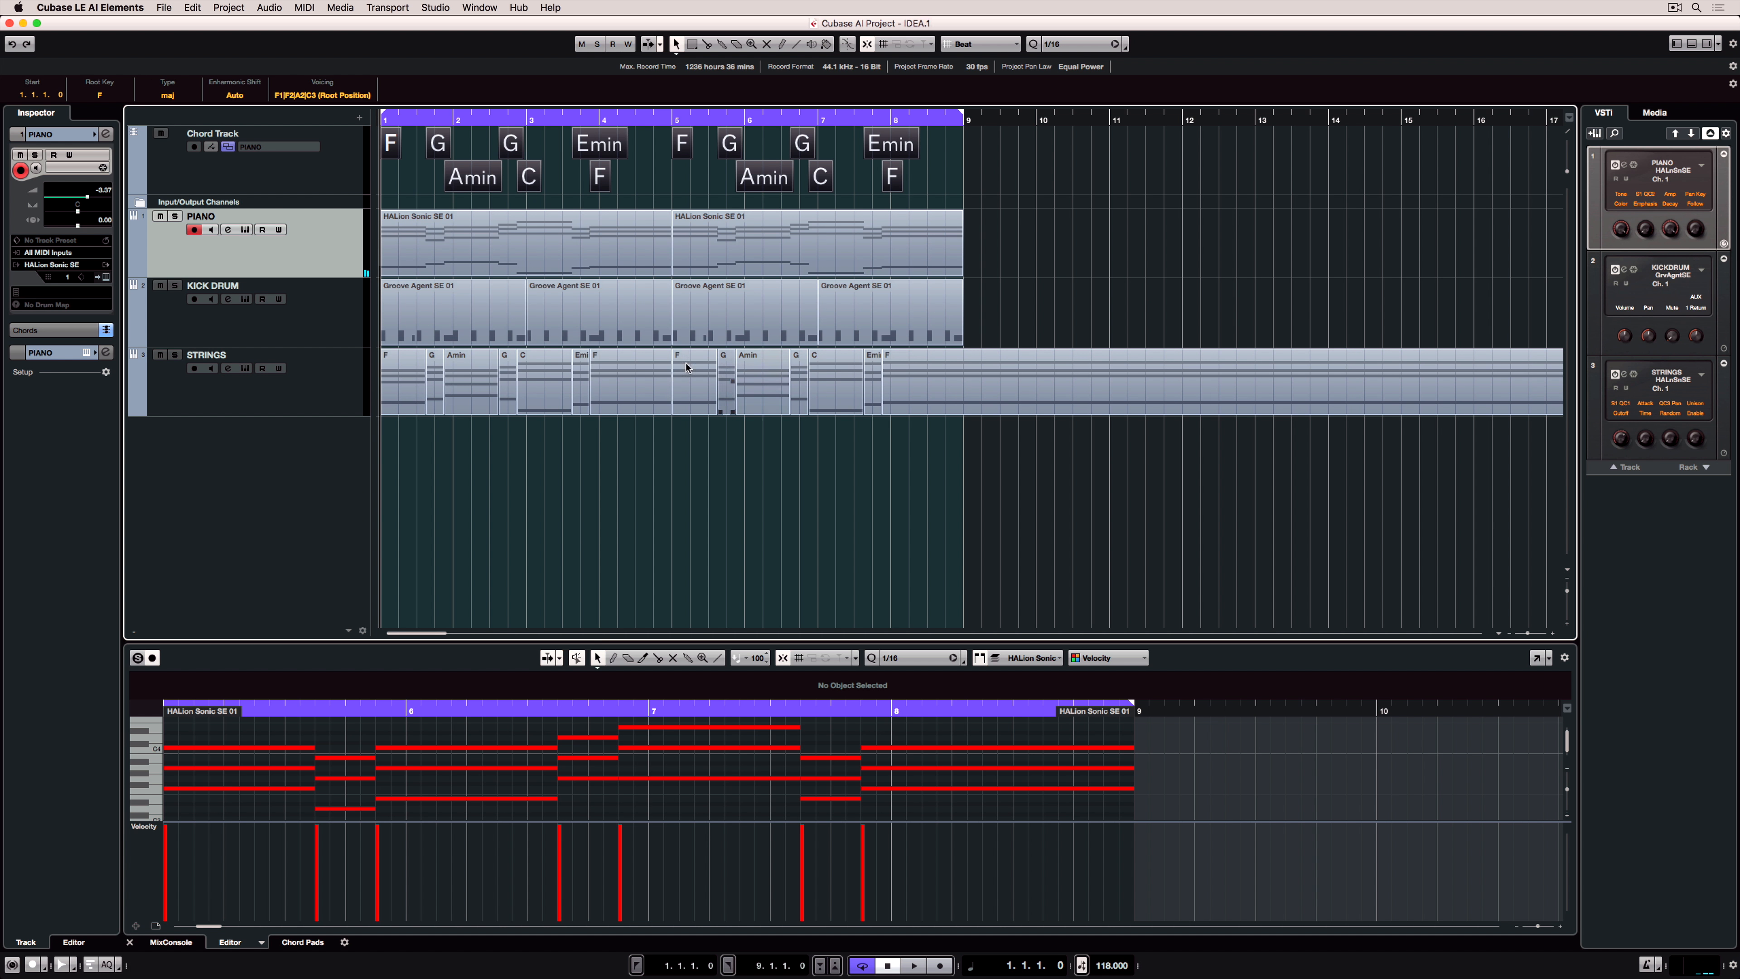
# Sync STRINGS to the chord track, then set PIANO to follow the chord track's Chords
pyautogui.click(206, 354)
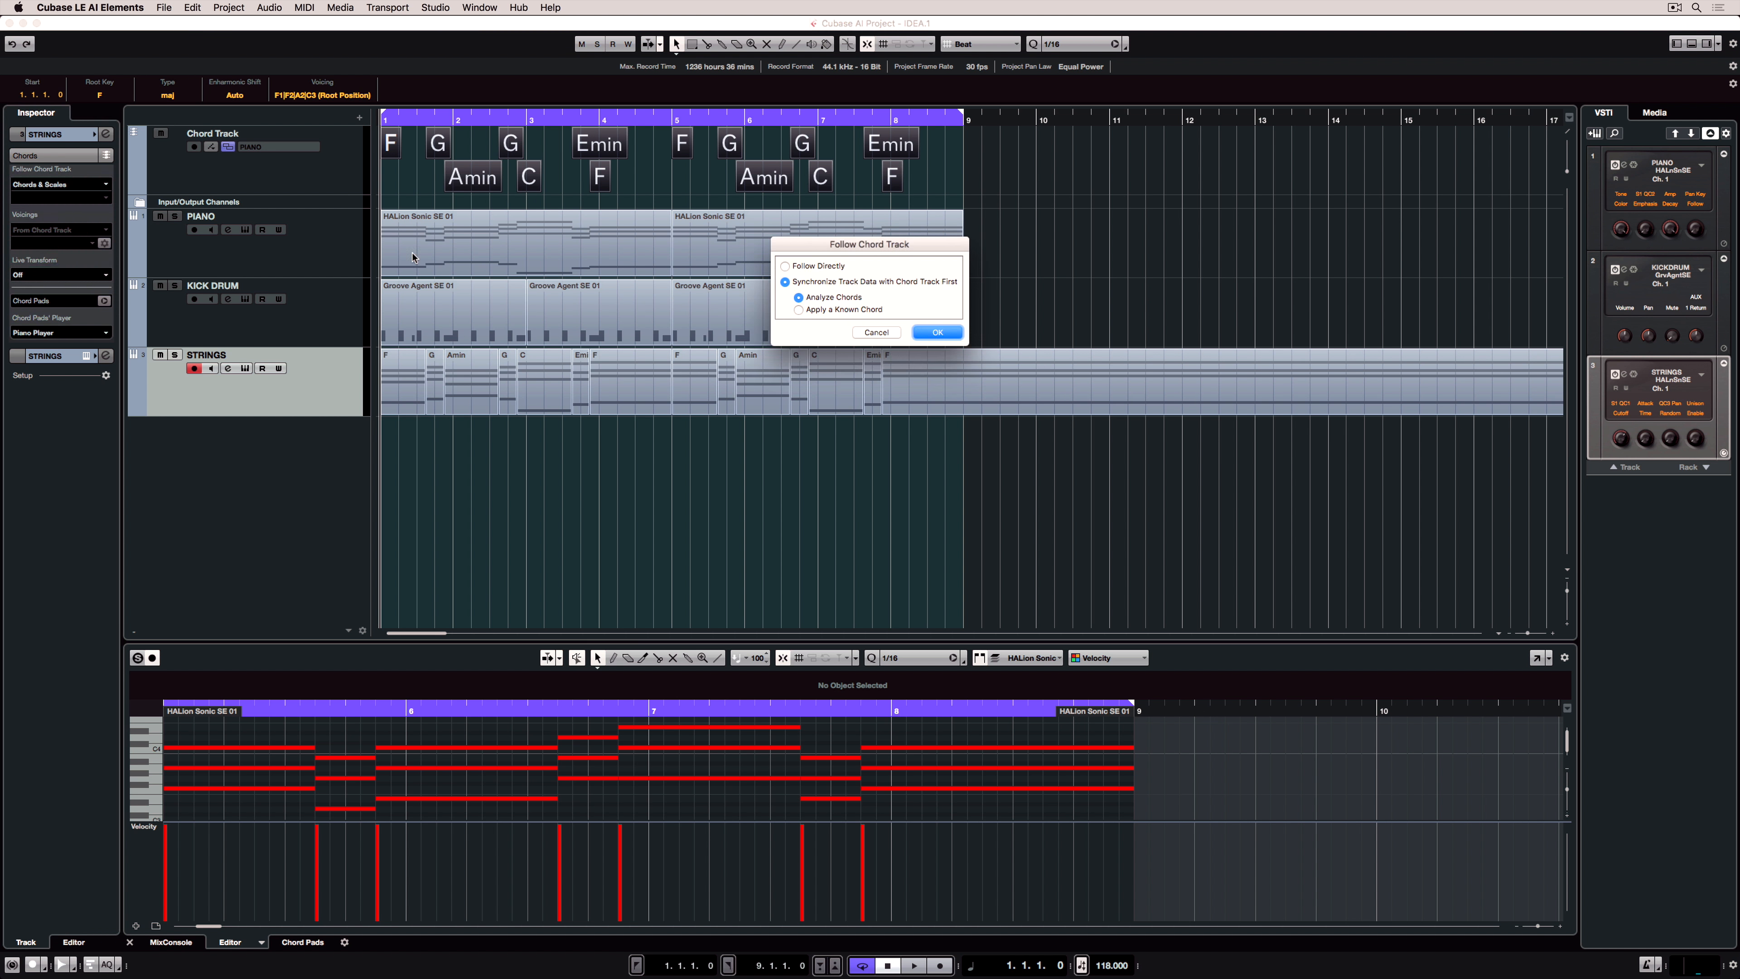
pyautogui.click(939, 331)
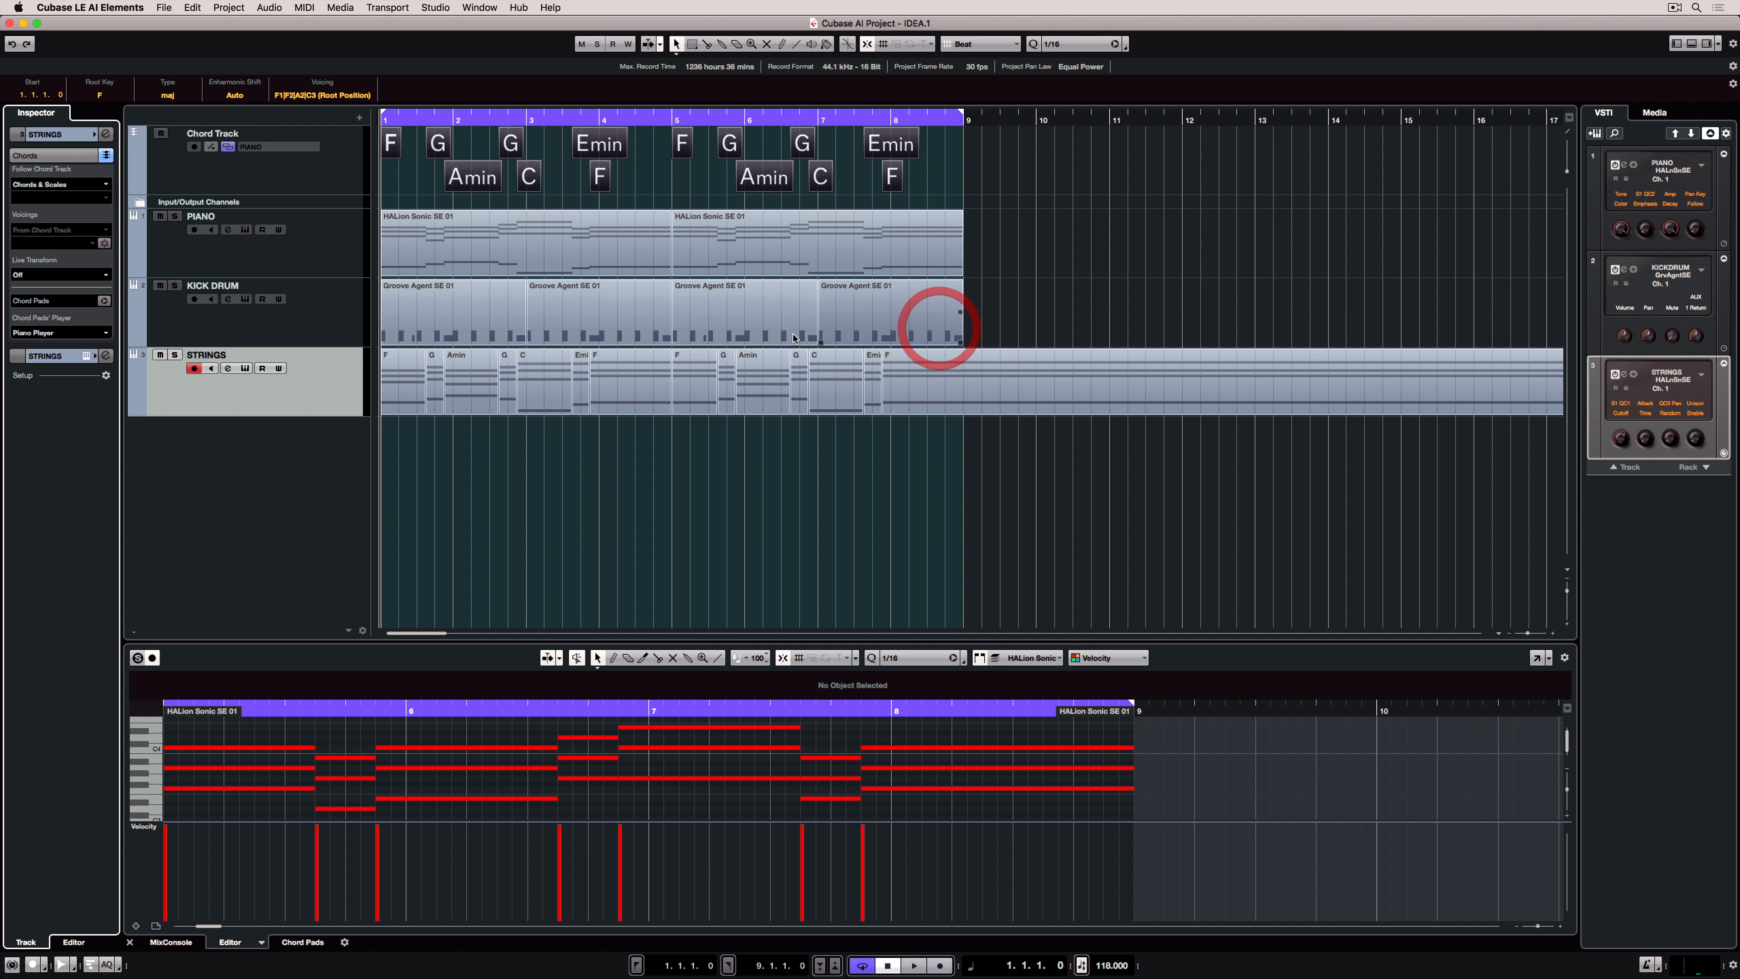
pyautogui.click(203, 217)
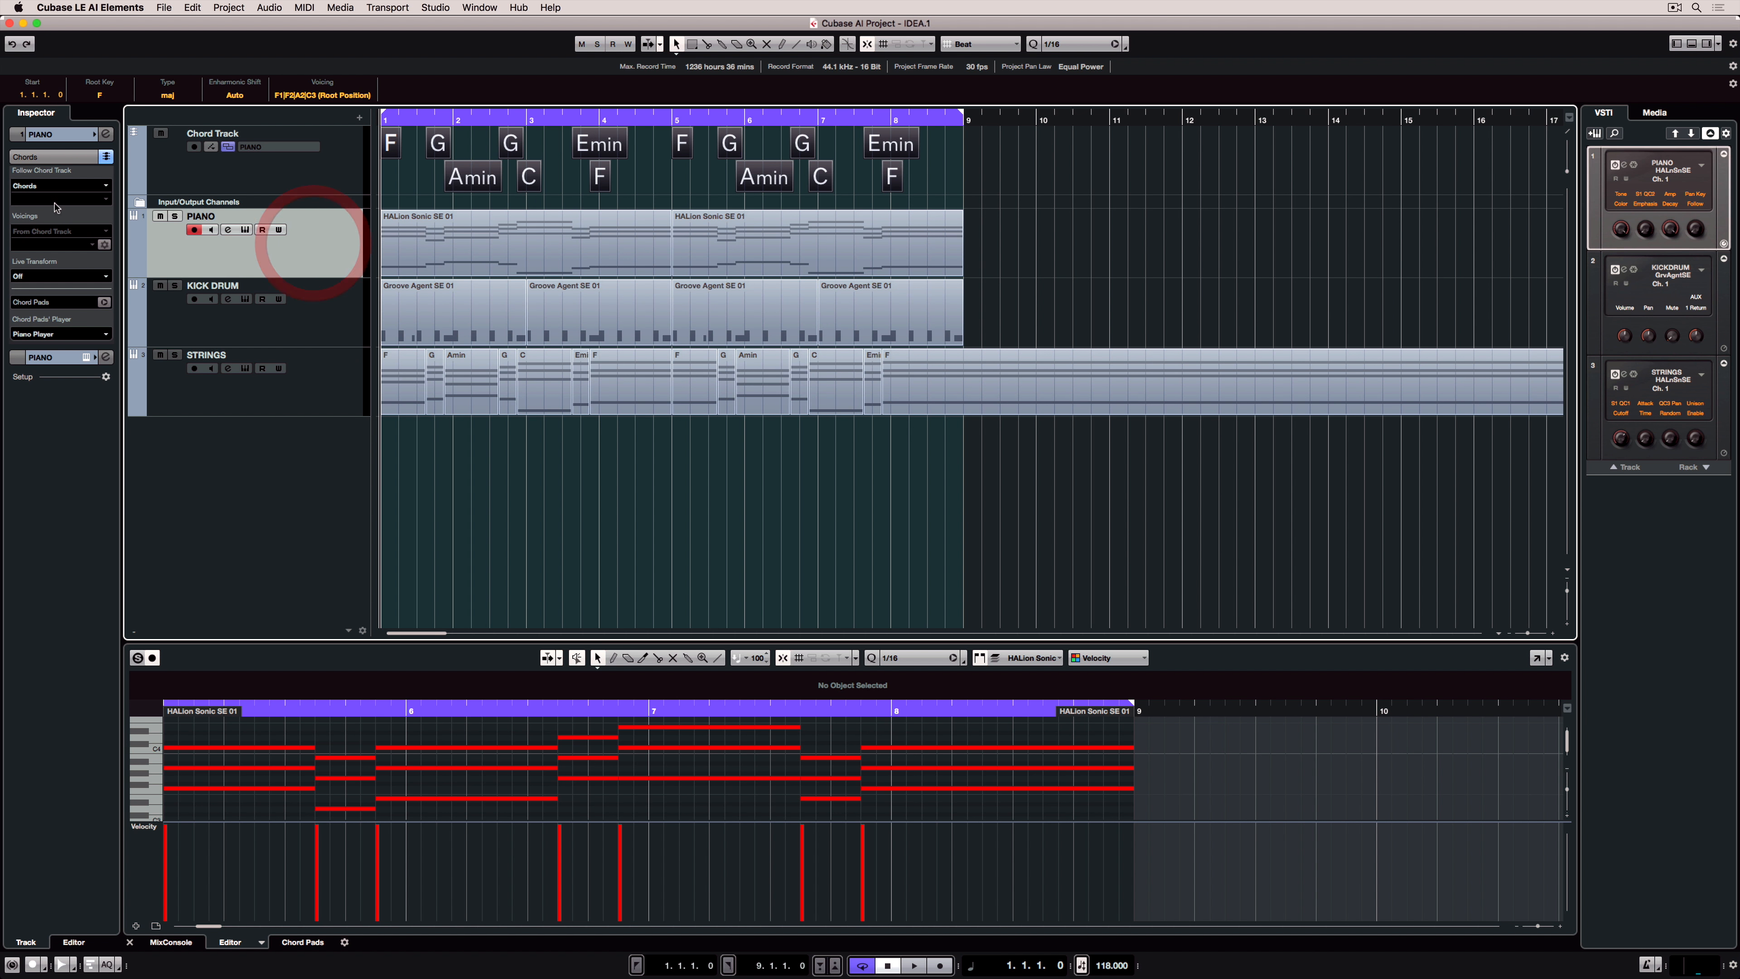
pyautogui.click(58, 185)
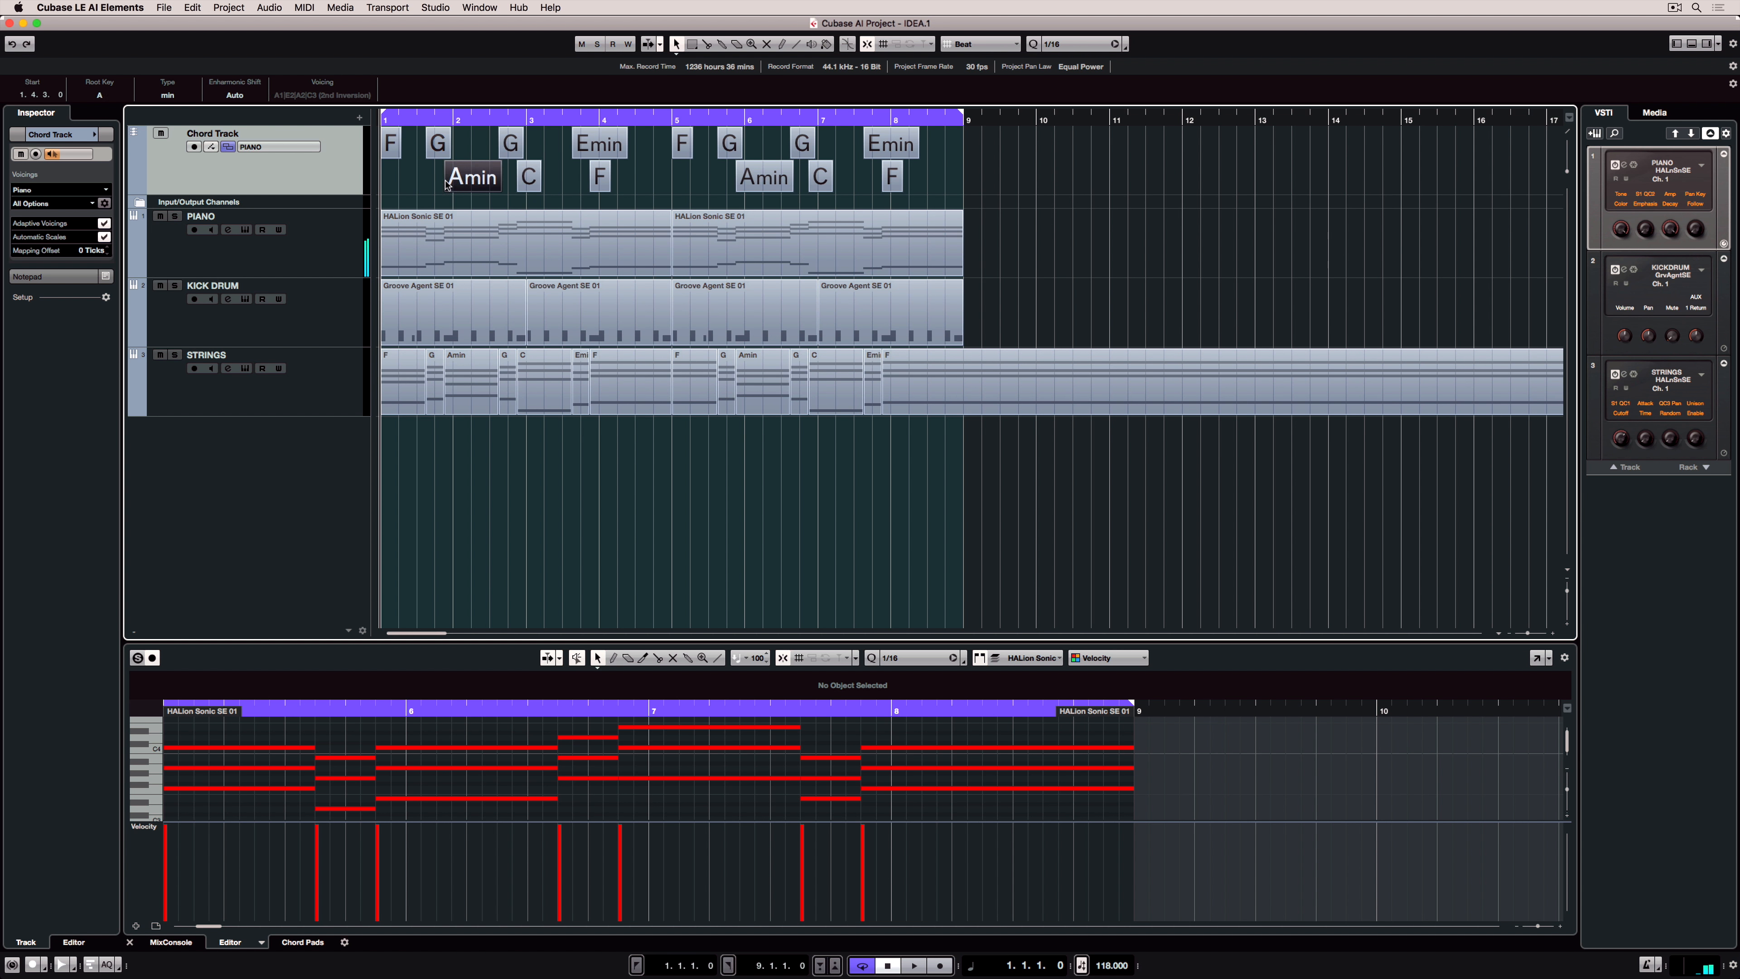
# Change the bar-4 Emin chord's root to A and the bar-5 G chord's root to F
pyautogui.click(598, 142)
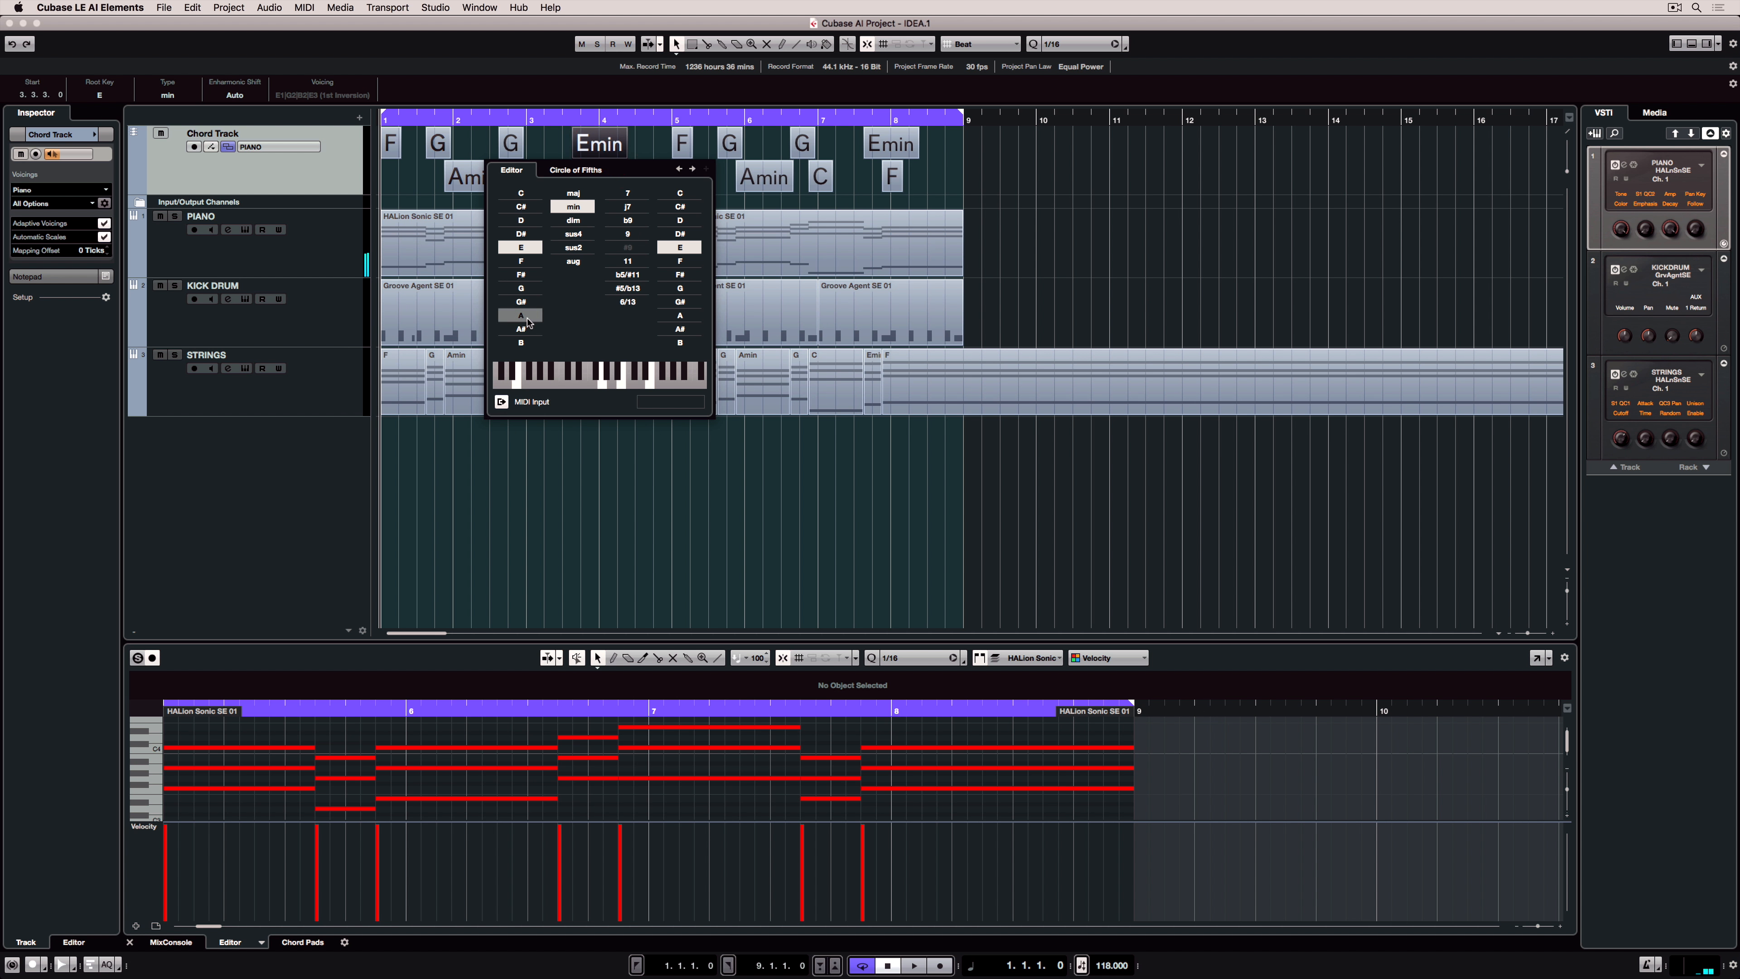
pyautogui.click(519, 315)
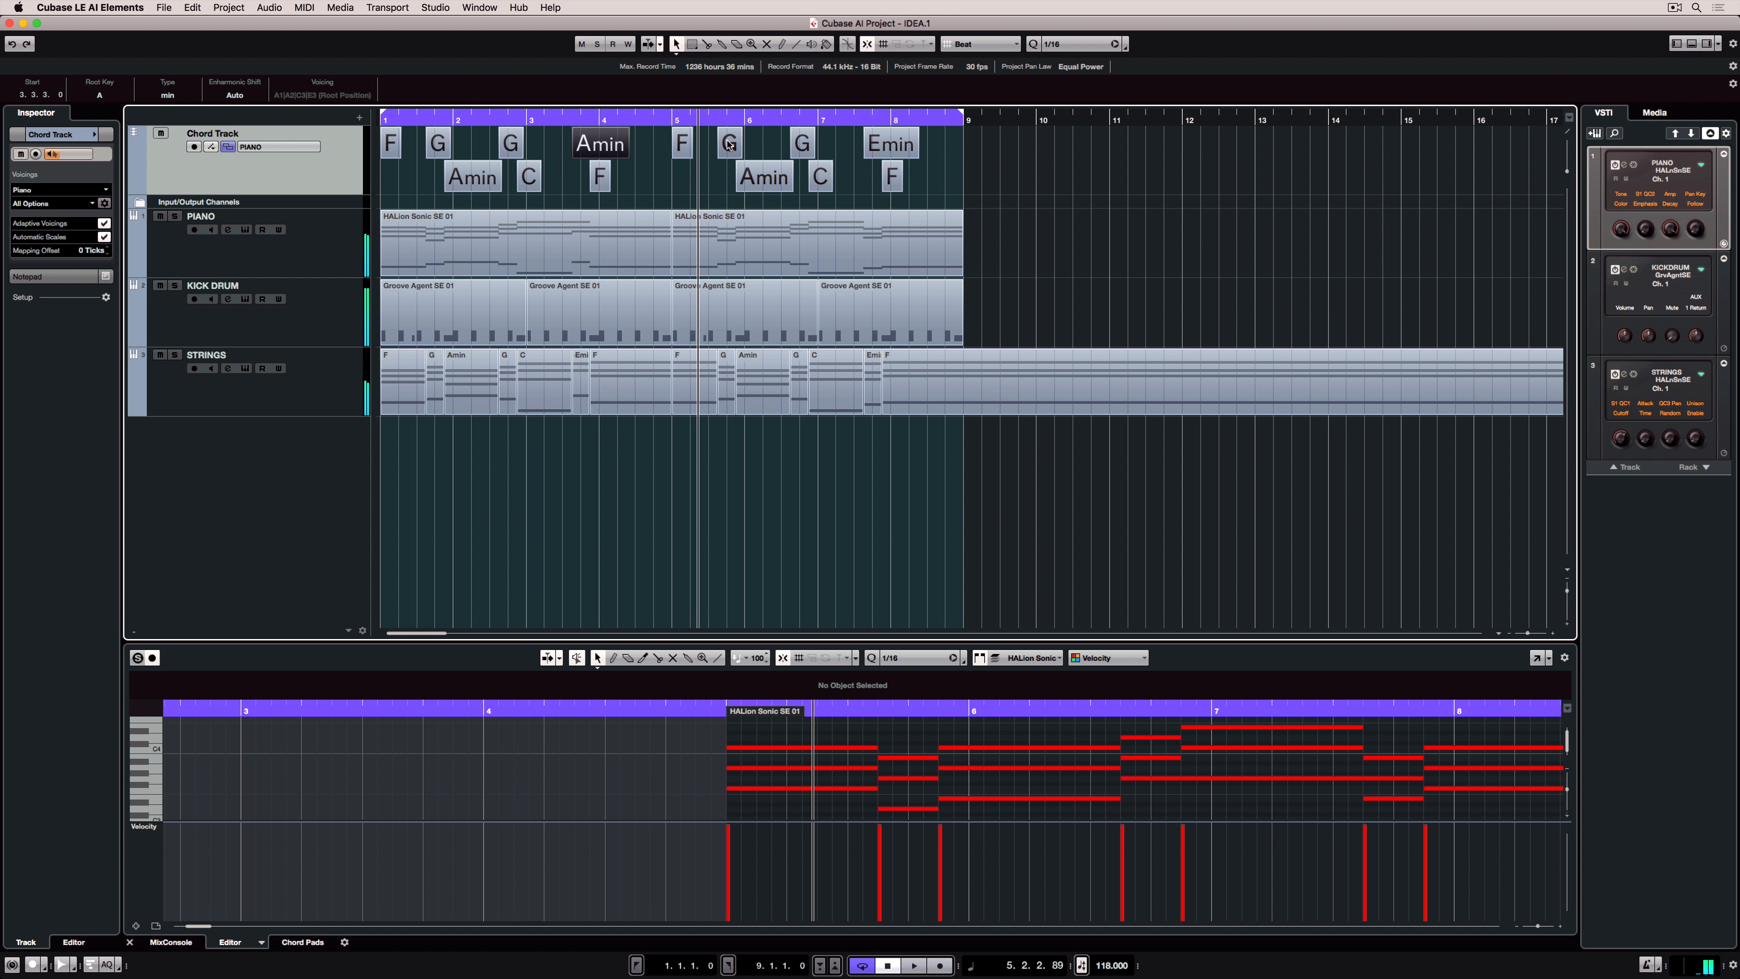
pyautogui.click(727, 142)
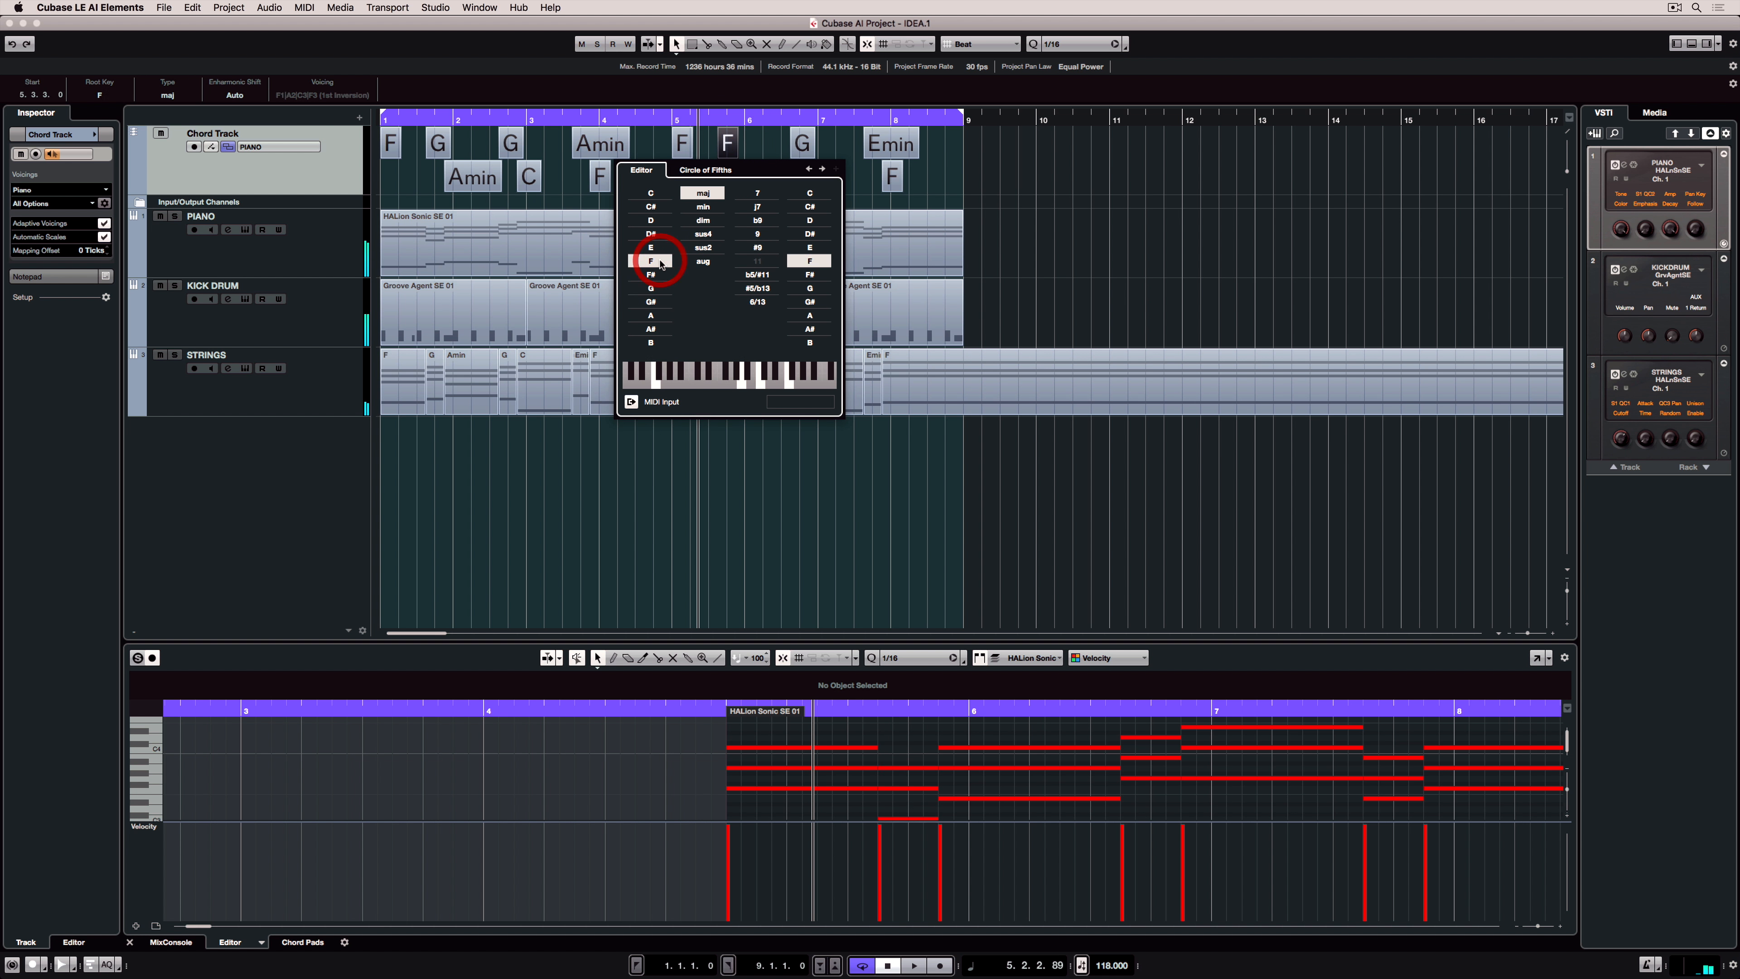
pyautogui.click(913, 965)
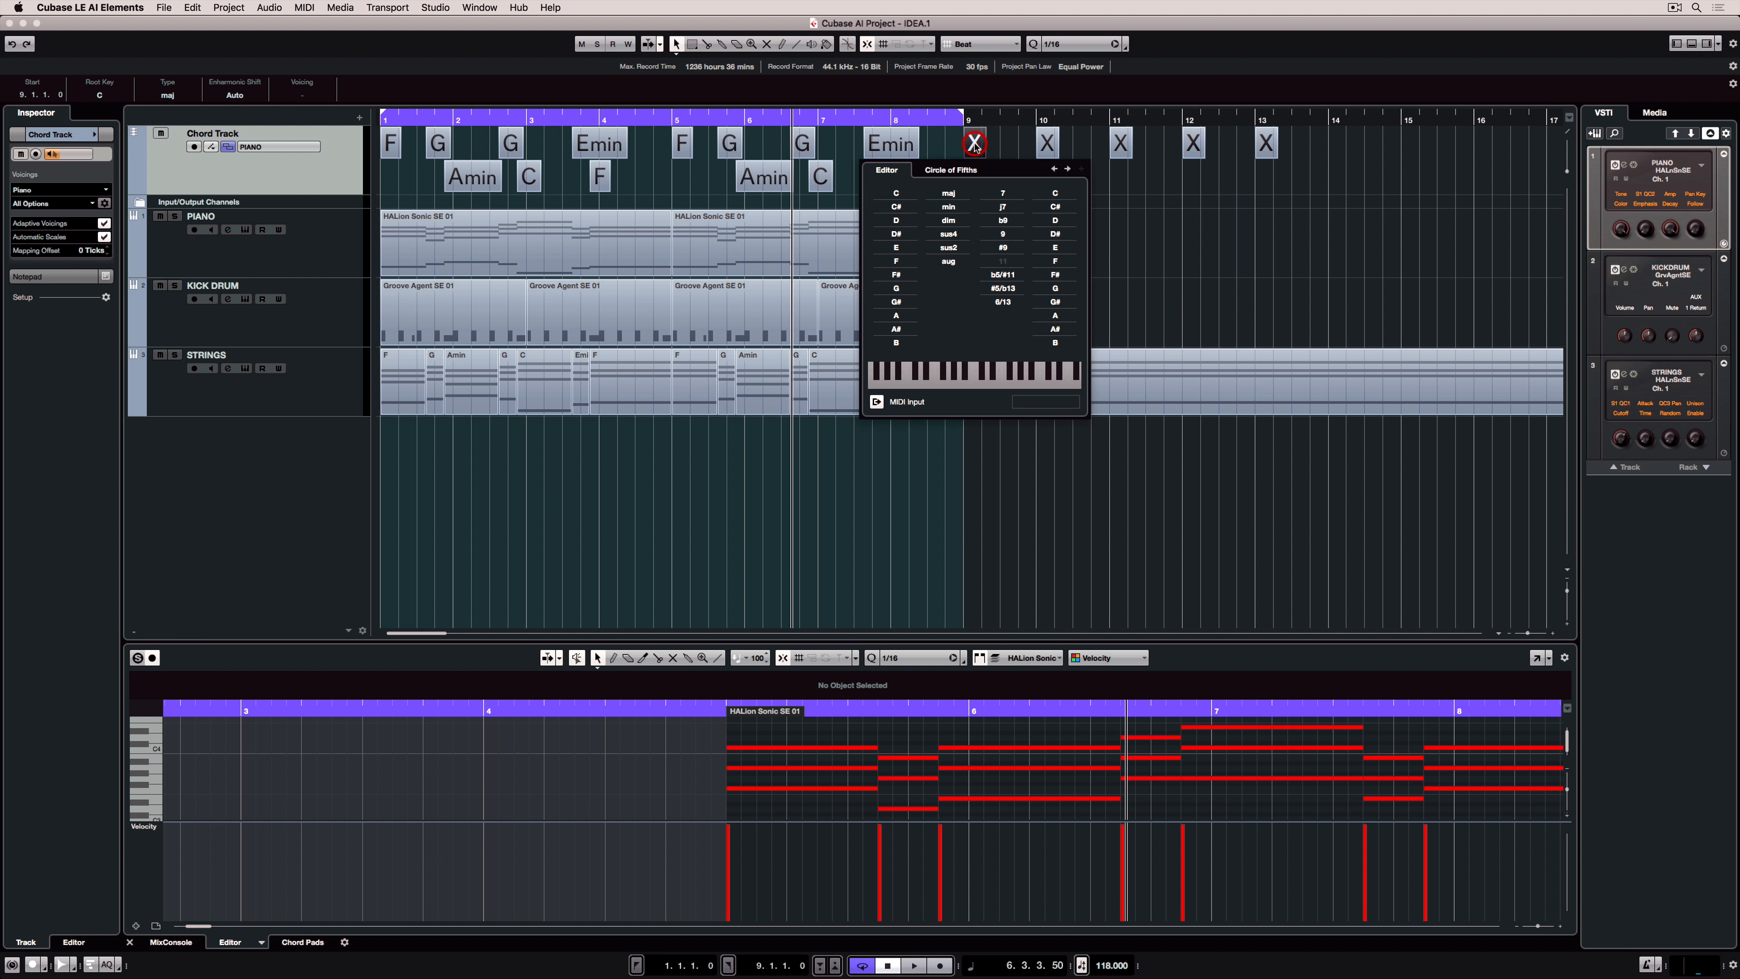
# Assign F and Amin to the new chord events after bar 9 from the Circle of Fifths
pyautogui.click(949, 168)
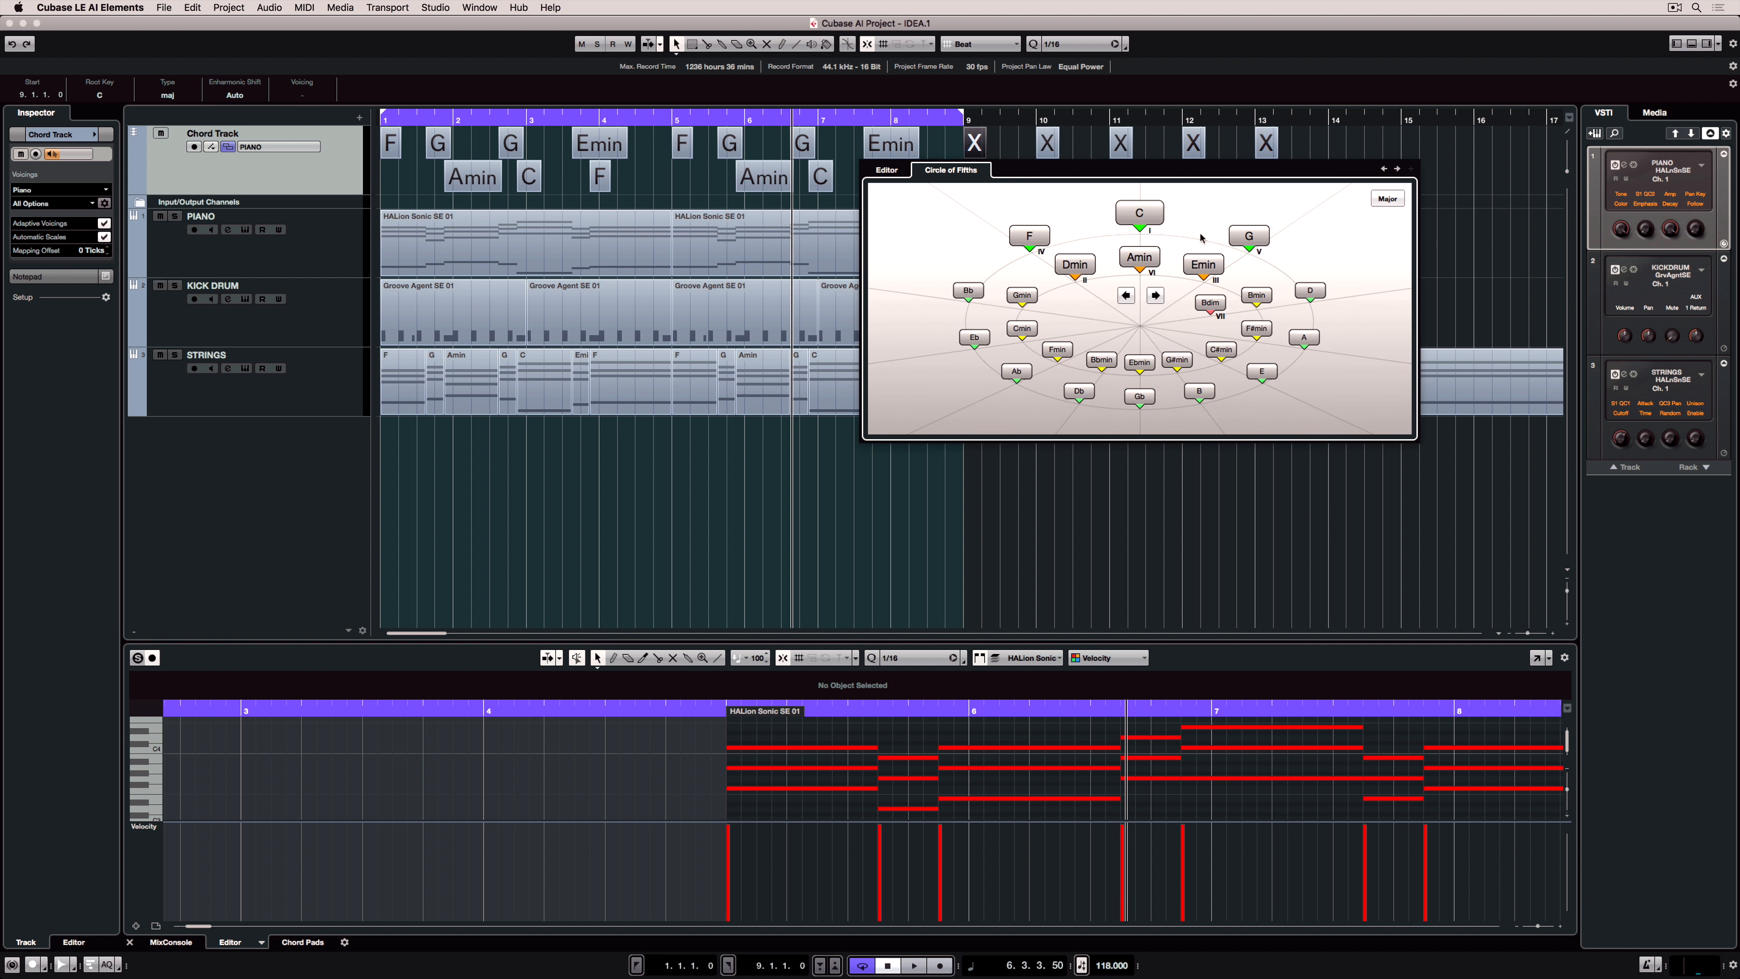
pyautogui.moveTo(1221, 248)
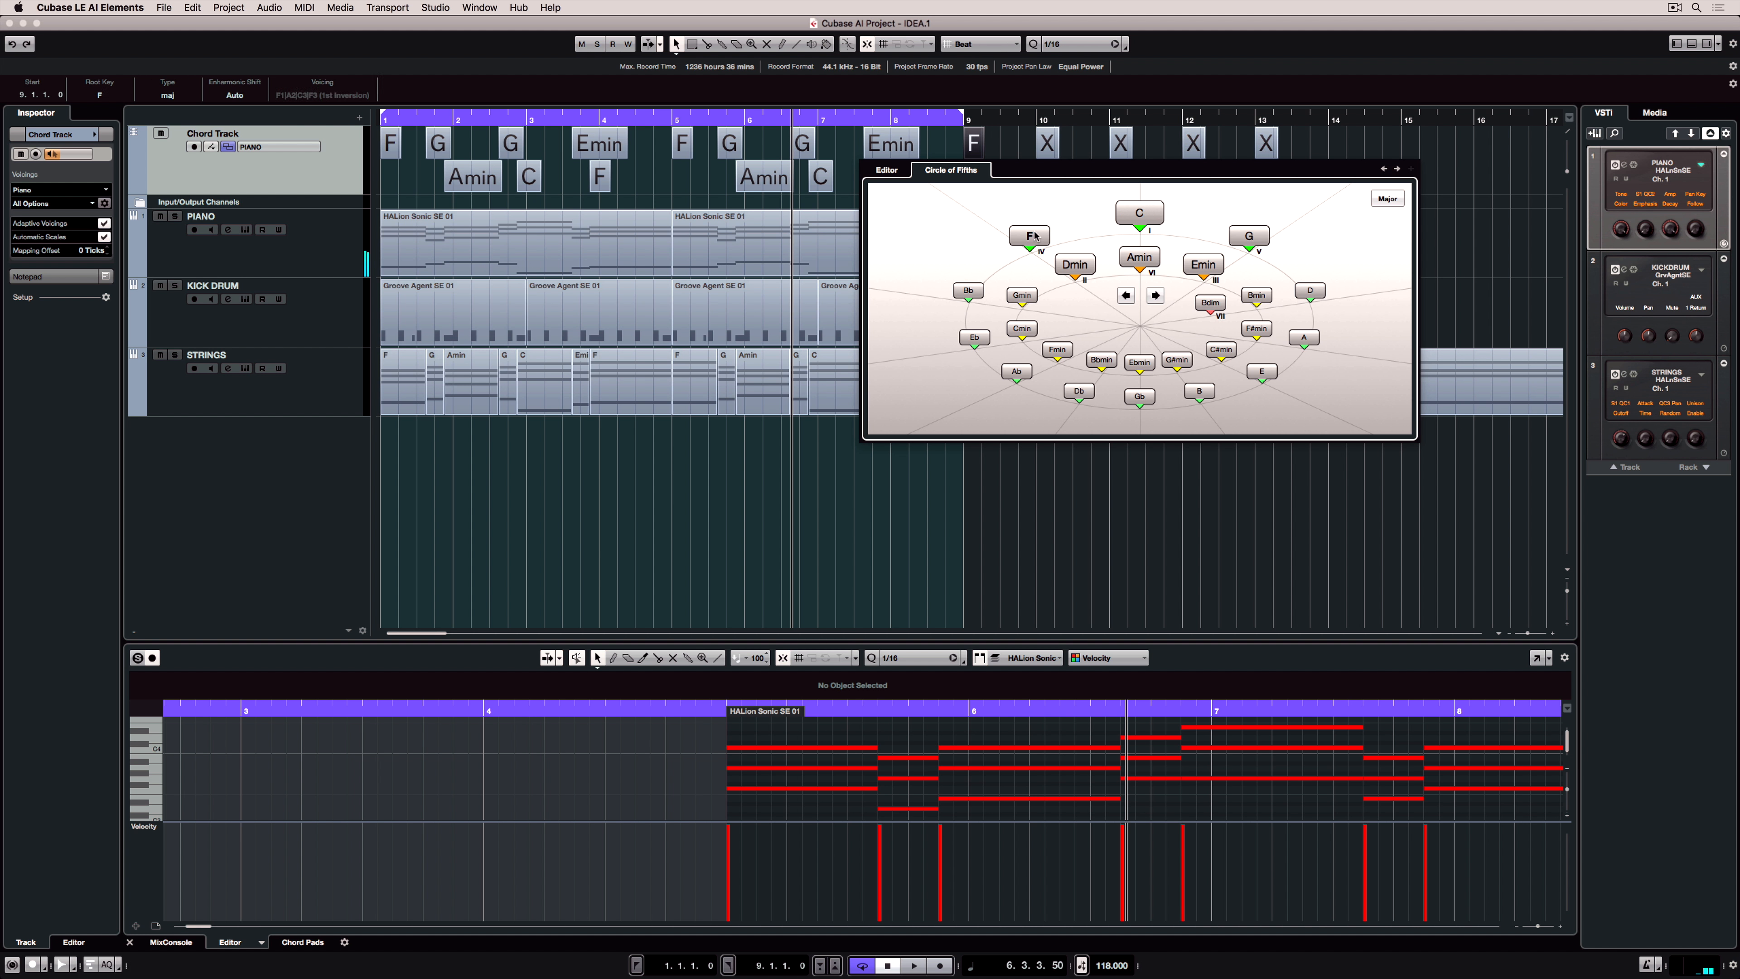
pyautogui.click(1140, 258)
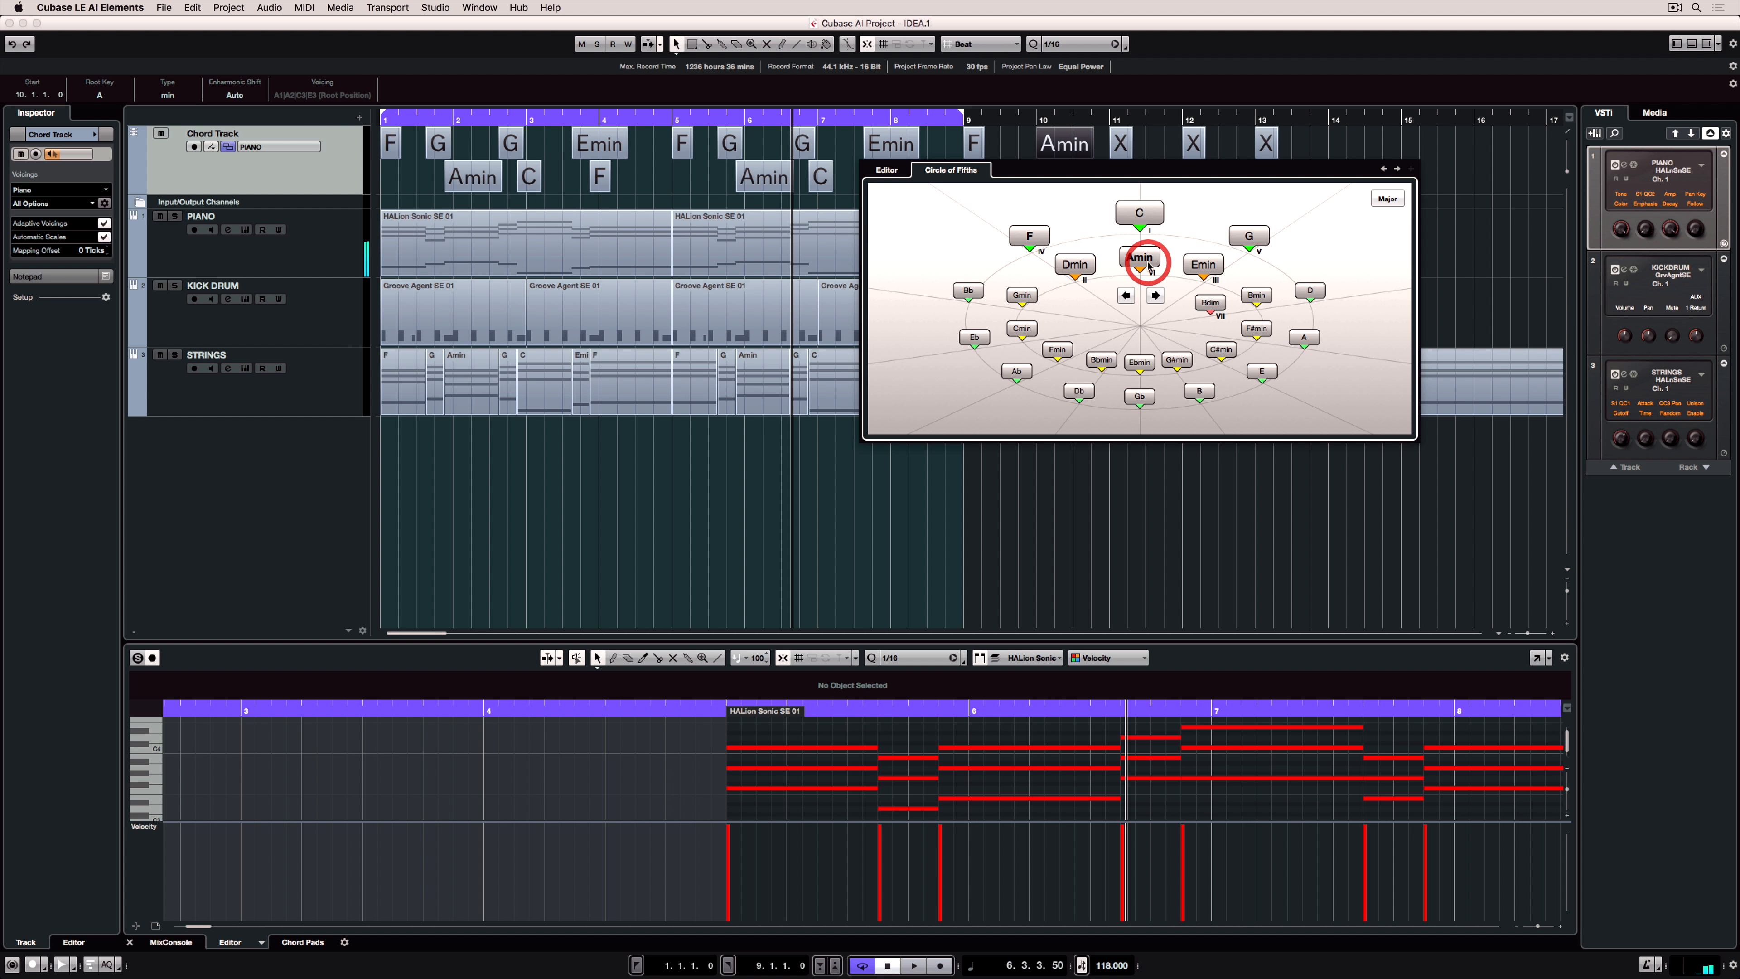
pyautogui.click(1138, 212)
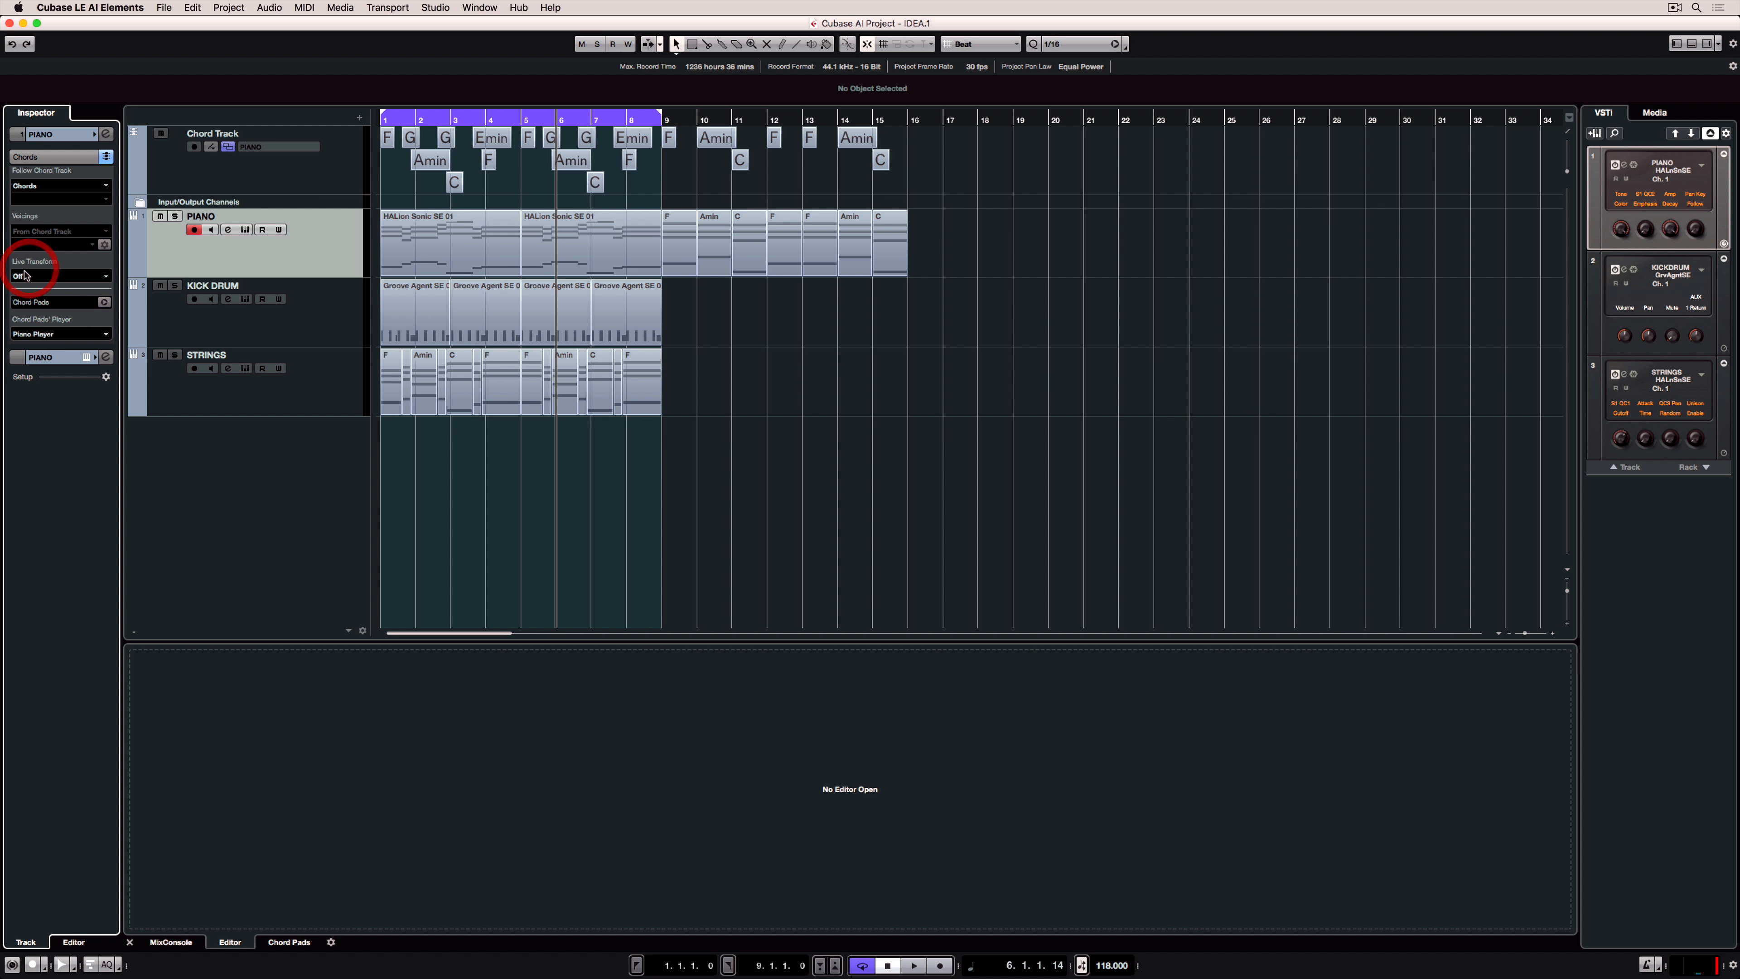
# Set the piano's Live Transform to Scales and start project playback
pyautogui.click(58, 276)
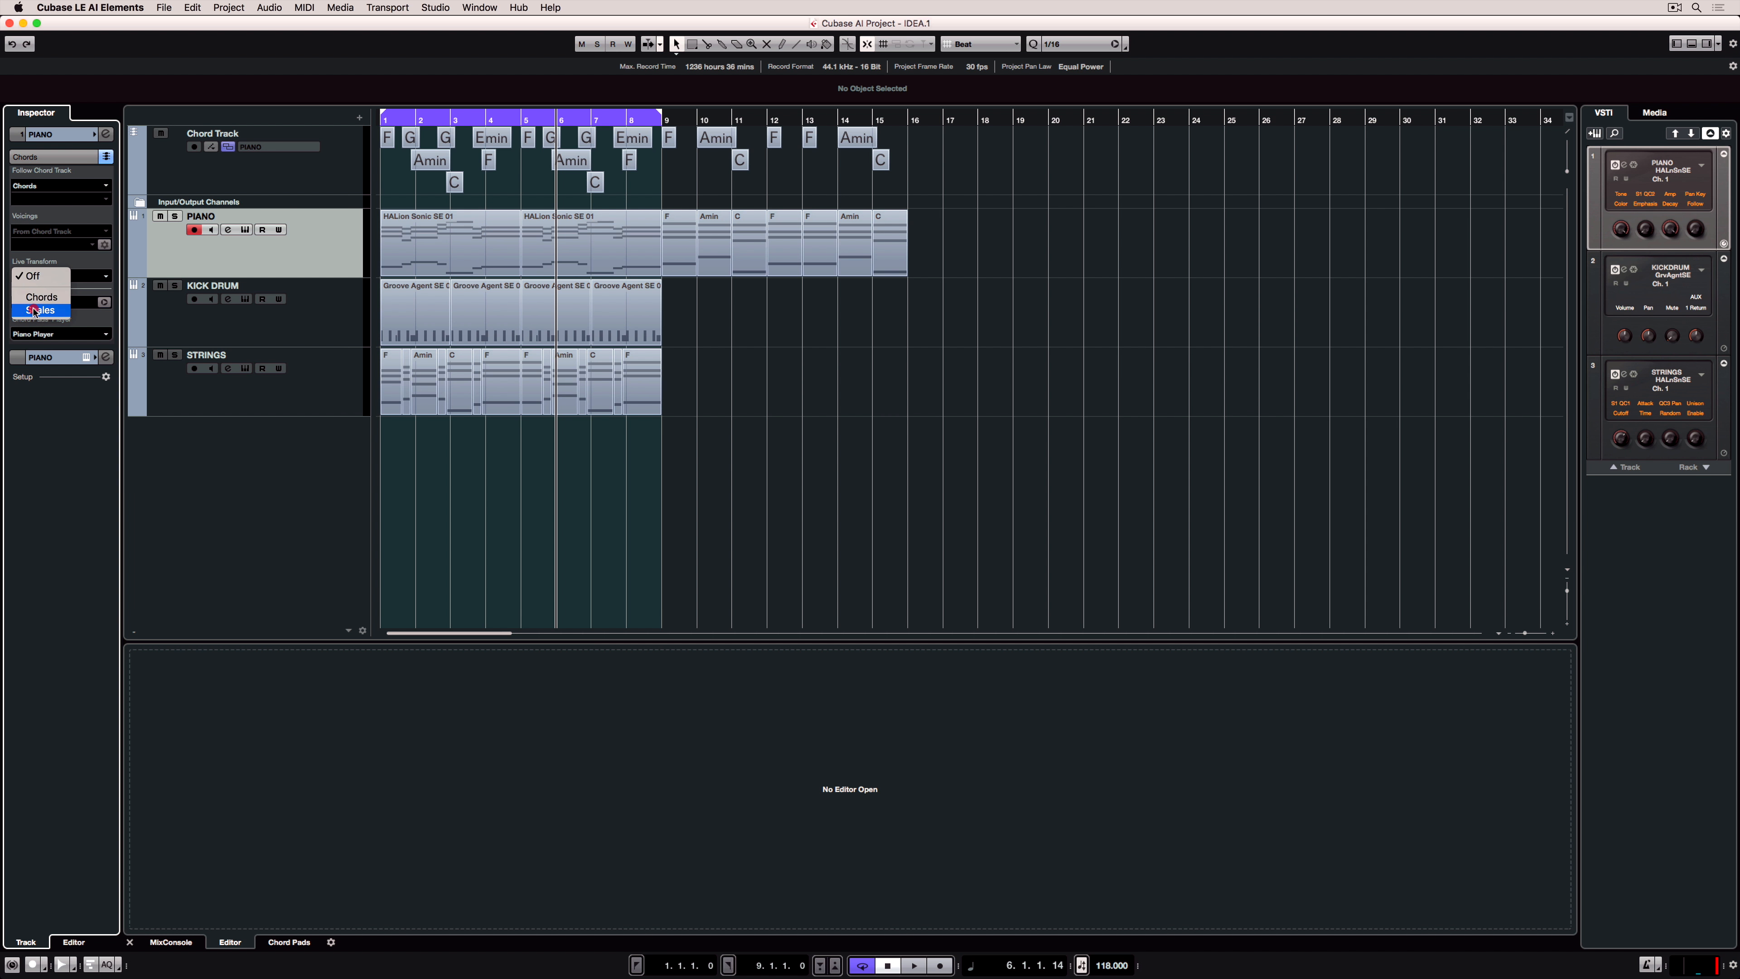
pyautogui.click(39, 310)
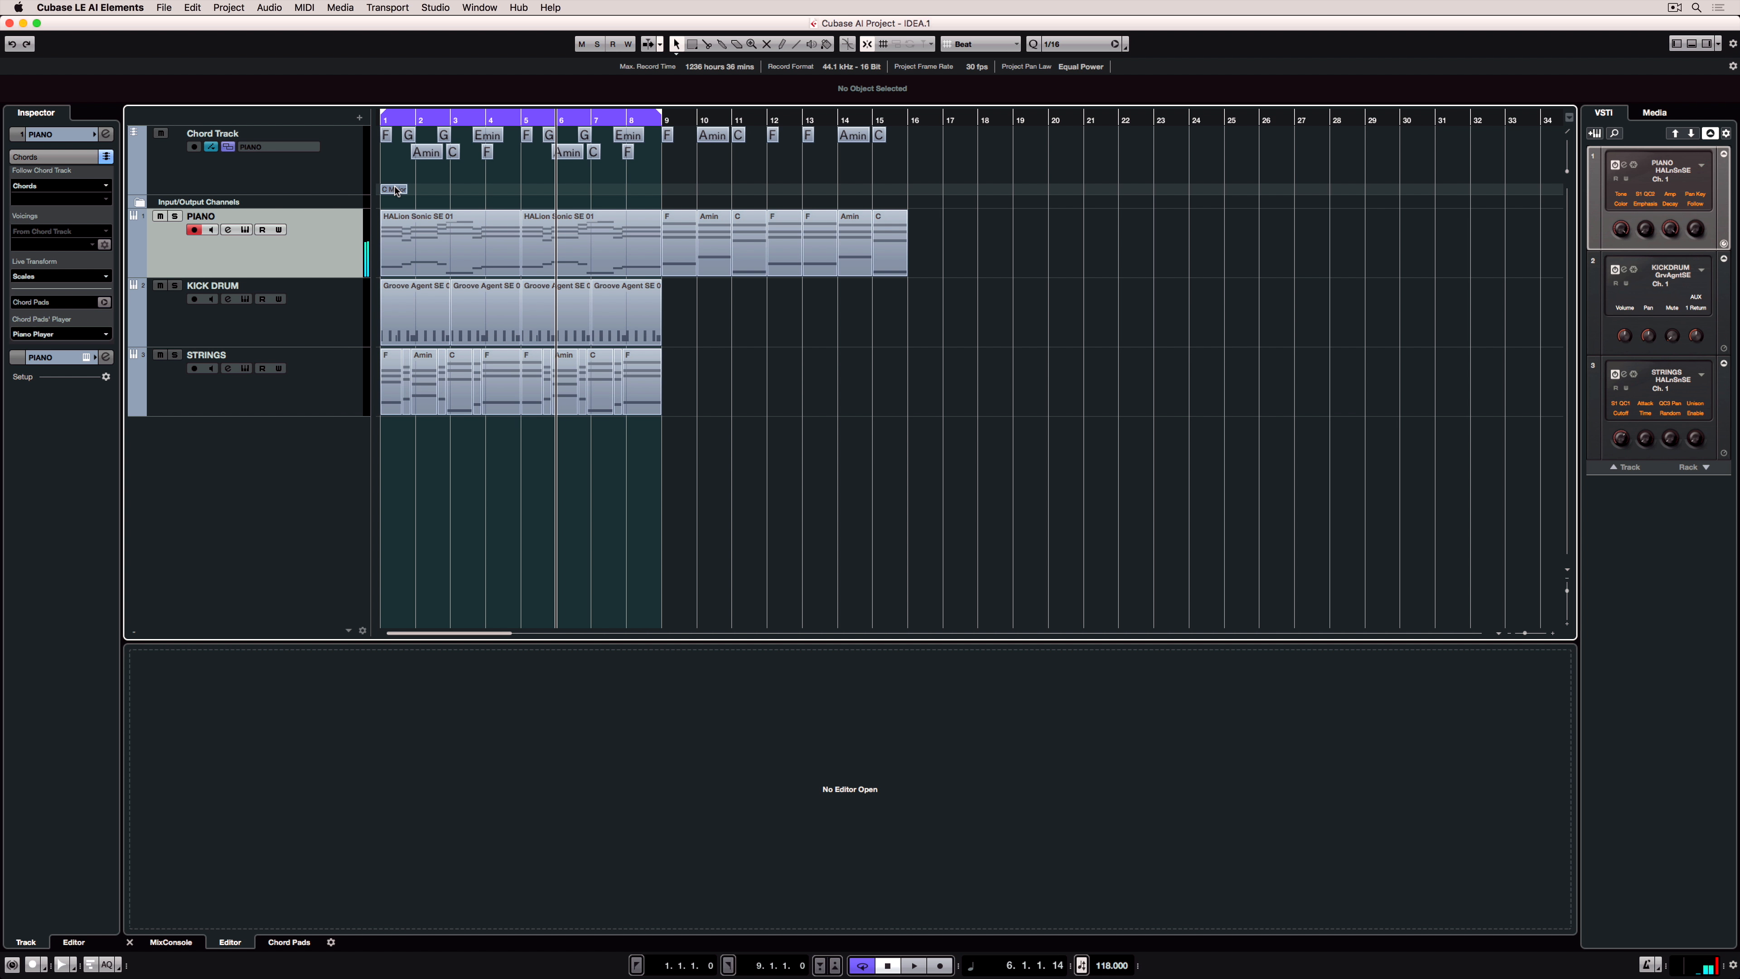
pyautogui.click(914, 964)
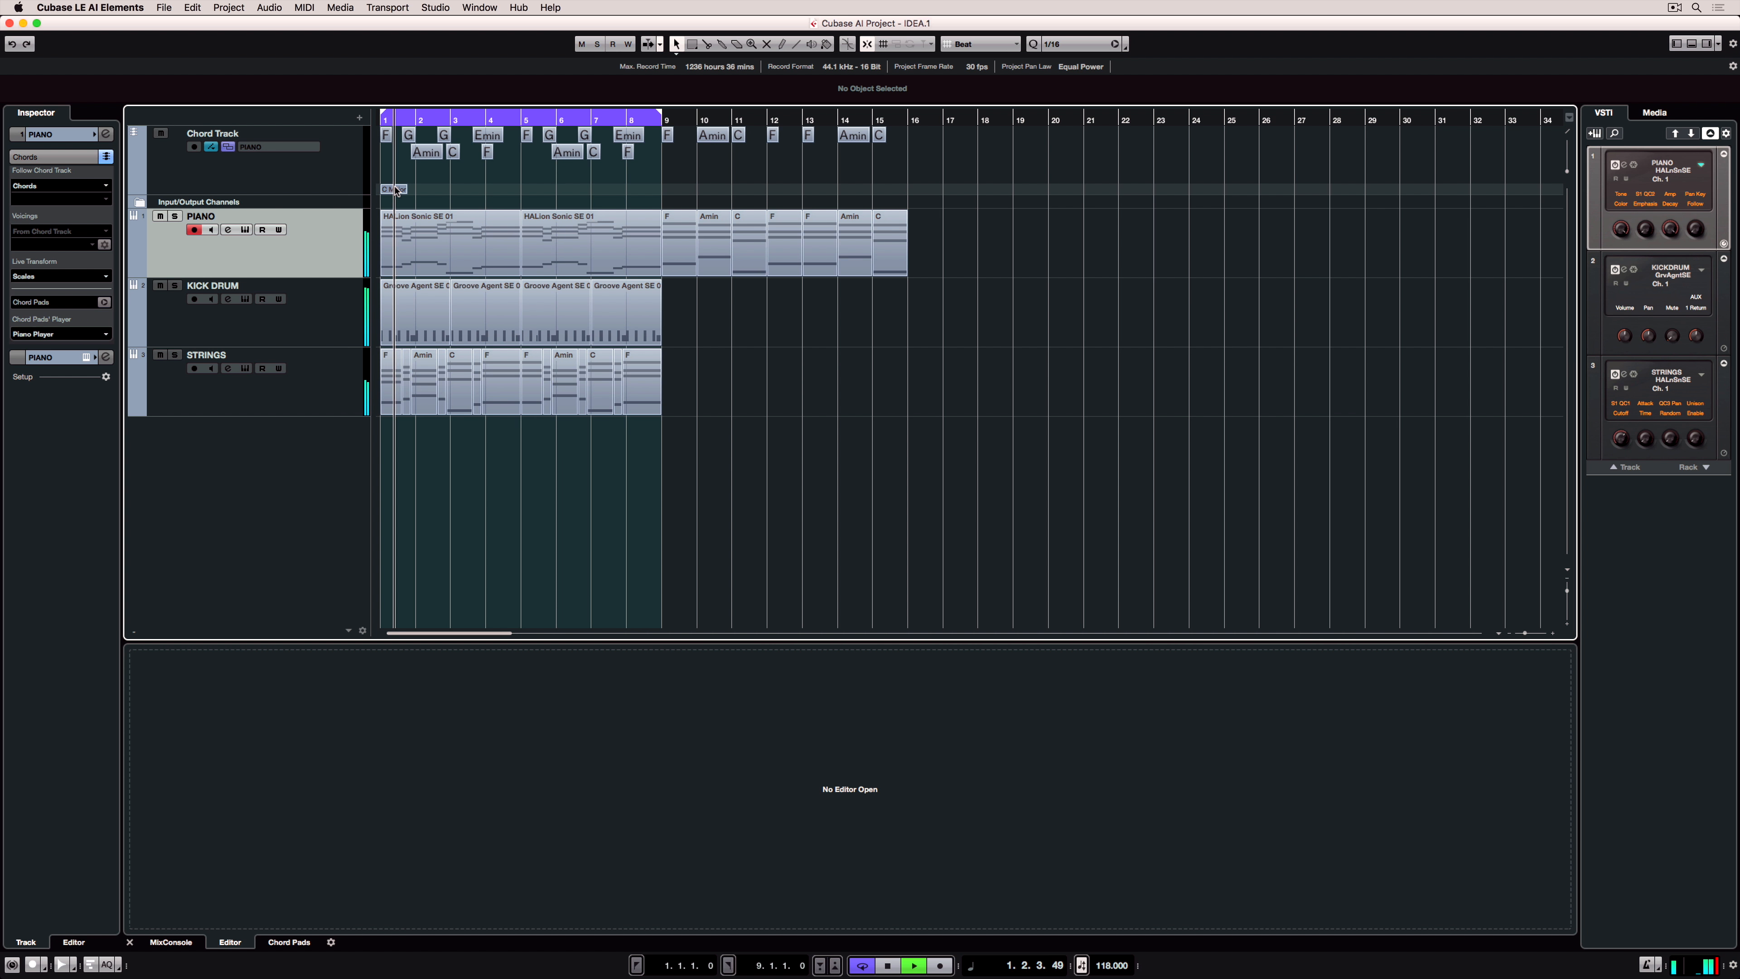
pyautogui.click(914, 964)
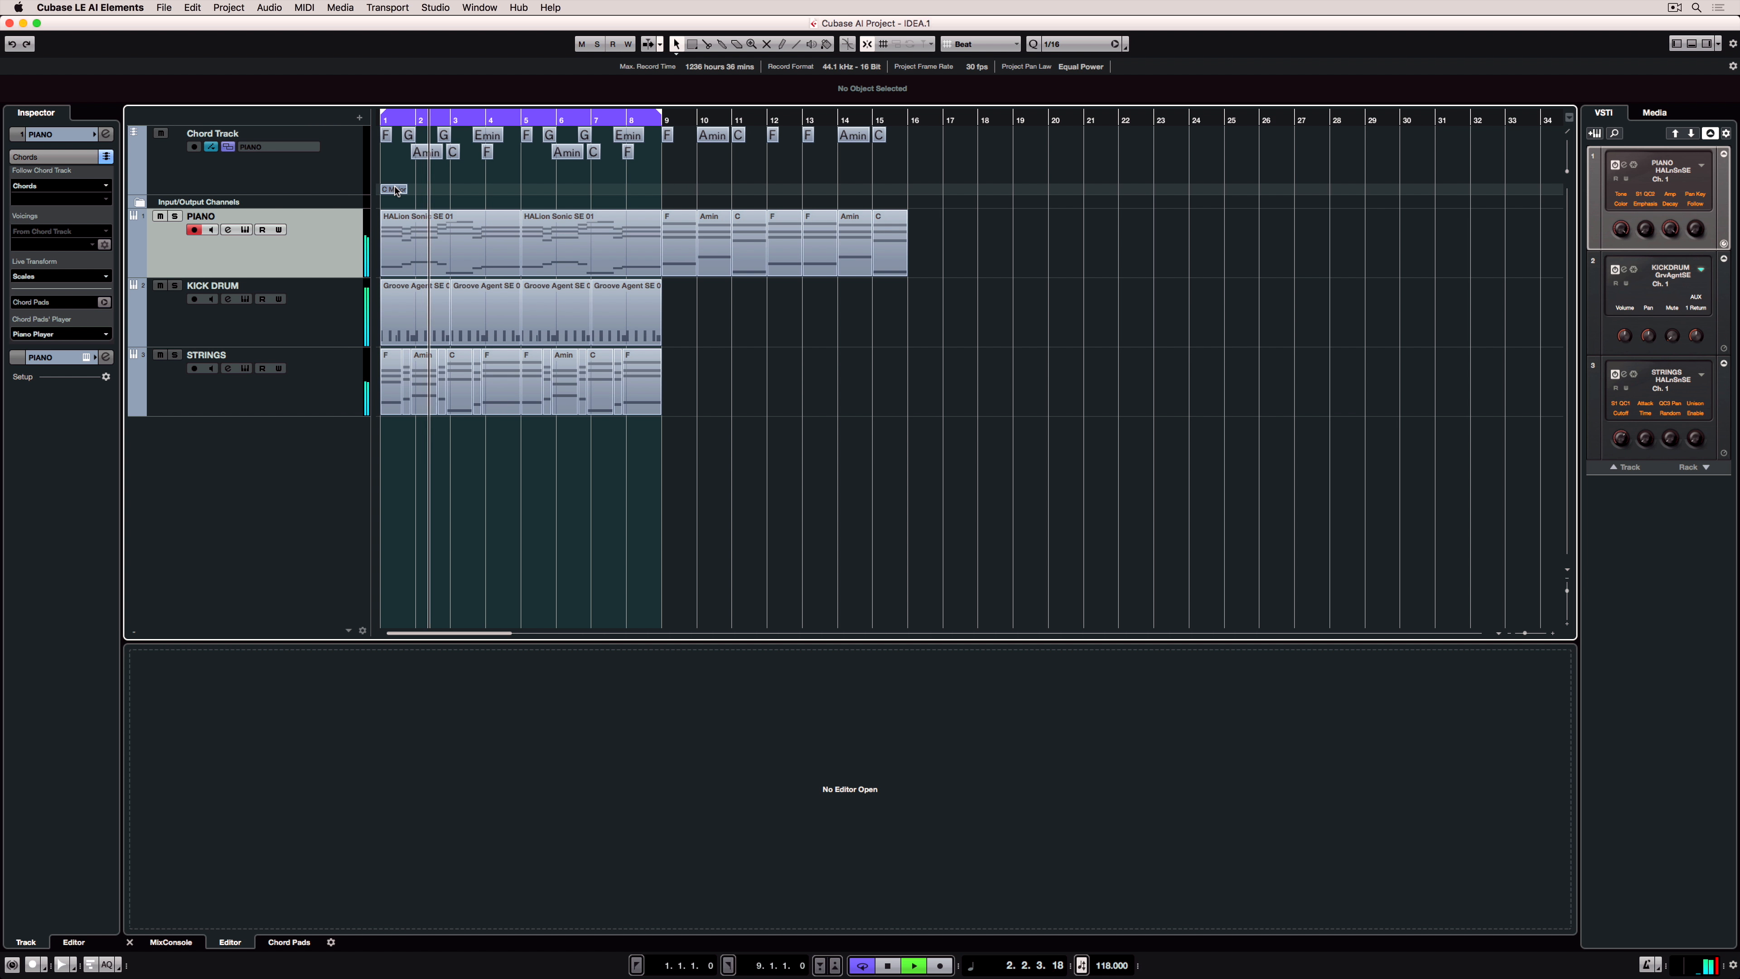